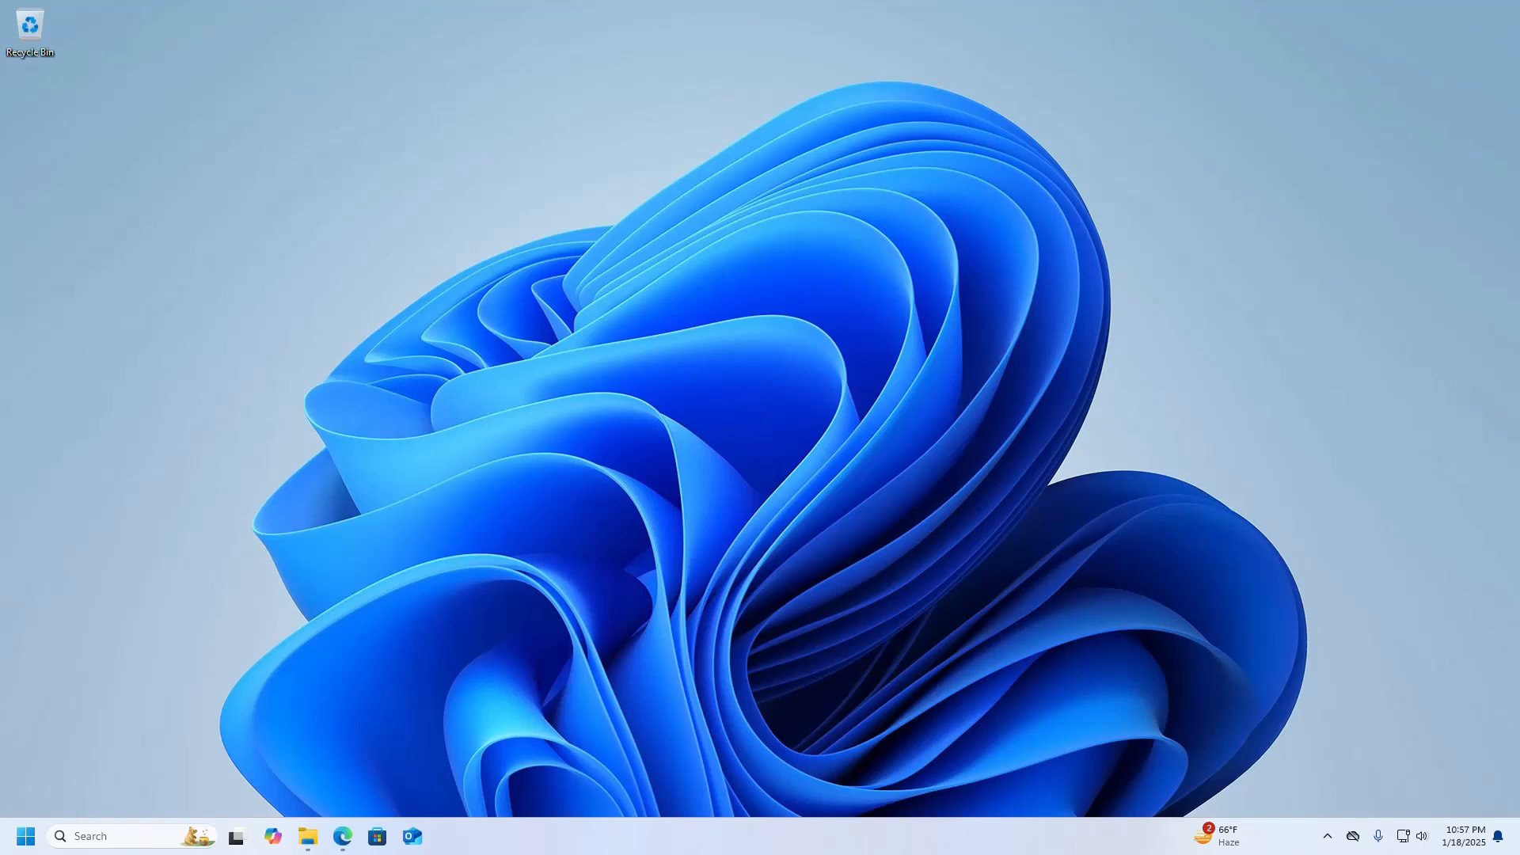
mouse_move(342, 837)
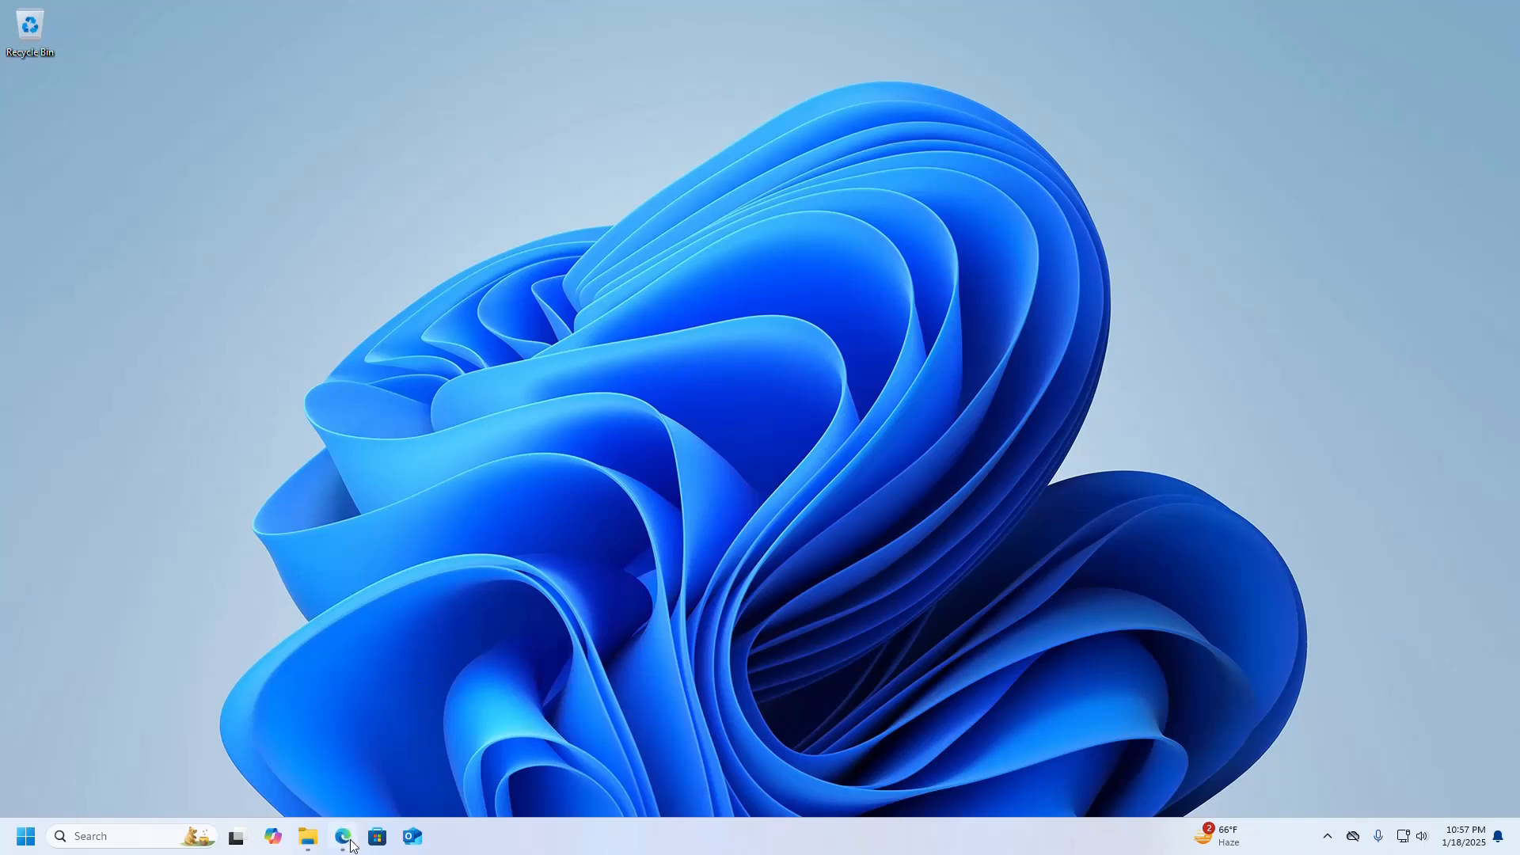
Launch Edge from the taskbar to show the GitHub repositories page
left_click(342, 836)
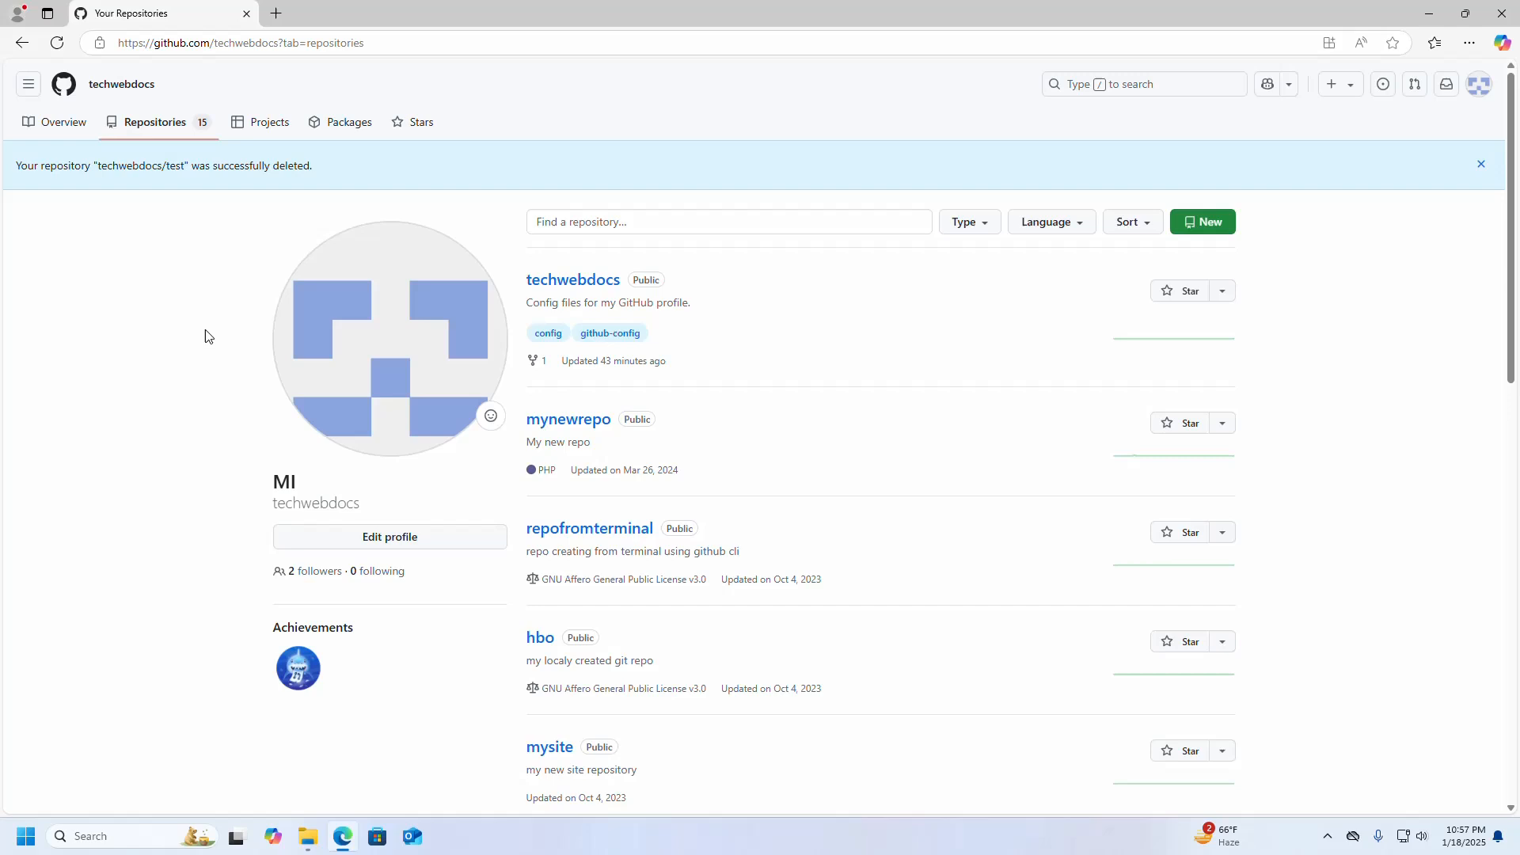
mouse_move(378, 215)
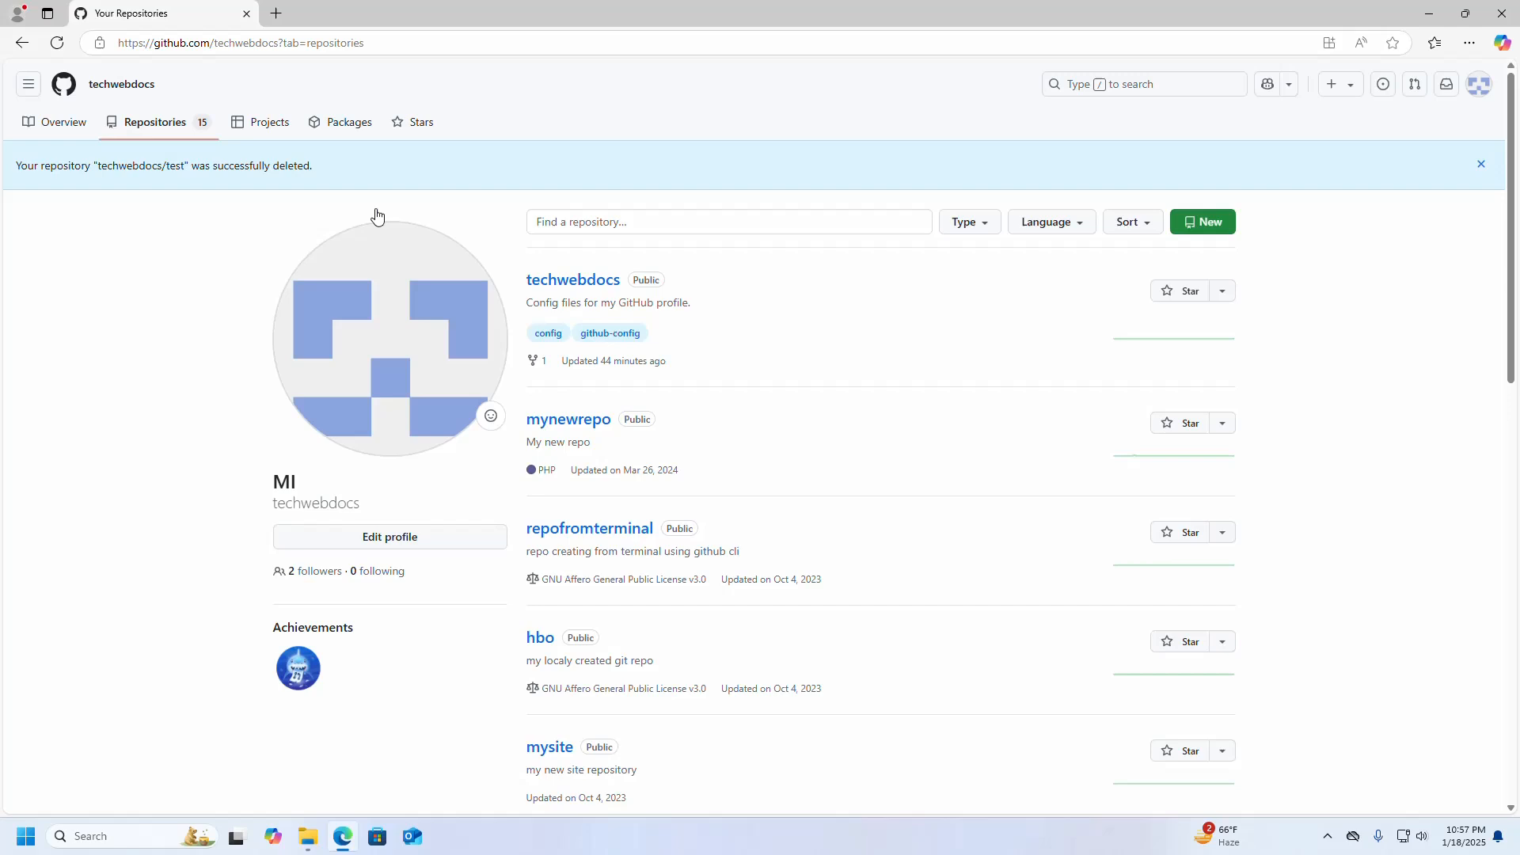
Start a new public repository named techwebdocs.github.io, replacing the 'username' placeholder
left_click(1331, 84)
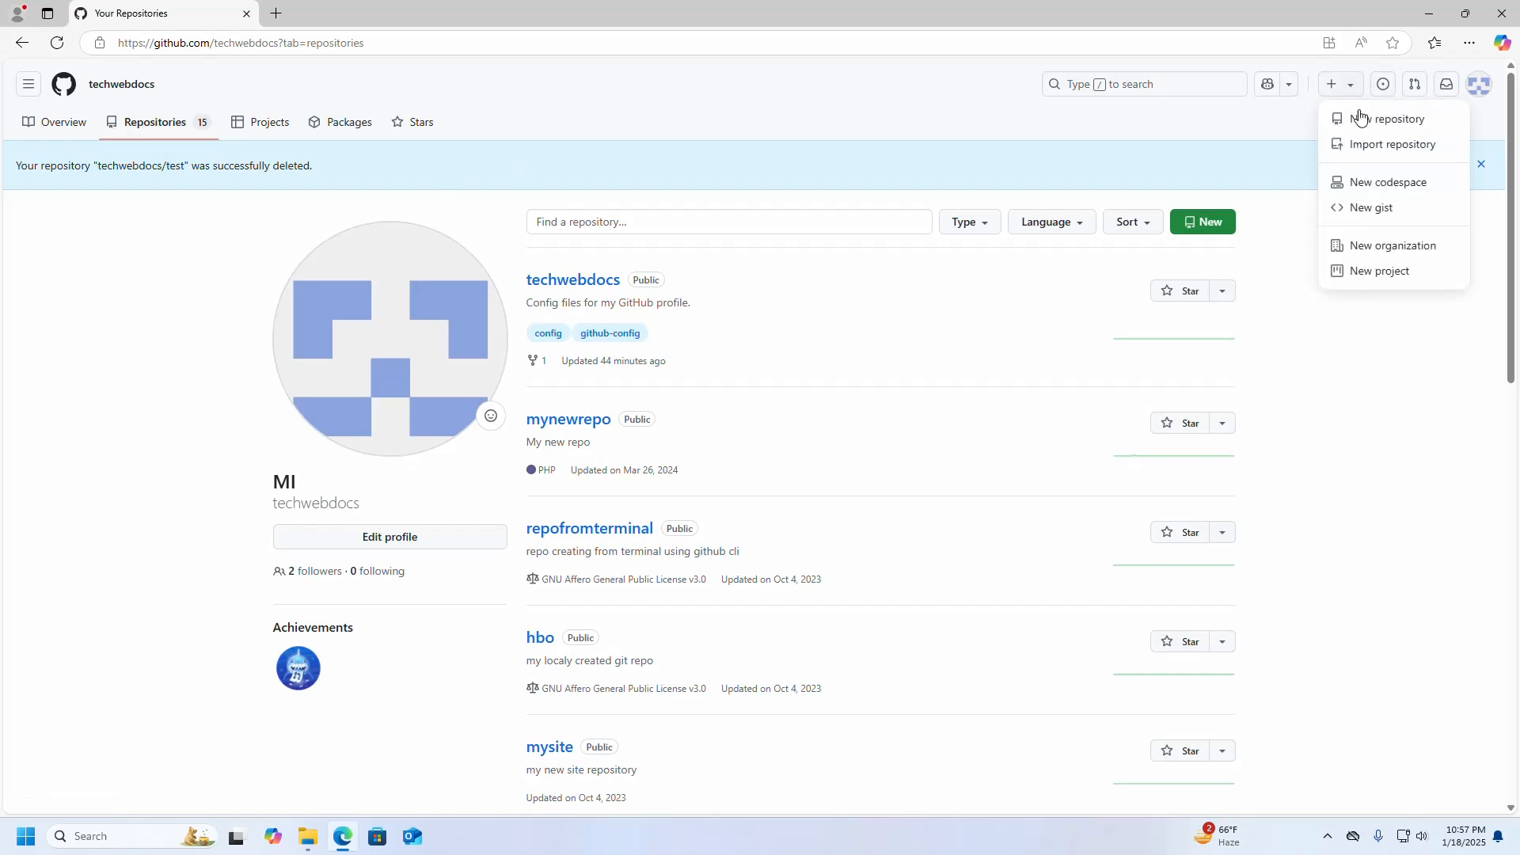
left_click(1395, 118)
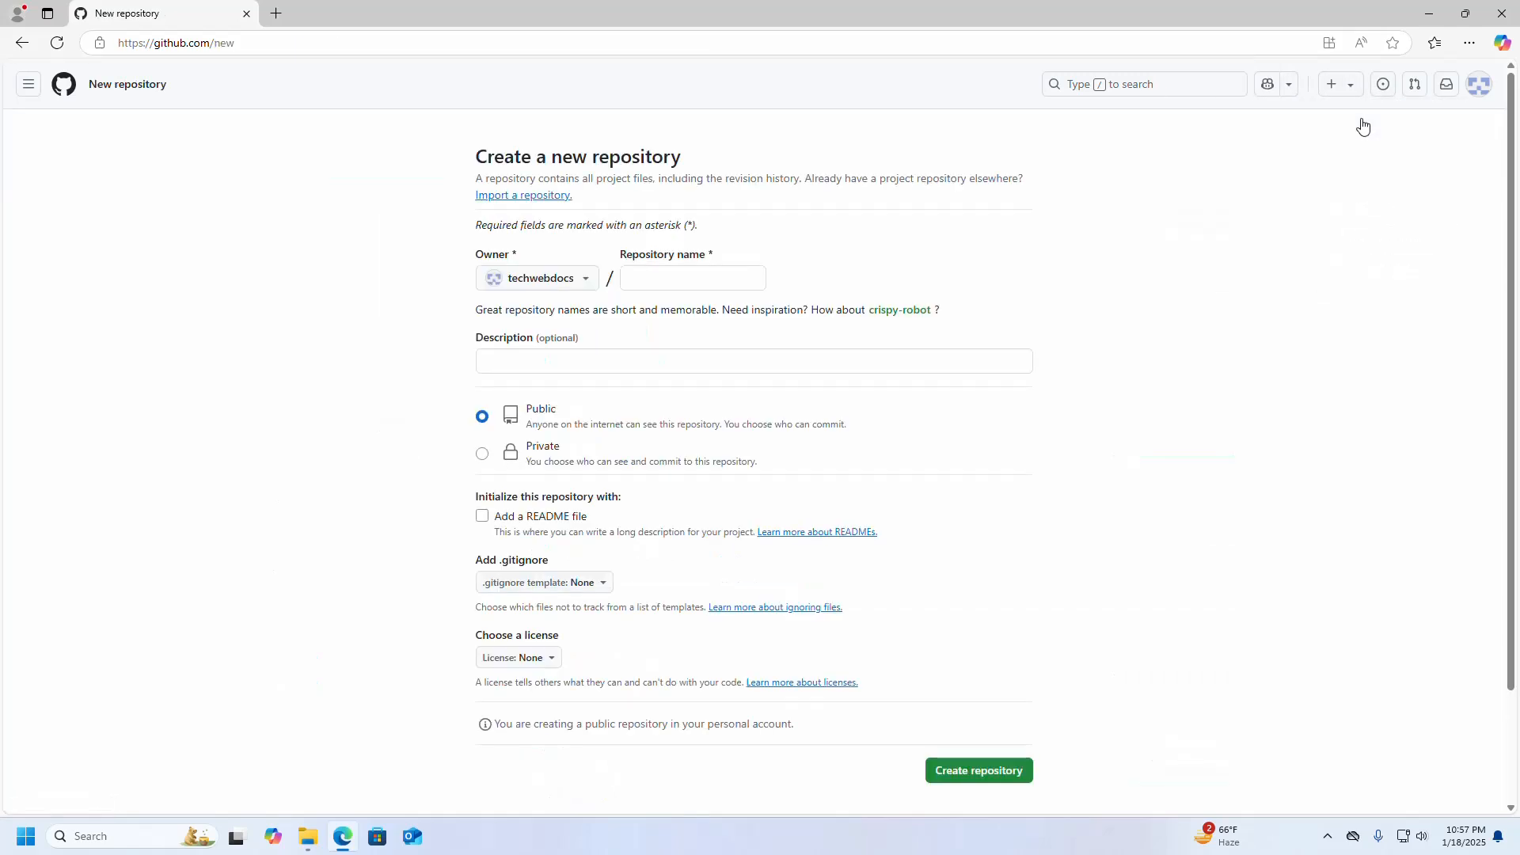
left_click(692, 278)
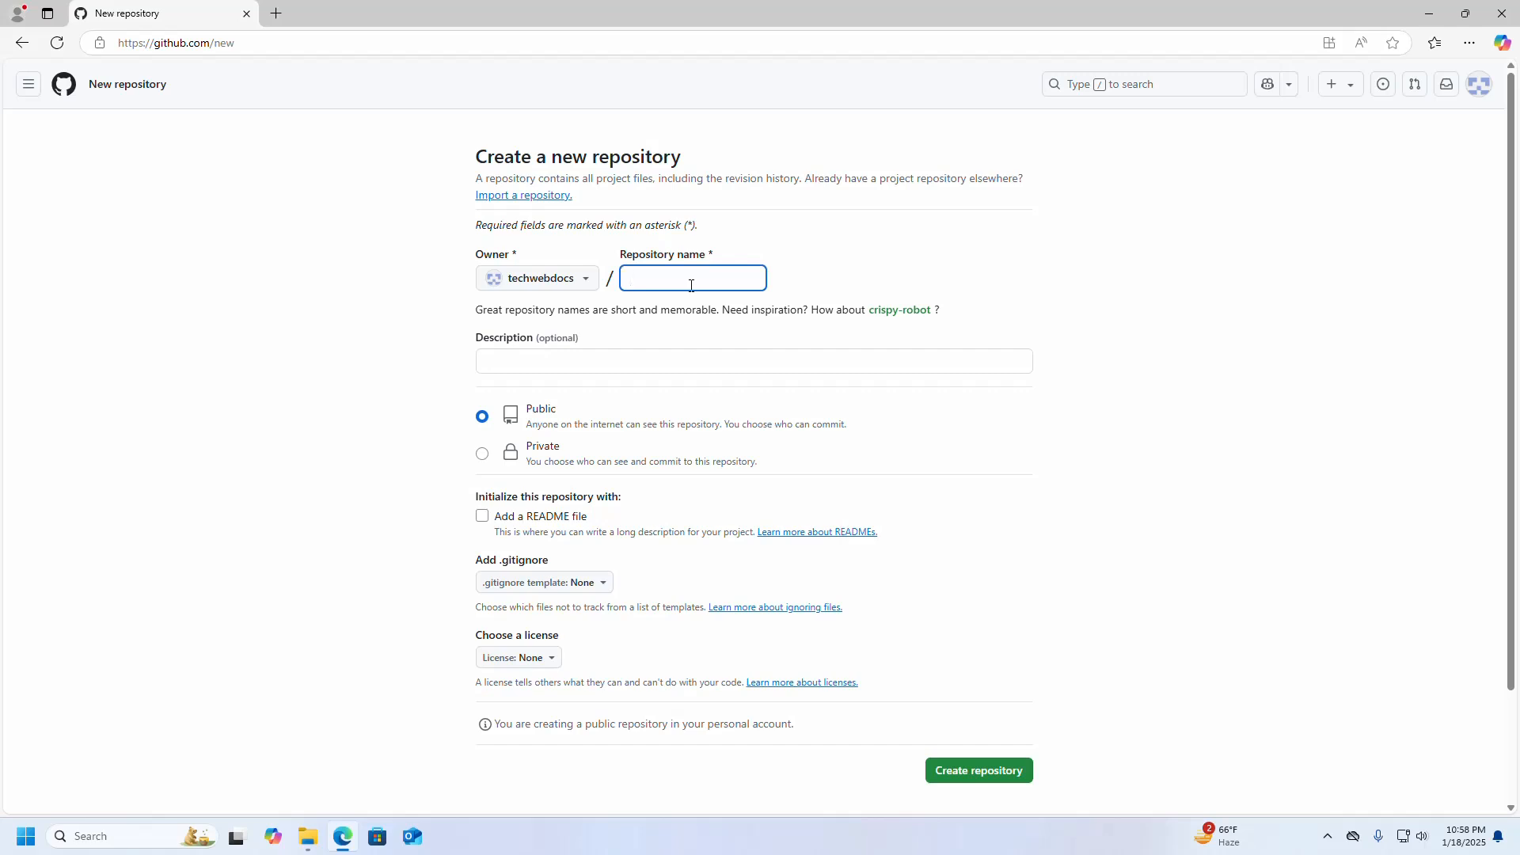
type("username.github.io")
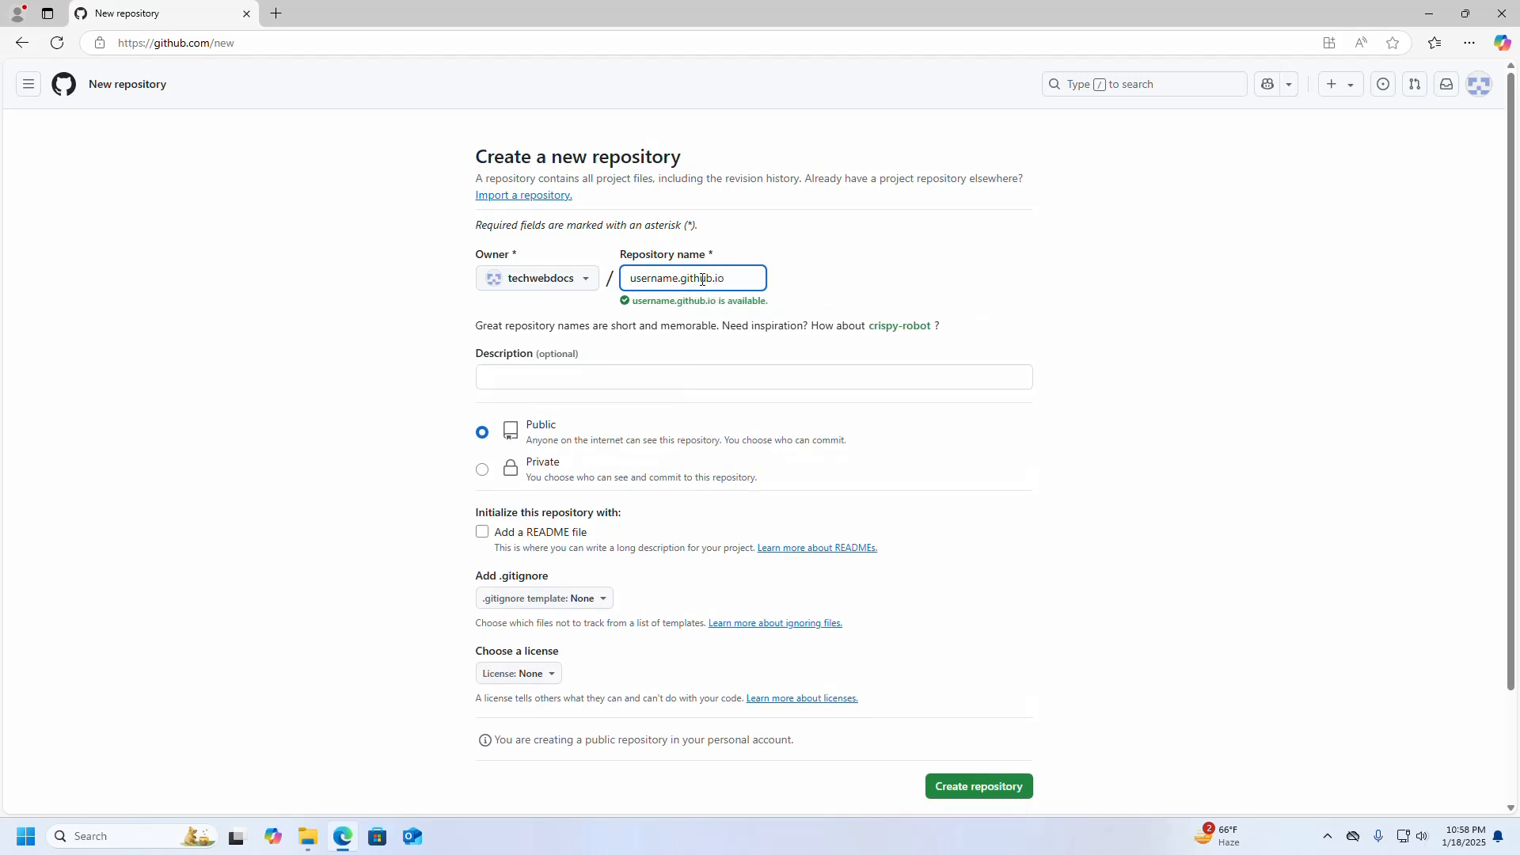
double_click(652, 278)
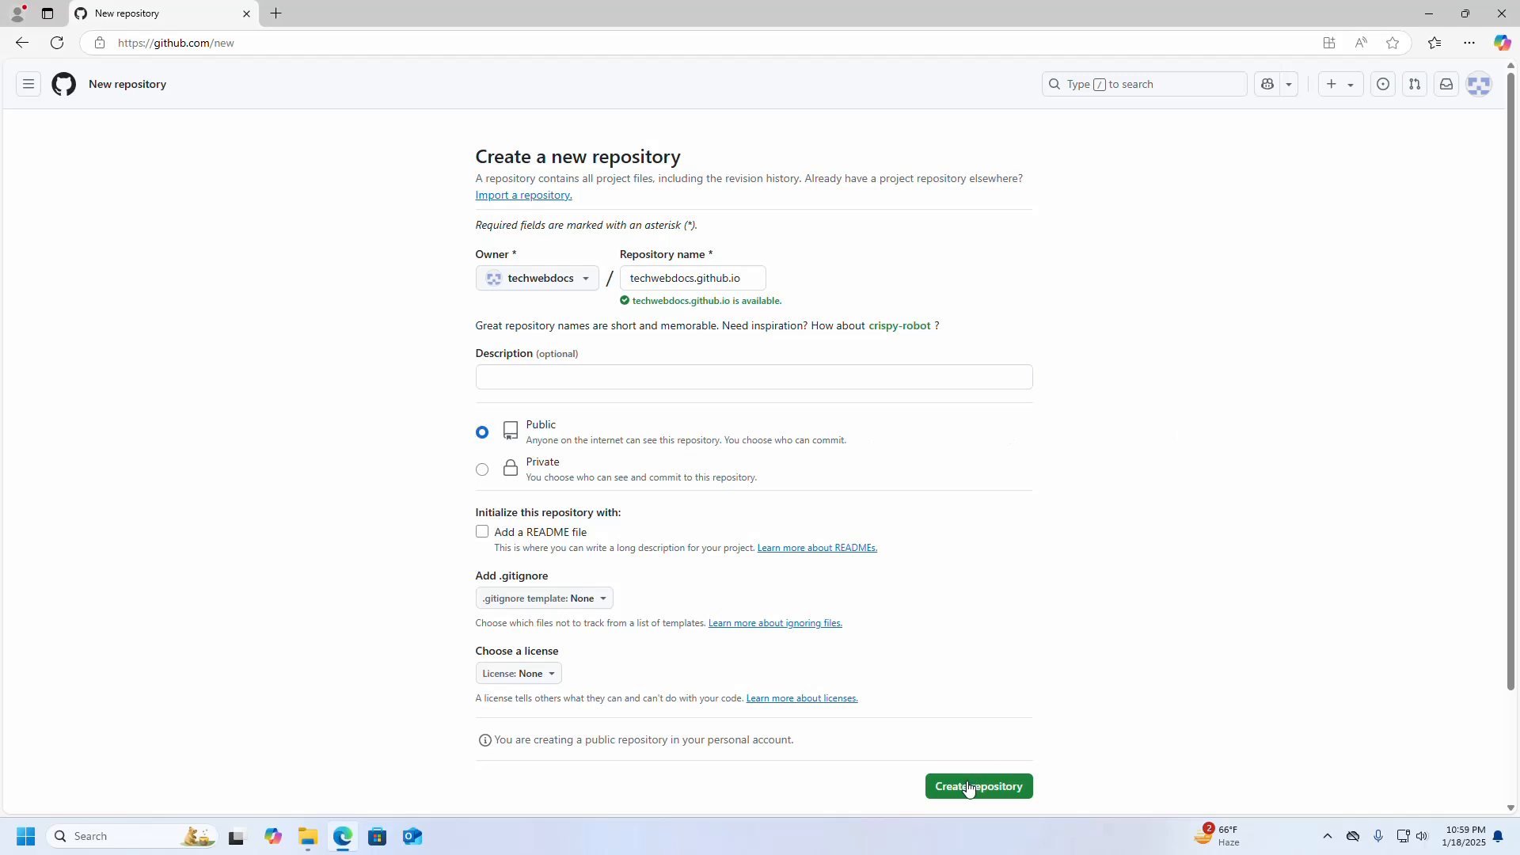
Create the techwebdocs.github.io repository and open Git Bash beside the browser
left_click(979, 785)
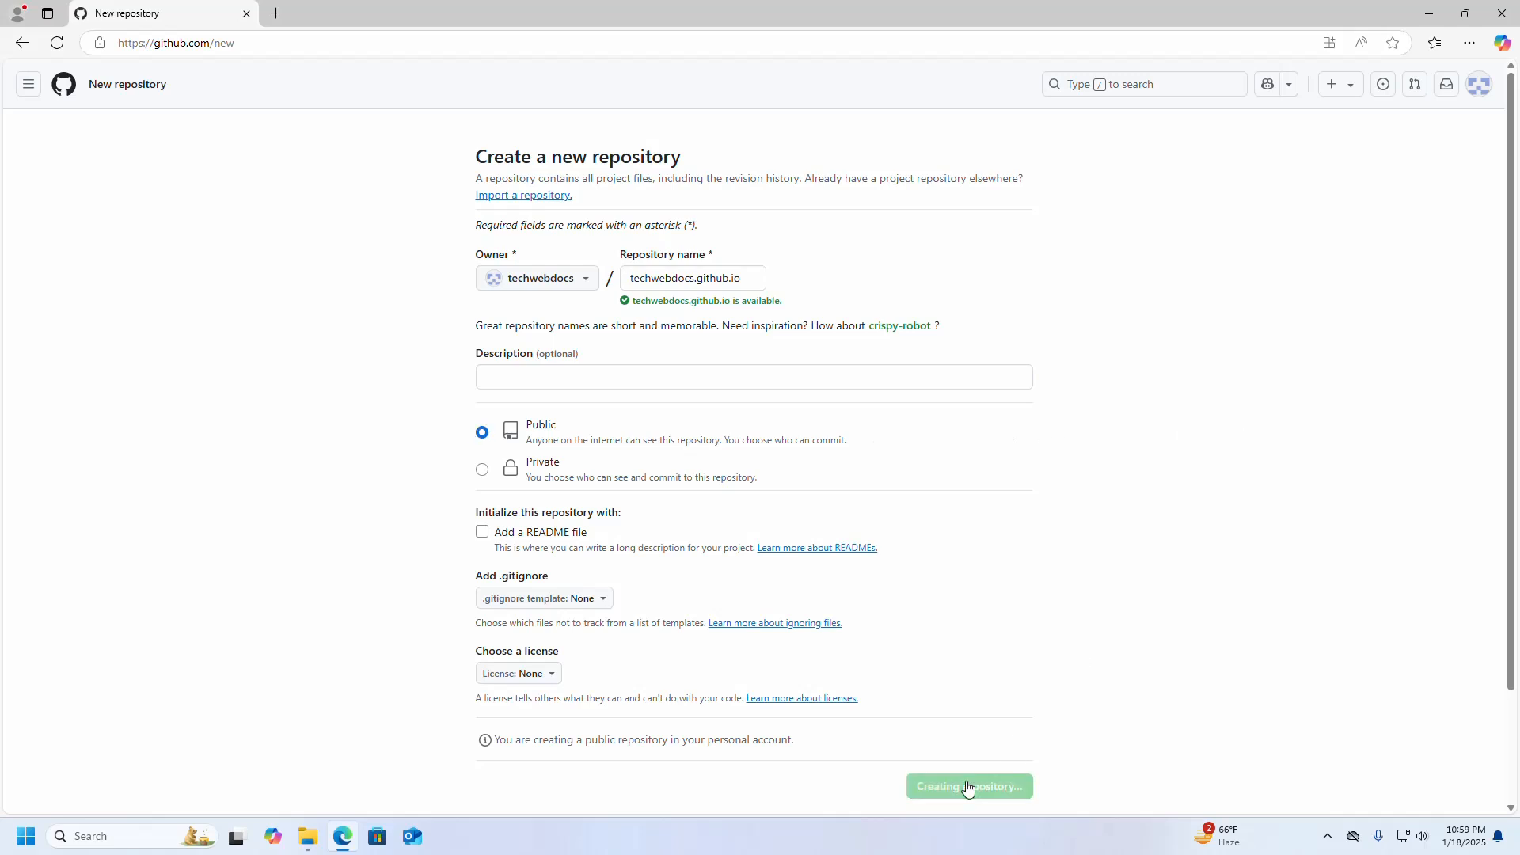
left_click(967, 786)
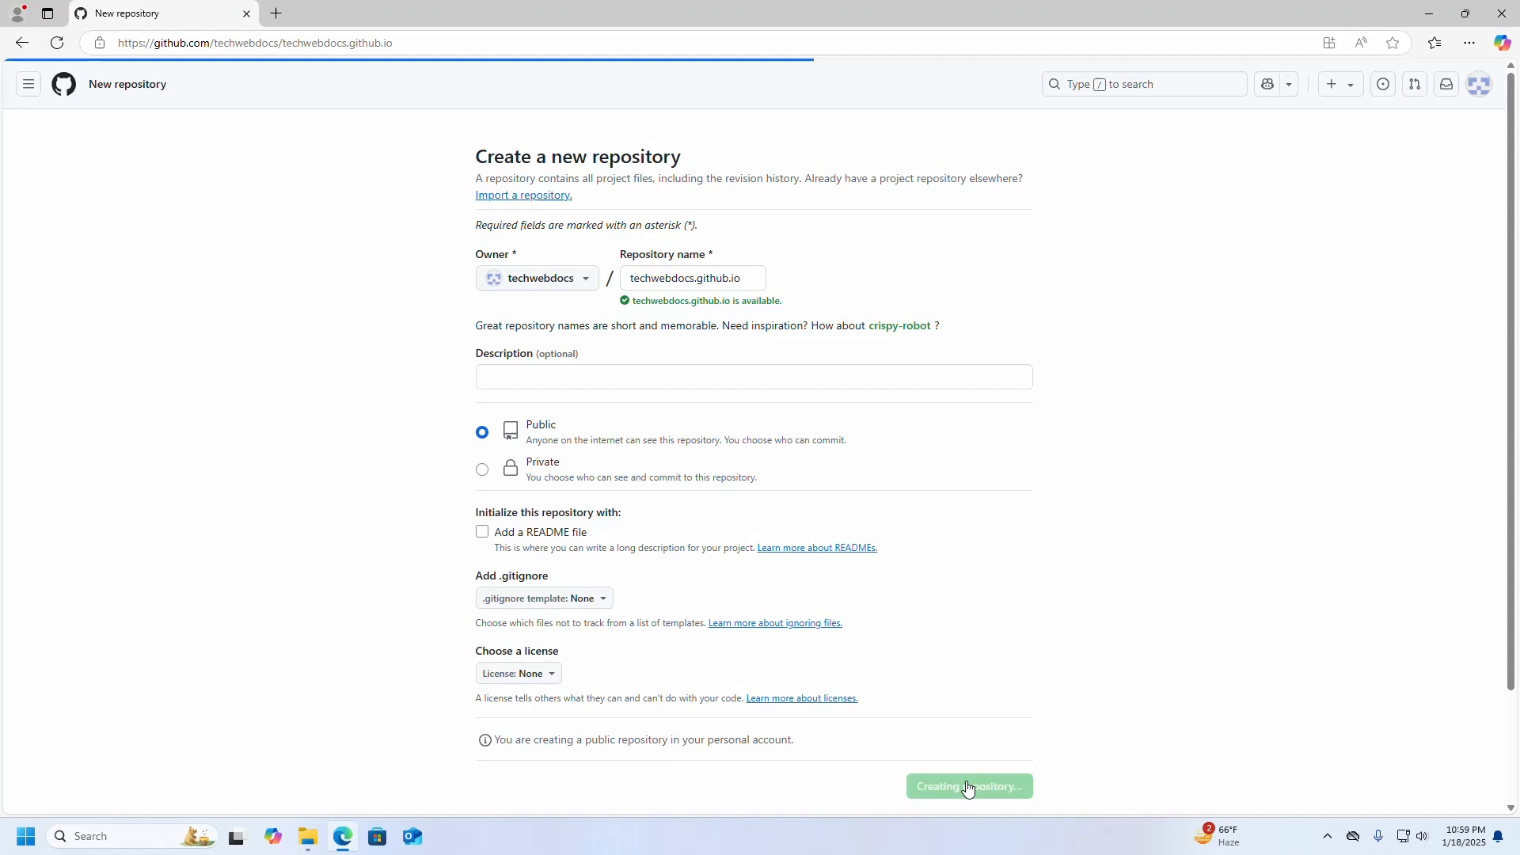
left_click(968, 786)
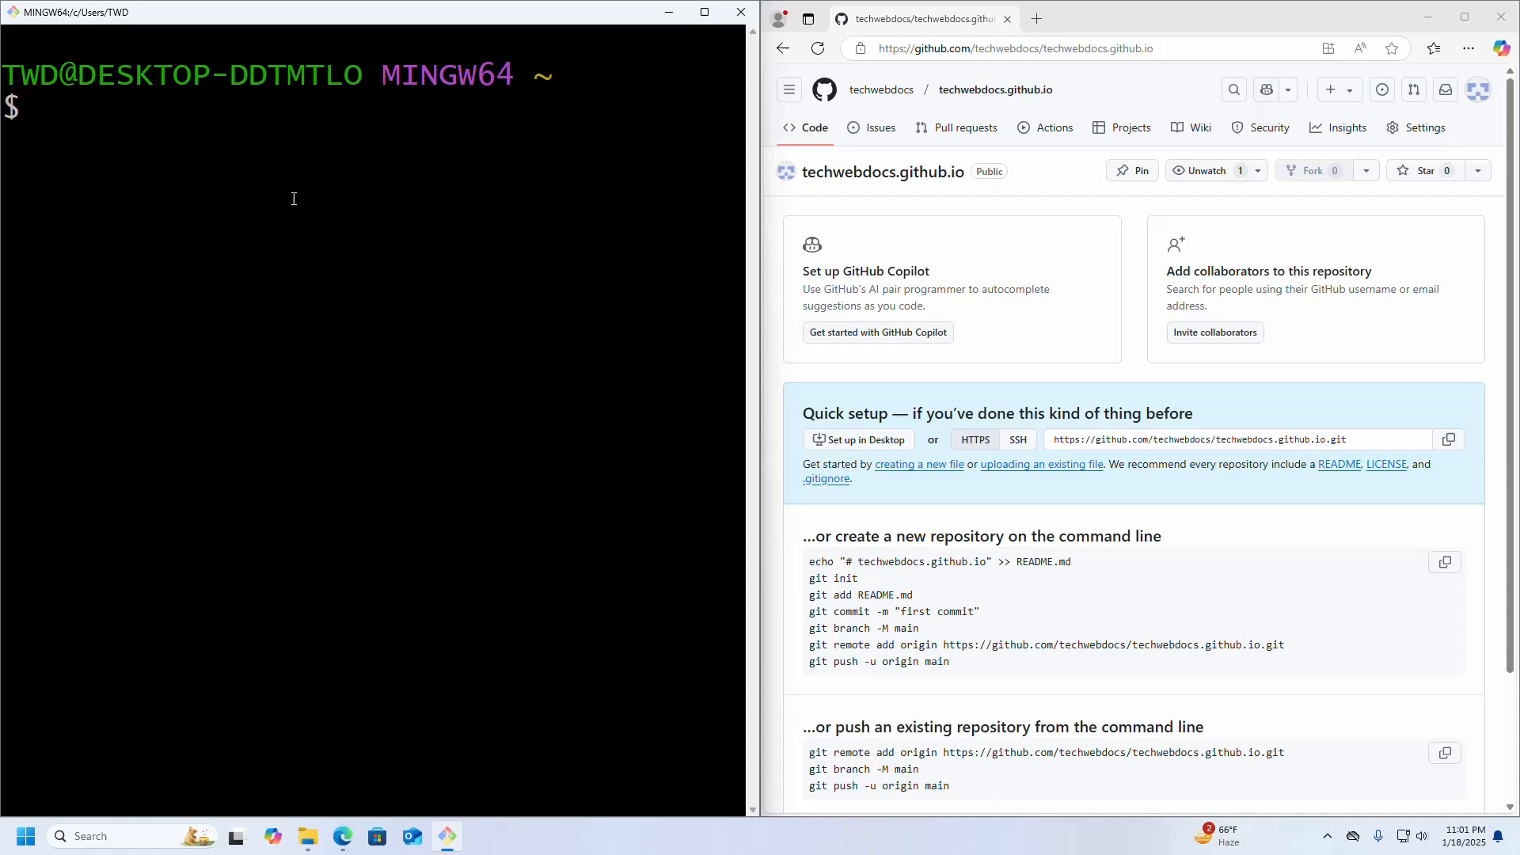
Make a mysite folder on the Desktop and change into it
type("cd")
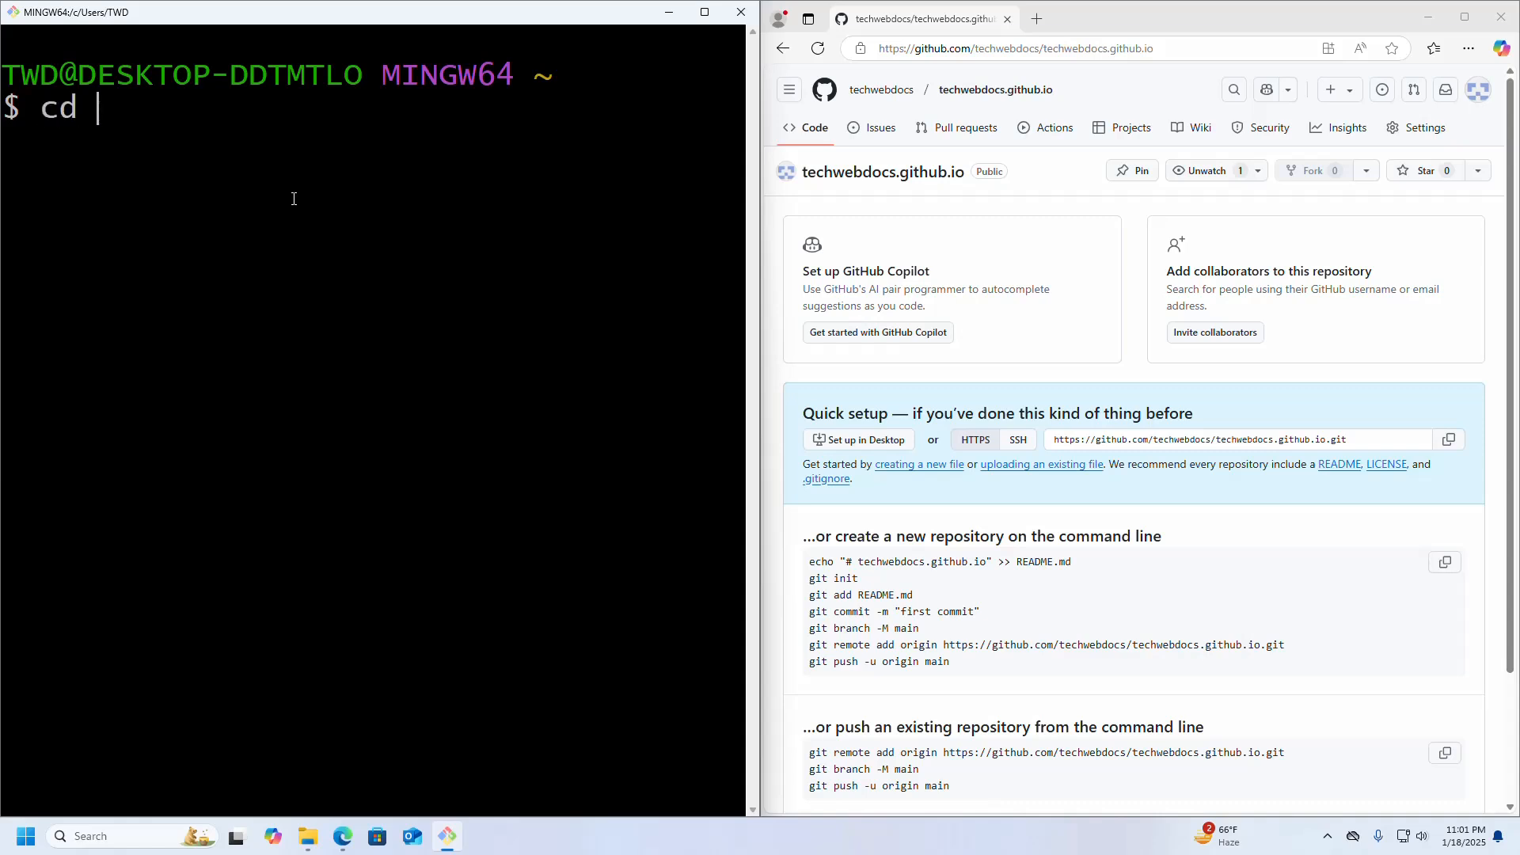
type("Desktop/")
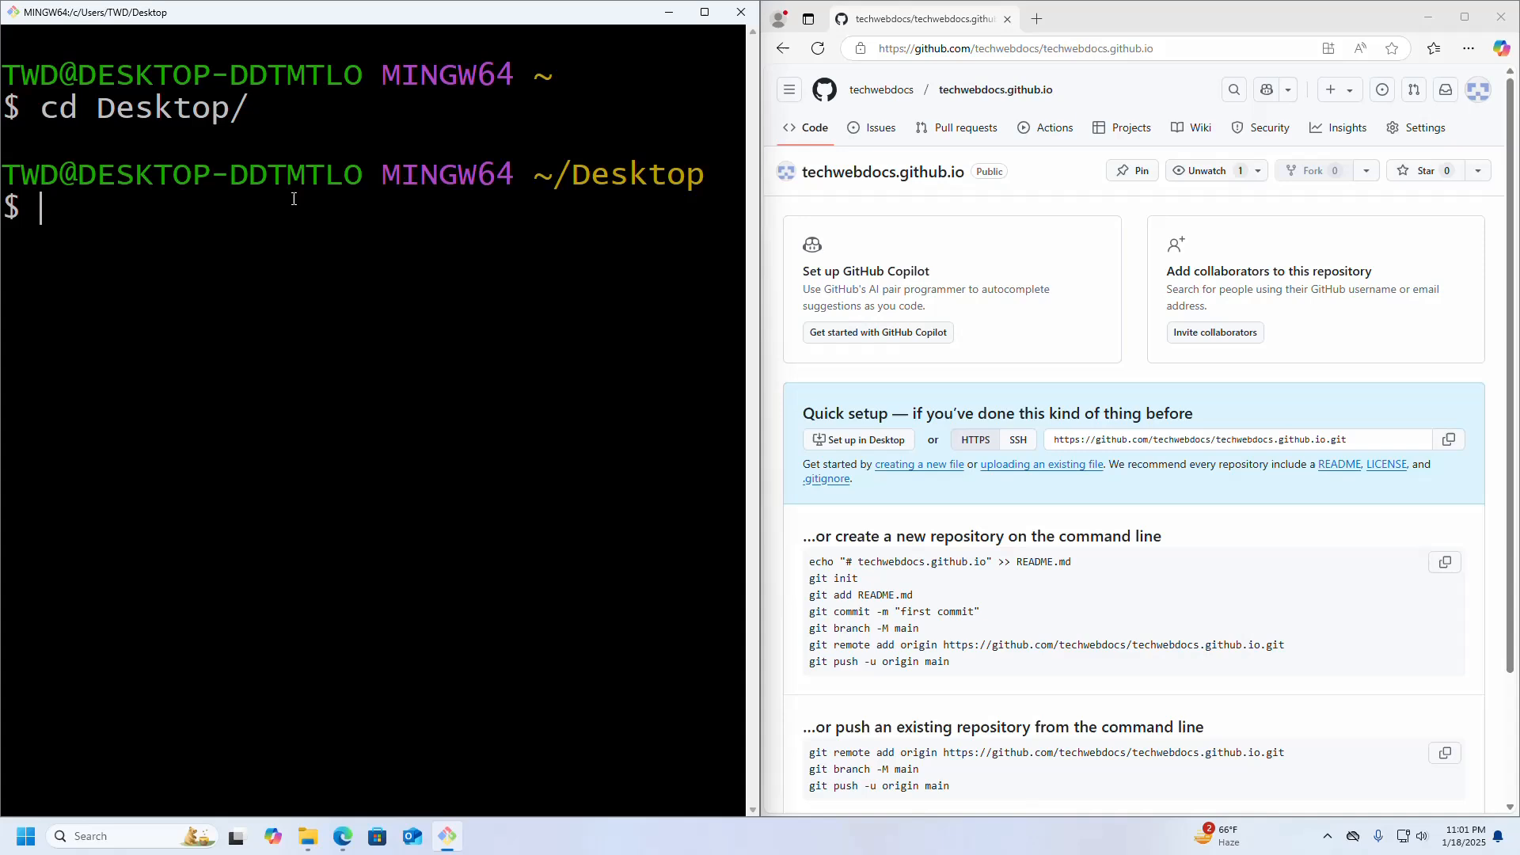
type("mk")
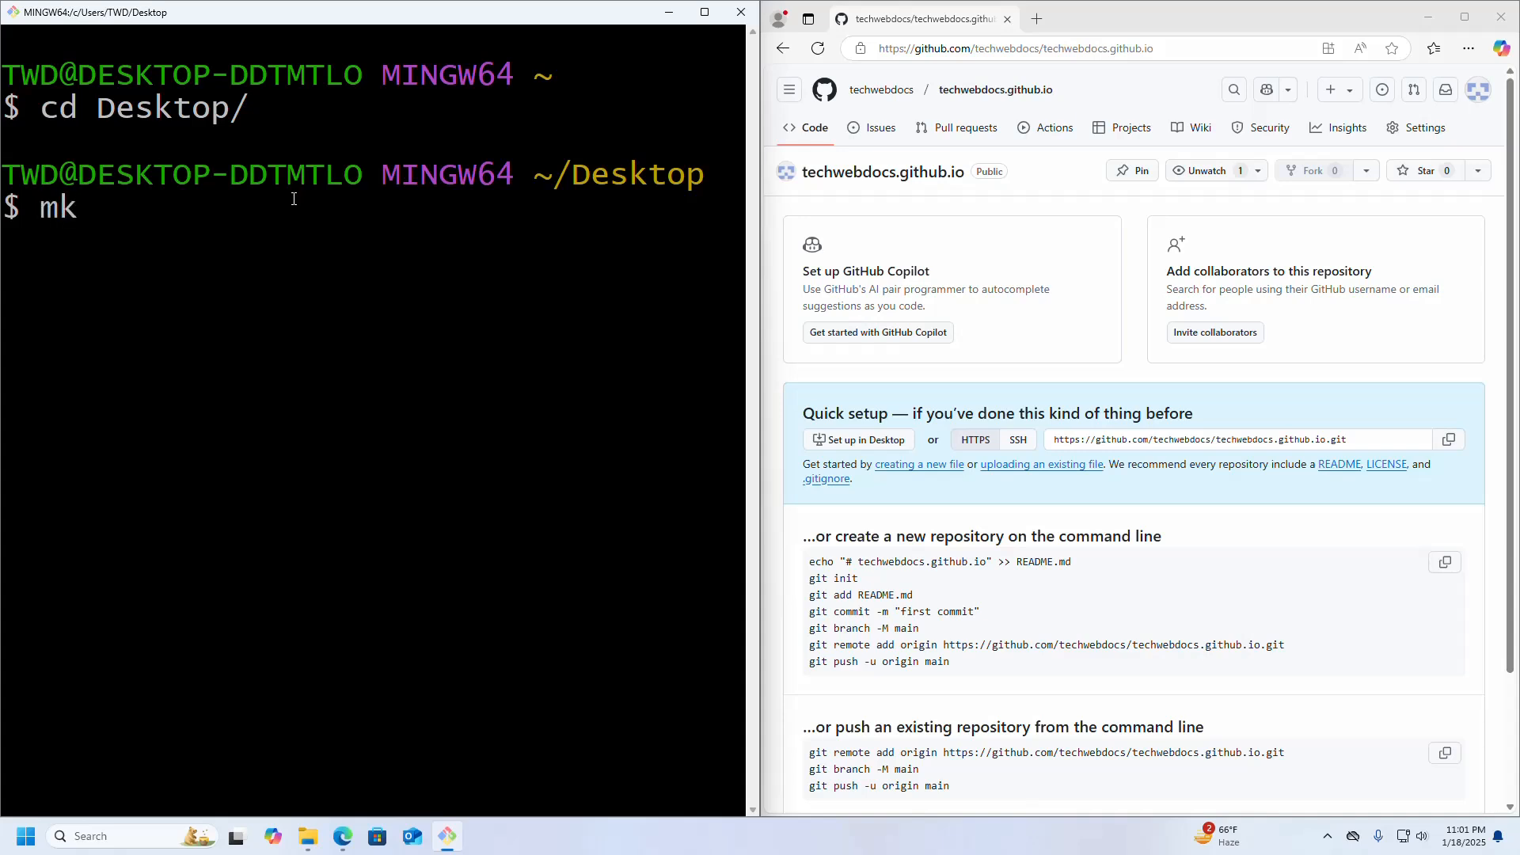
type("dir")
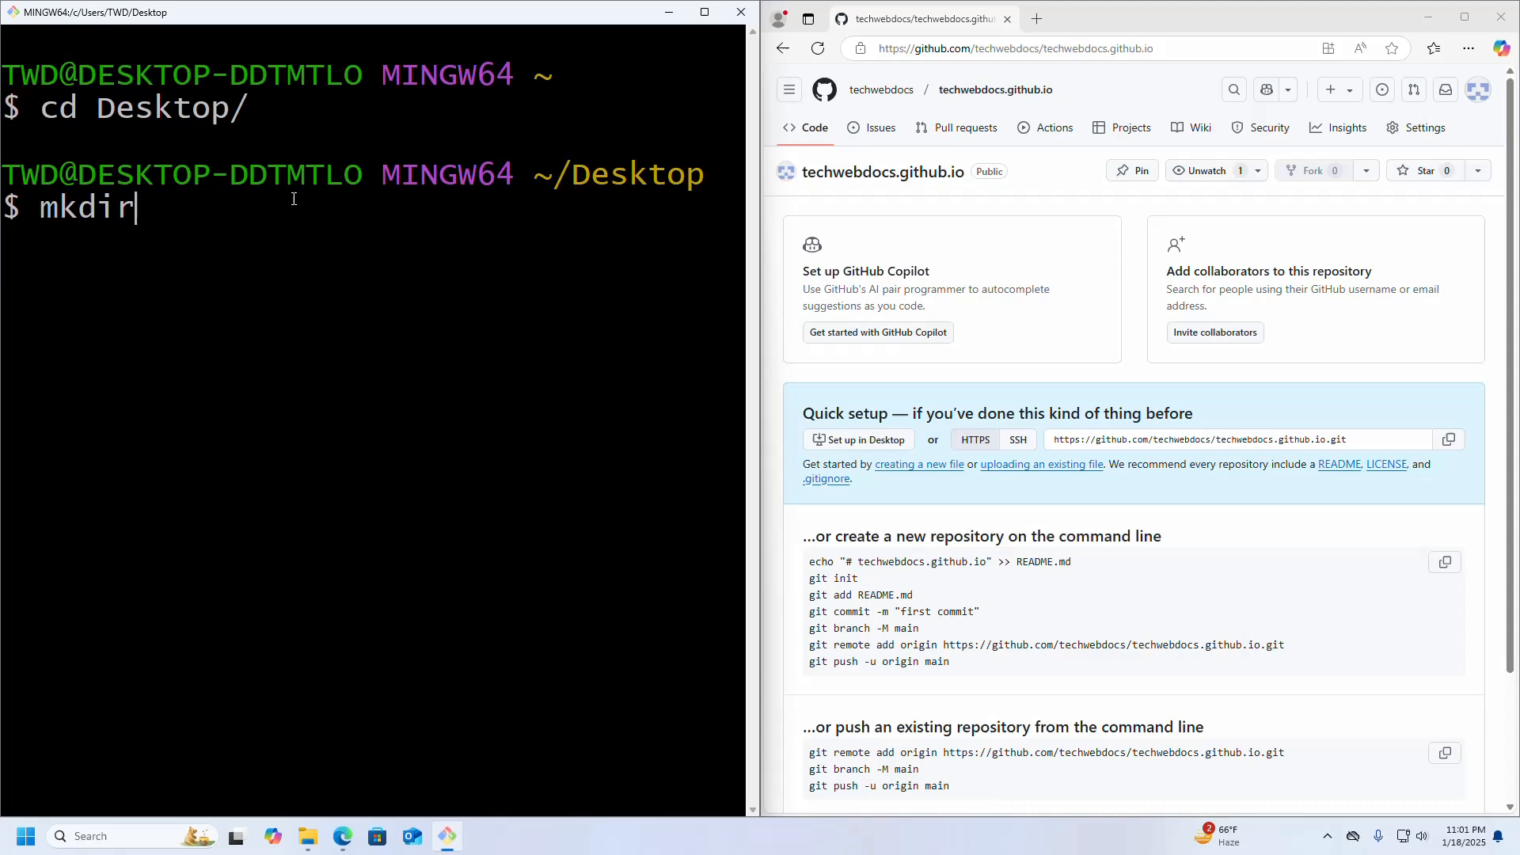
type("mysite")
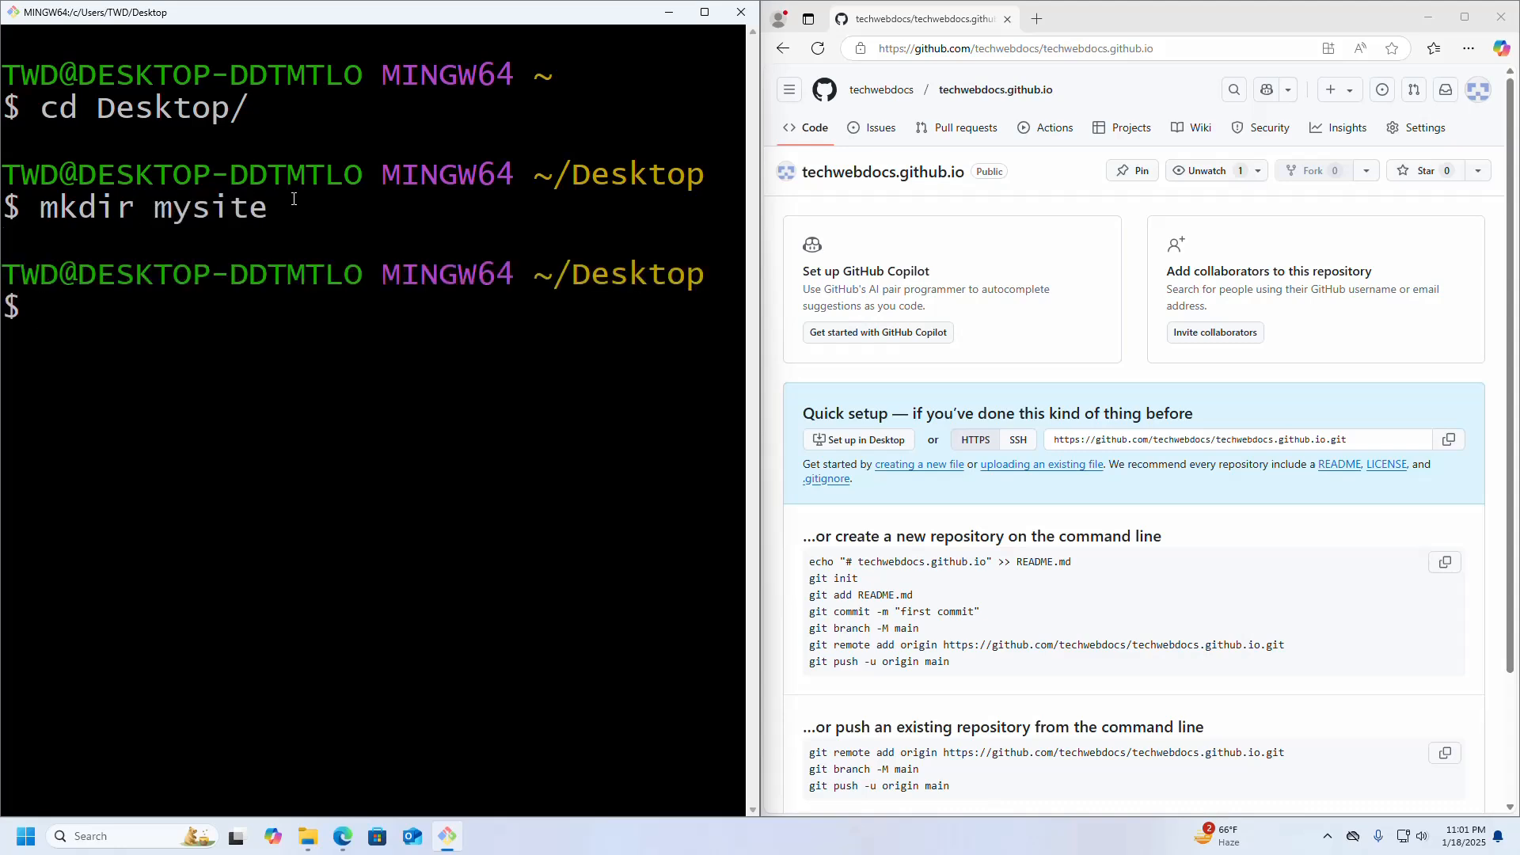
type("cd m")
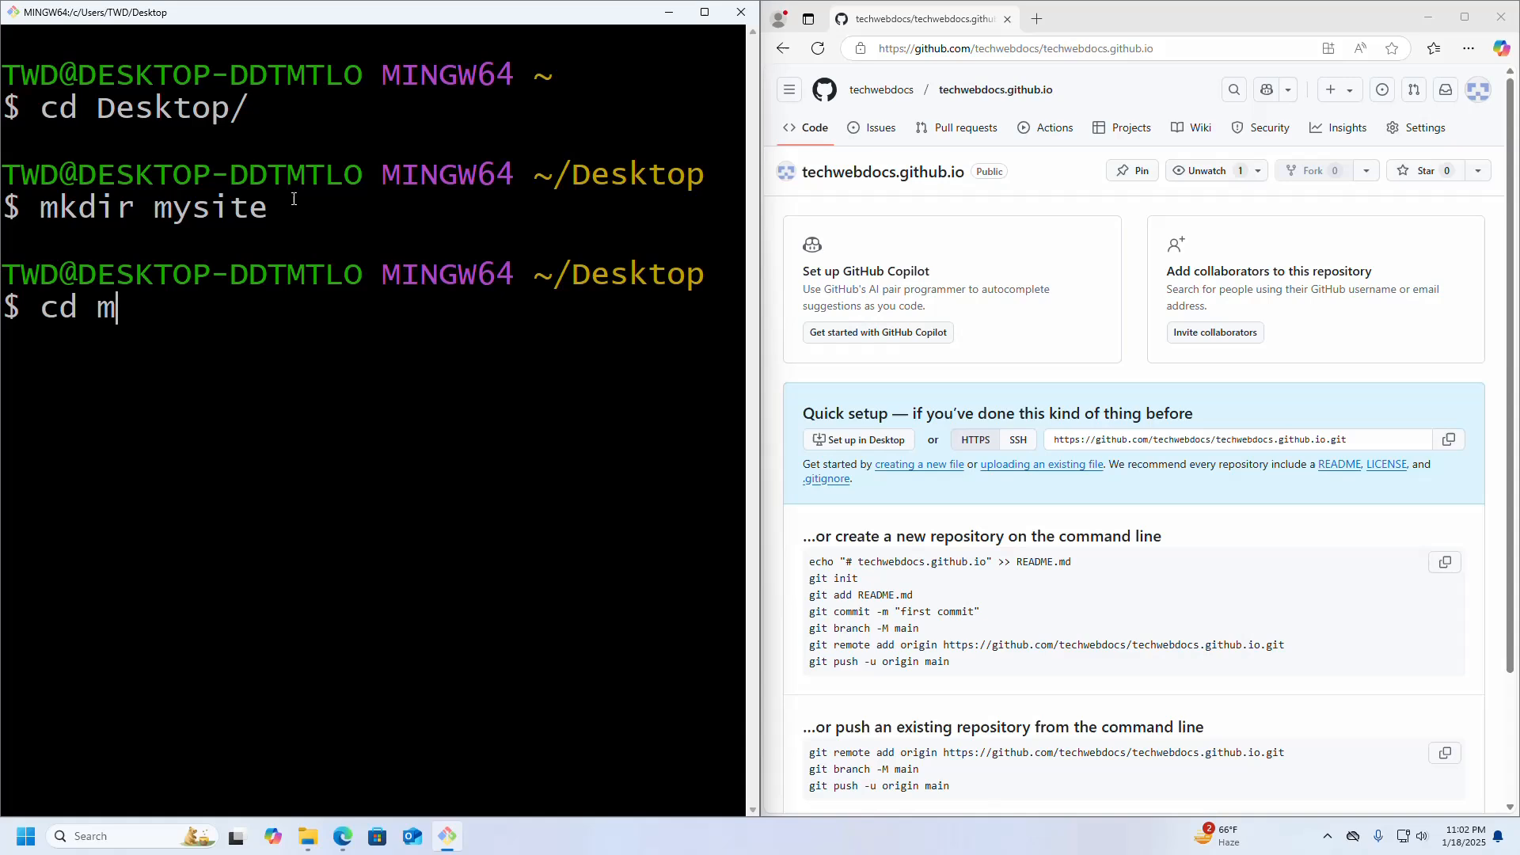
type("ysite/")
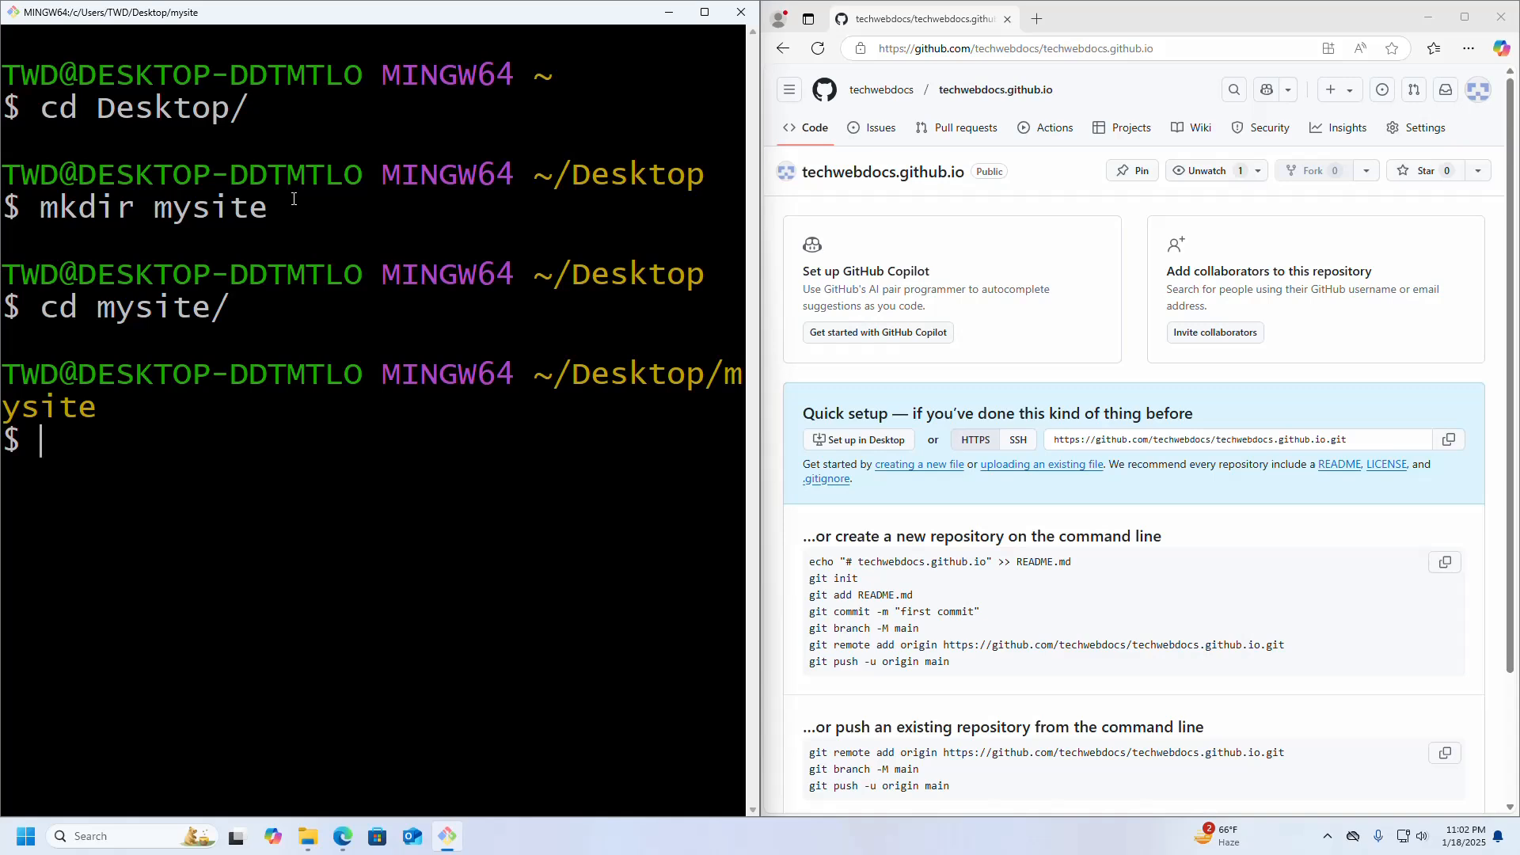
Set Git's global user.email to the techwebdocs email address
type("gi")
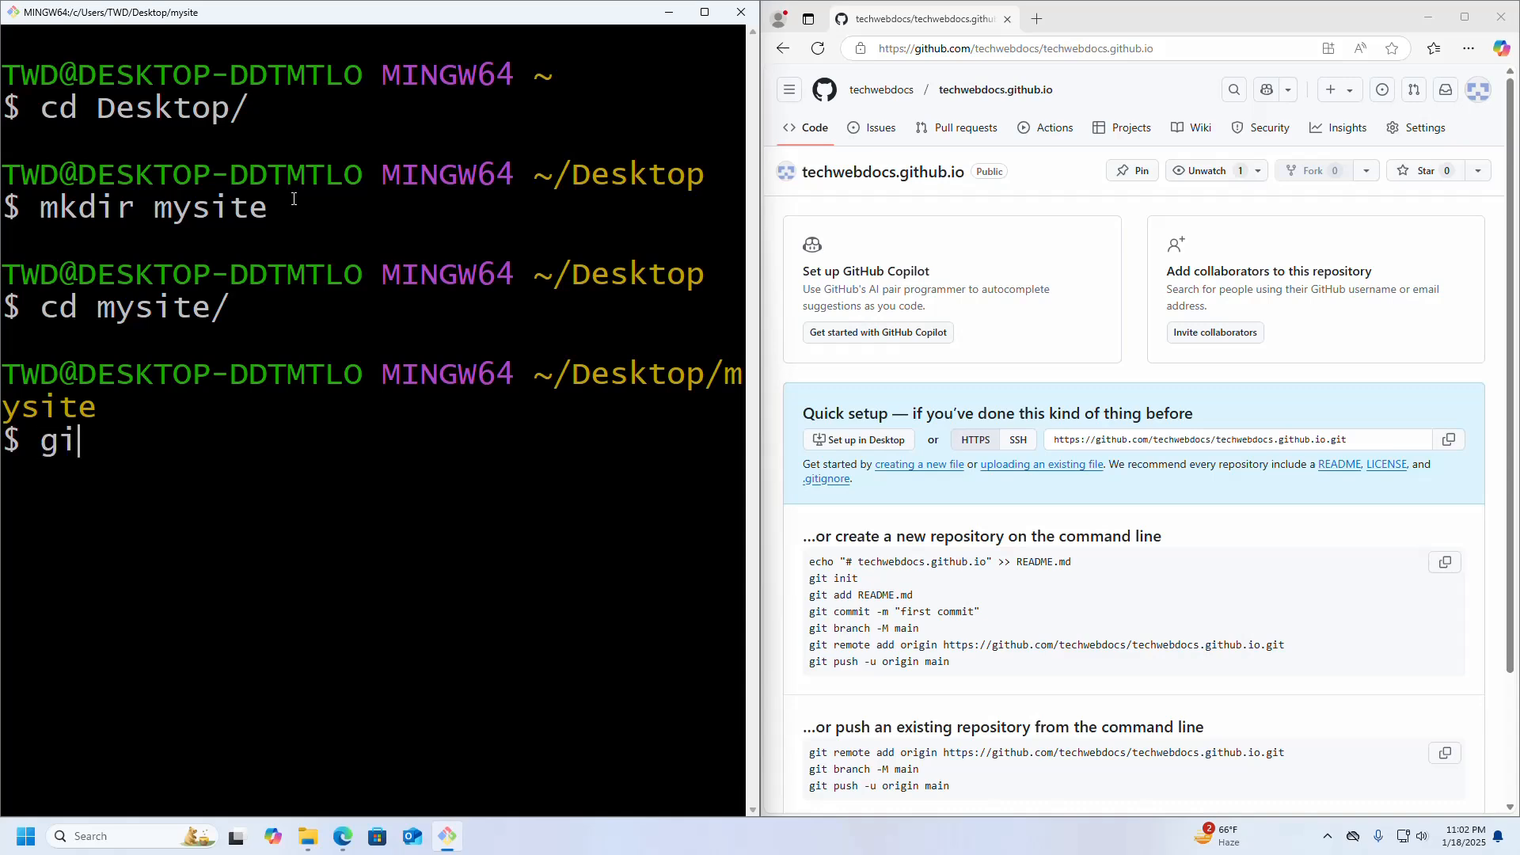
type("t config --")
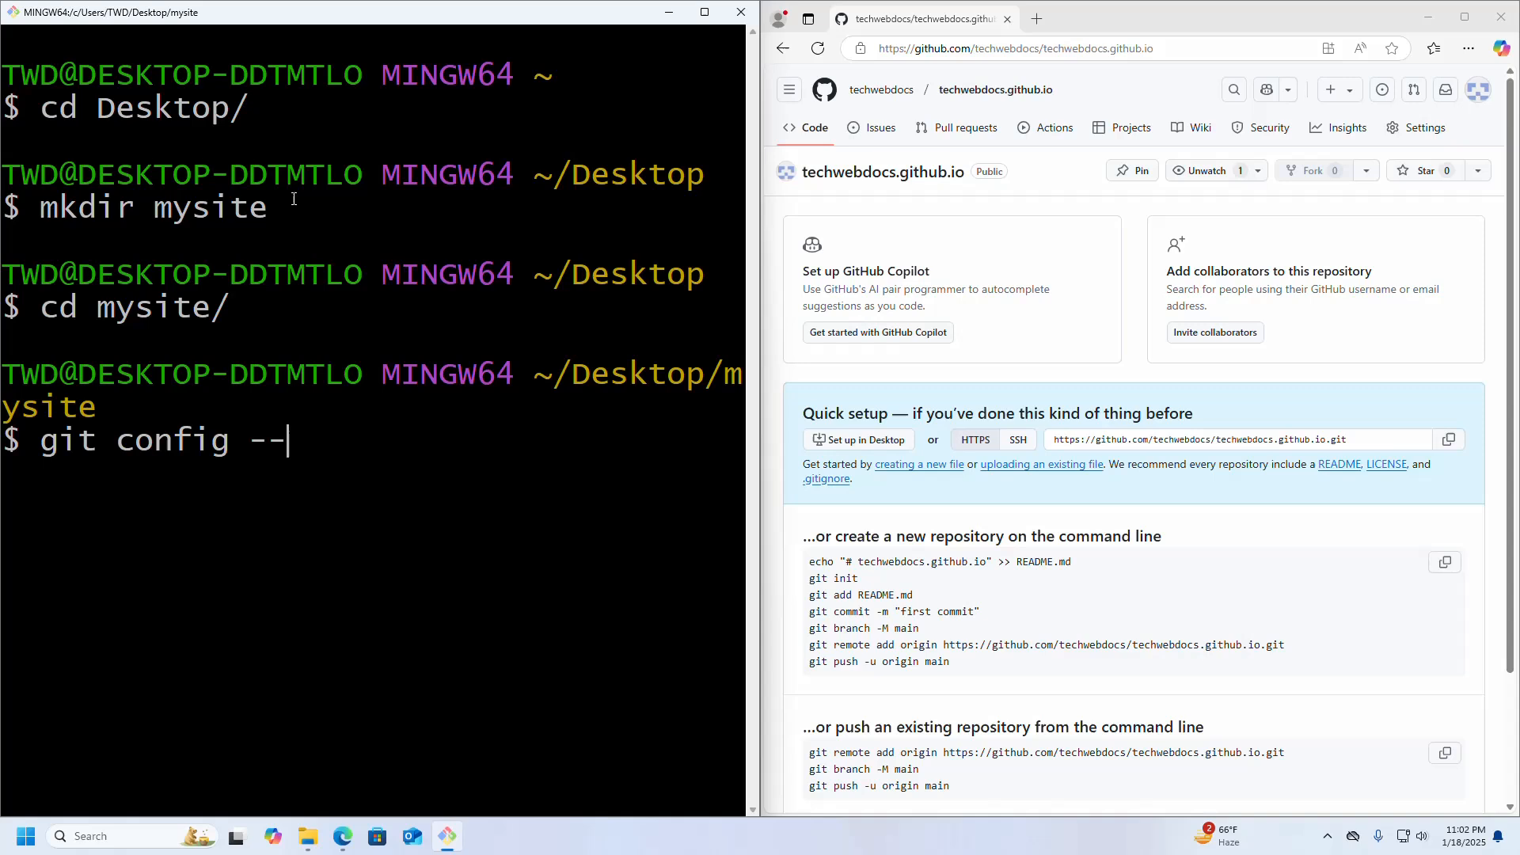
type("global")
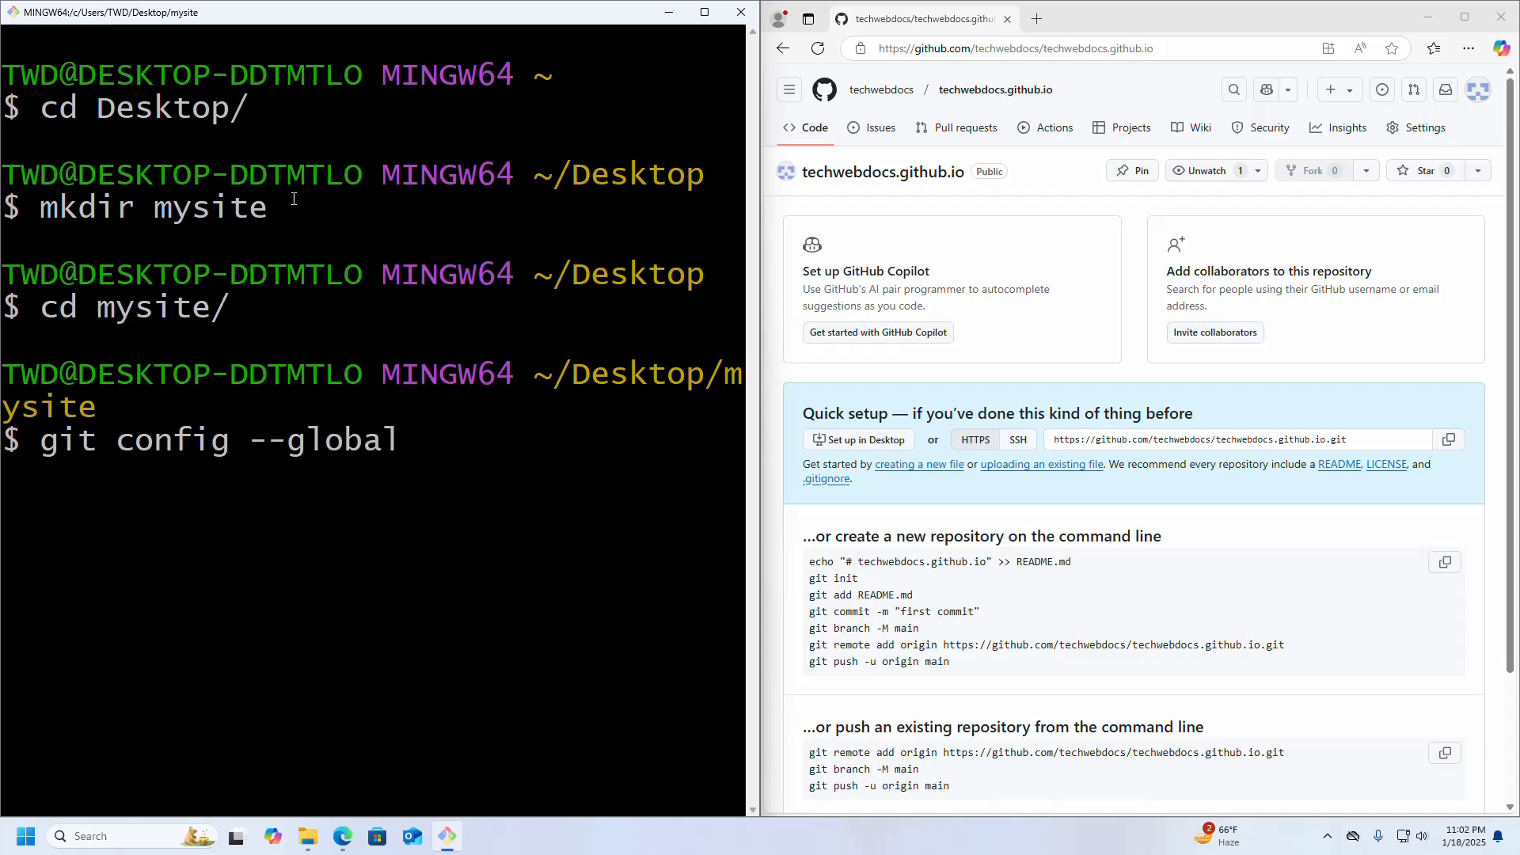
type("user.ema")
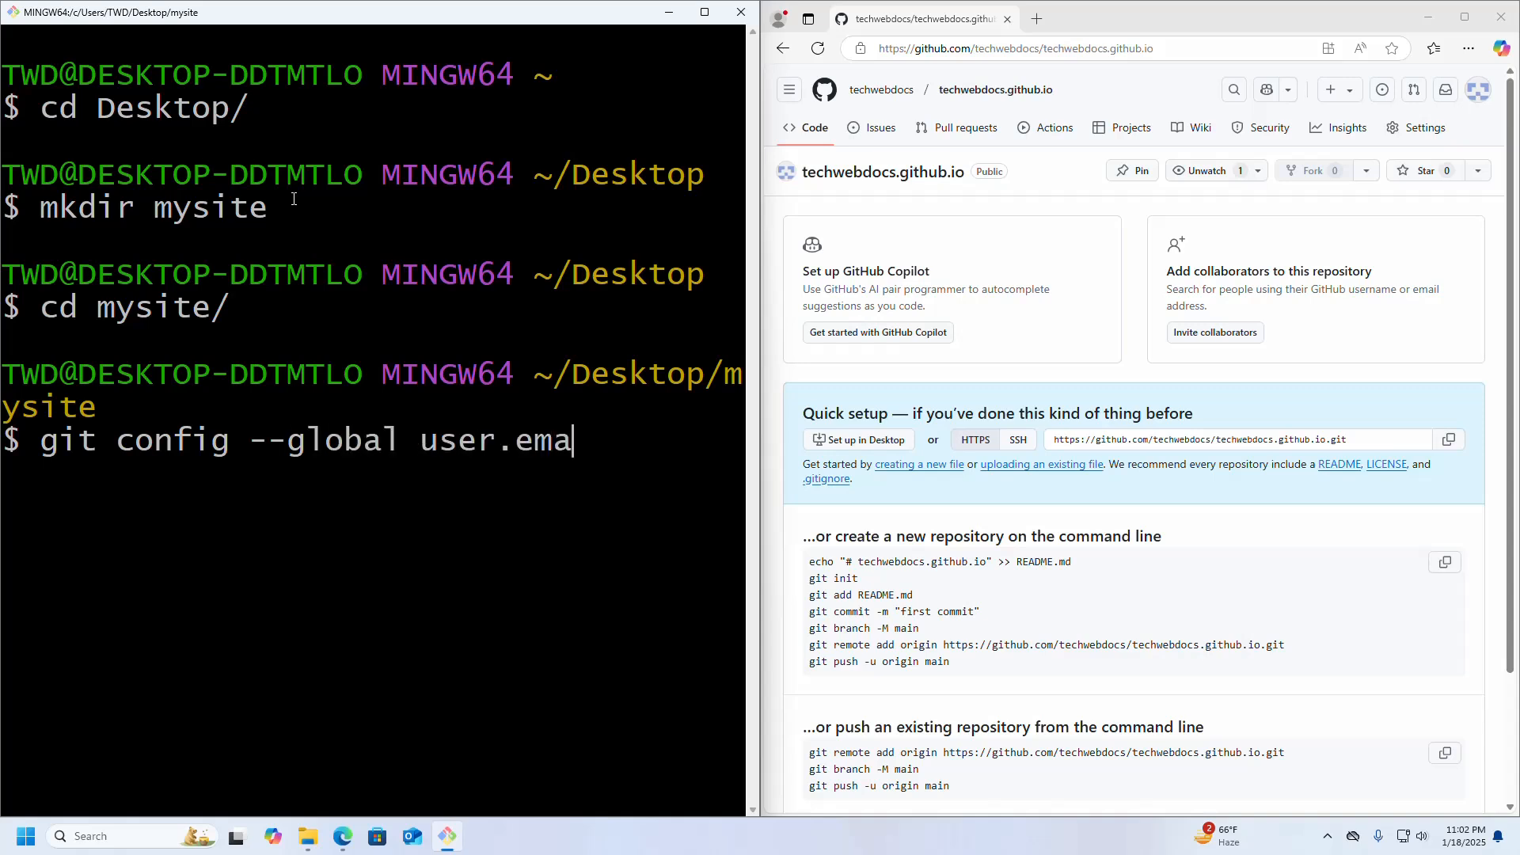
type("il \"")
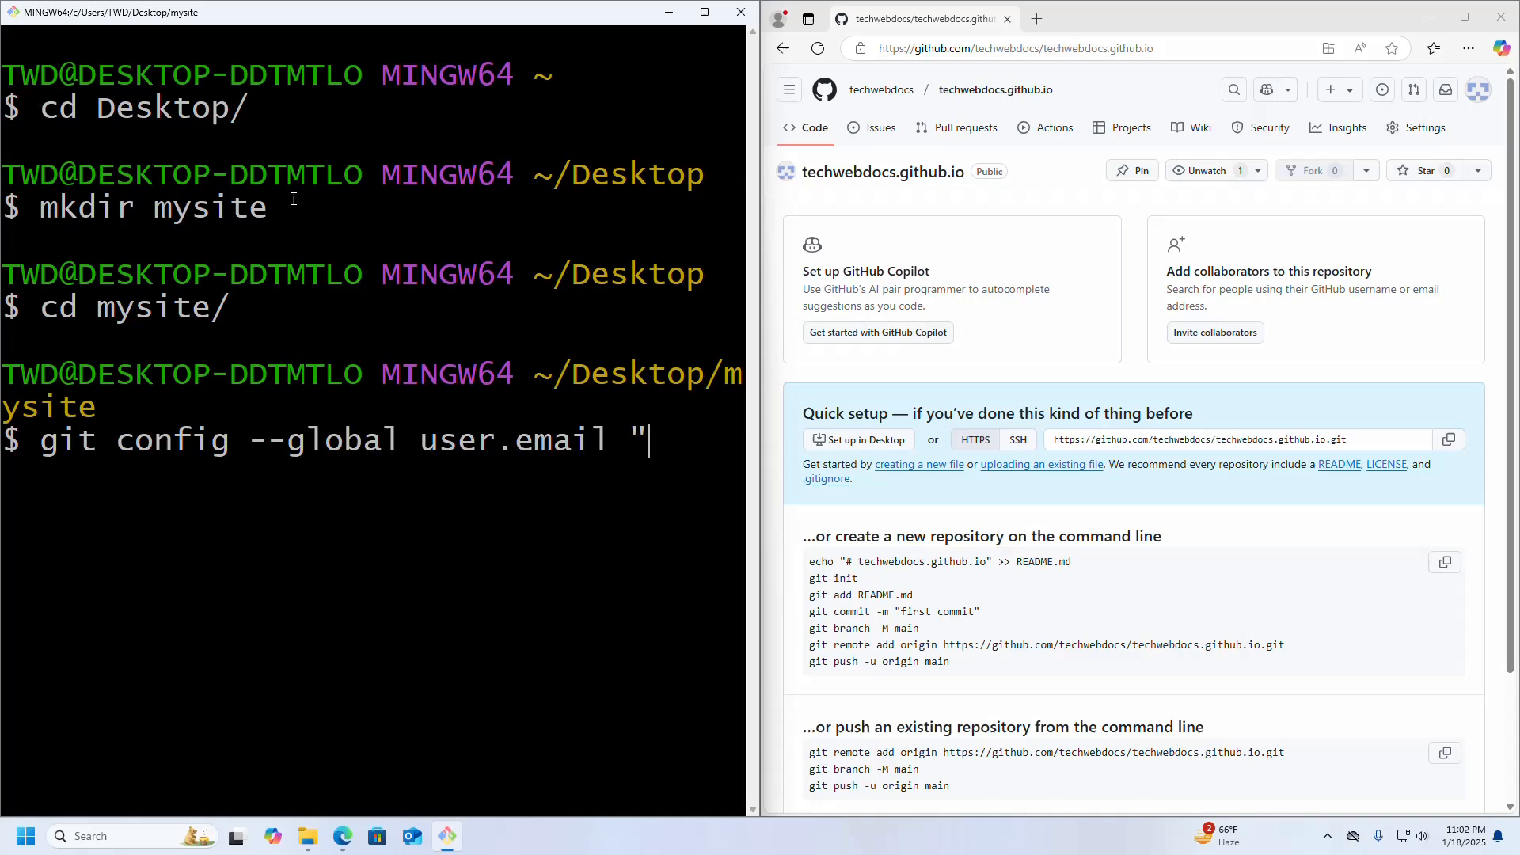
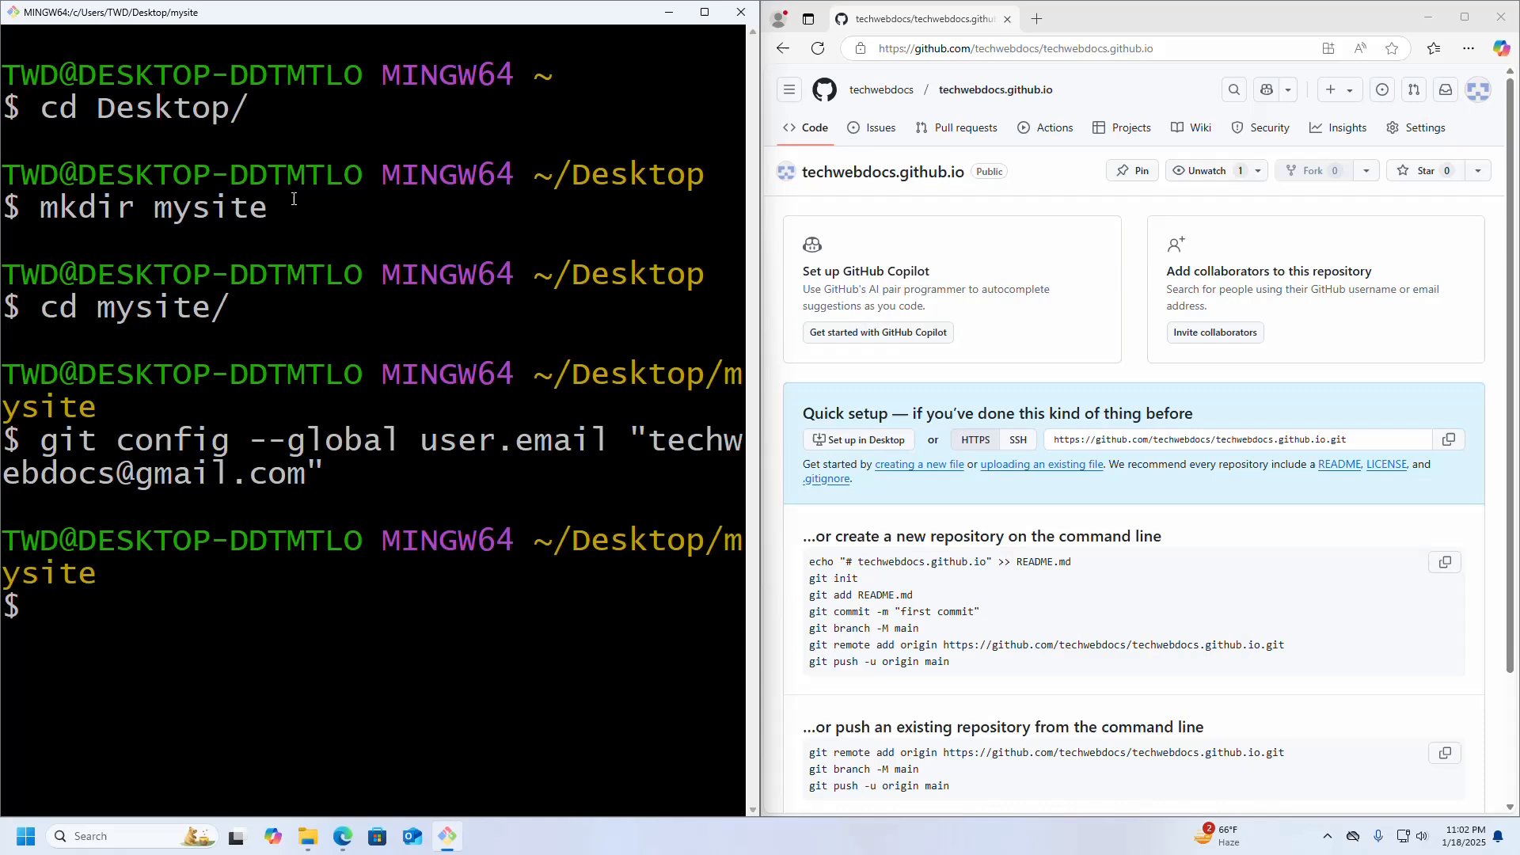
Enter git config --global user.name with the account's name
type("g")
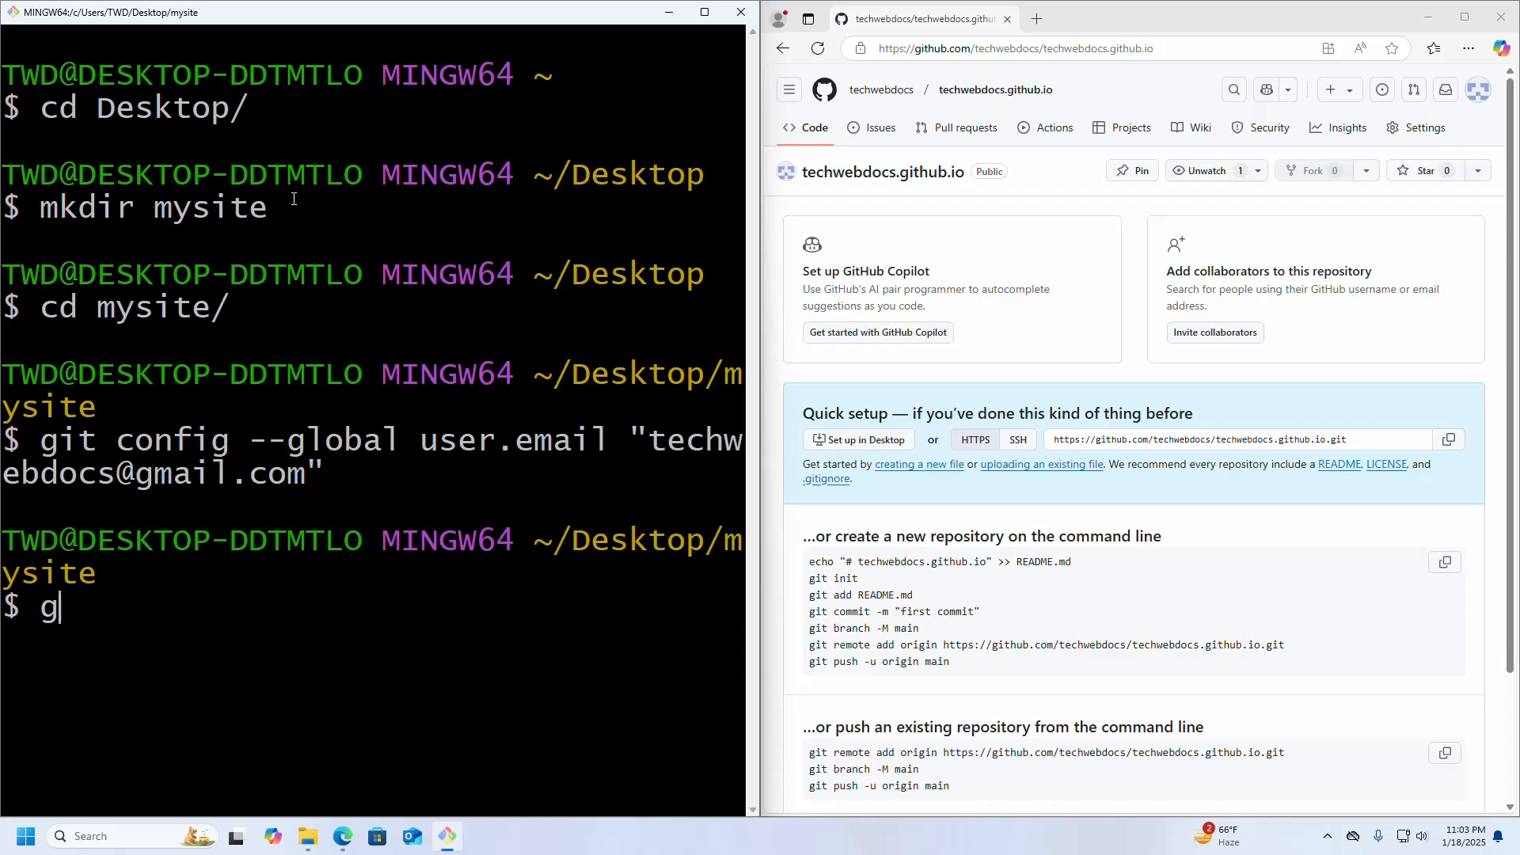
type("it")
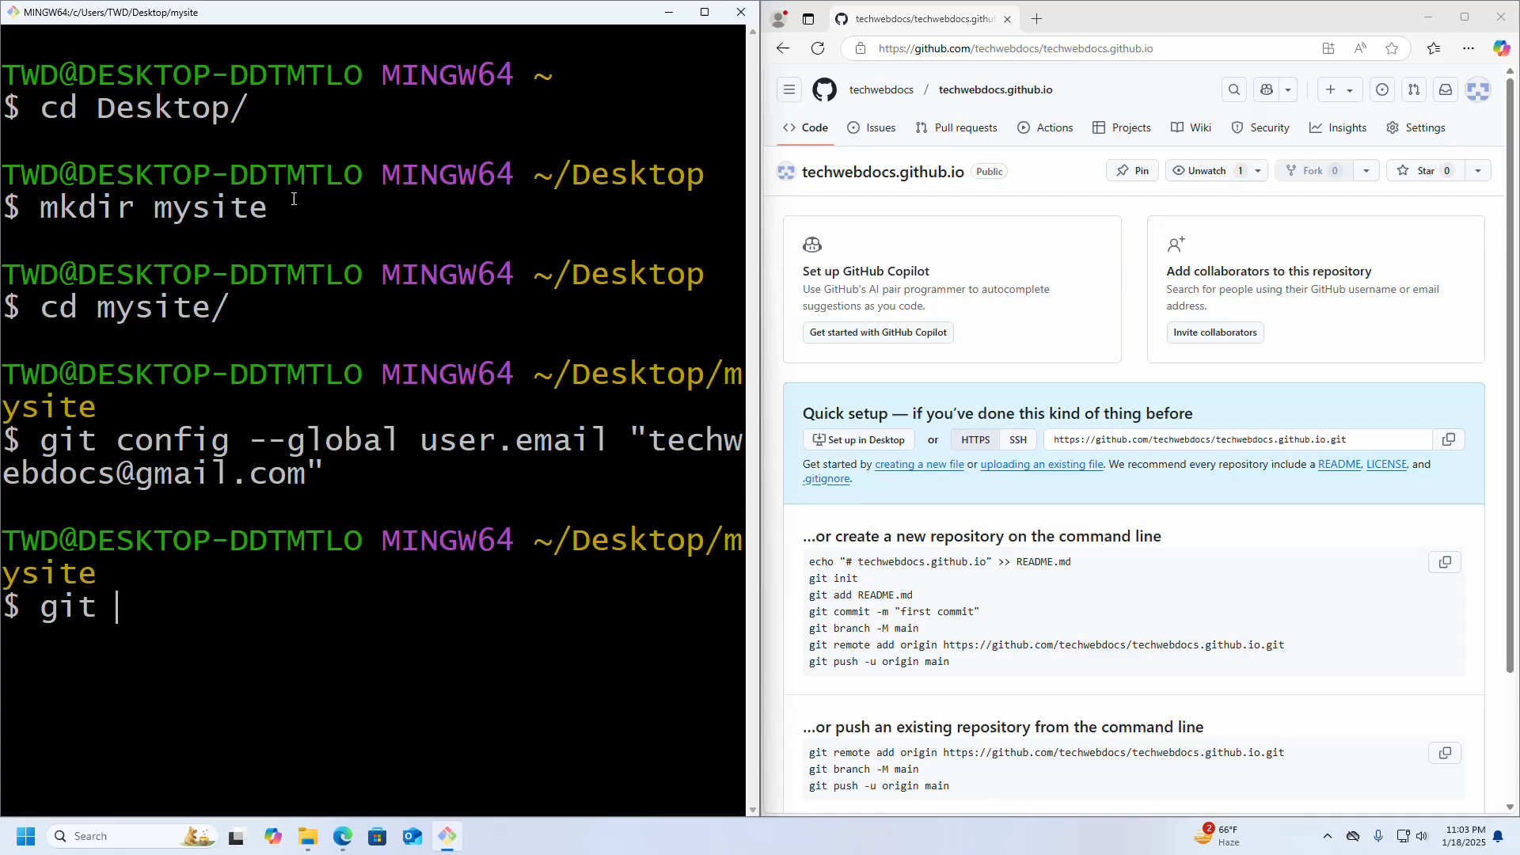
type("config --g")
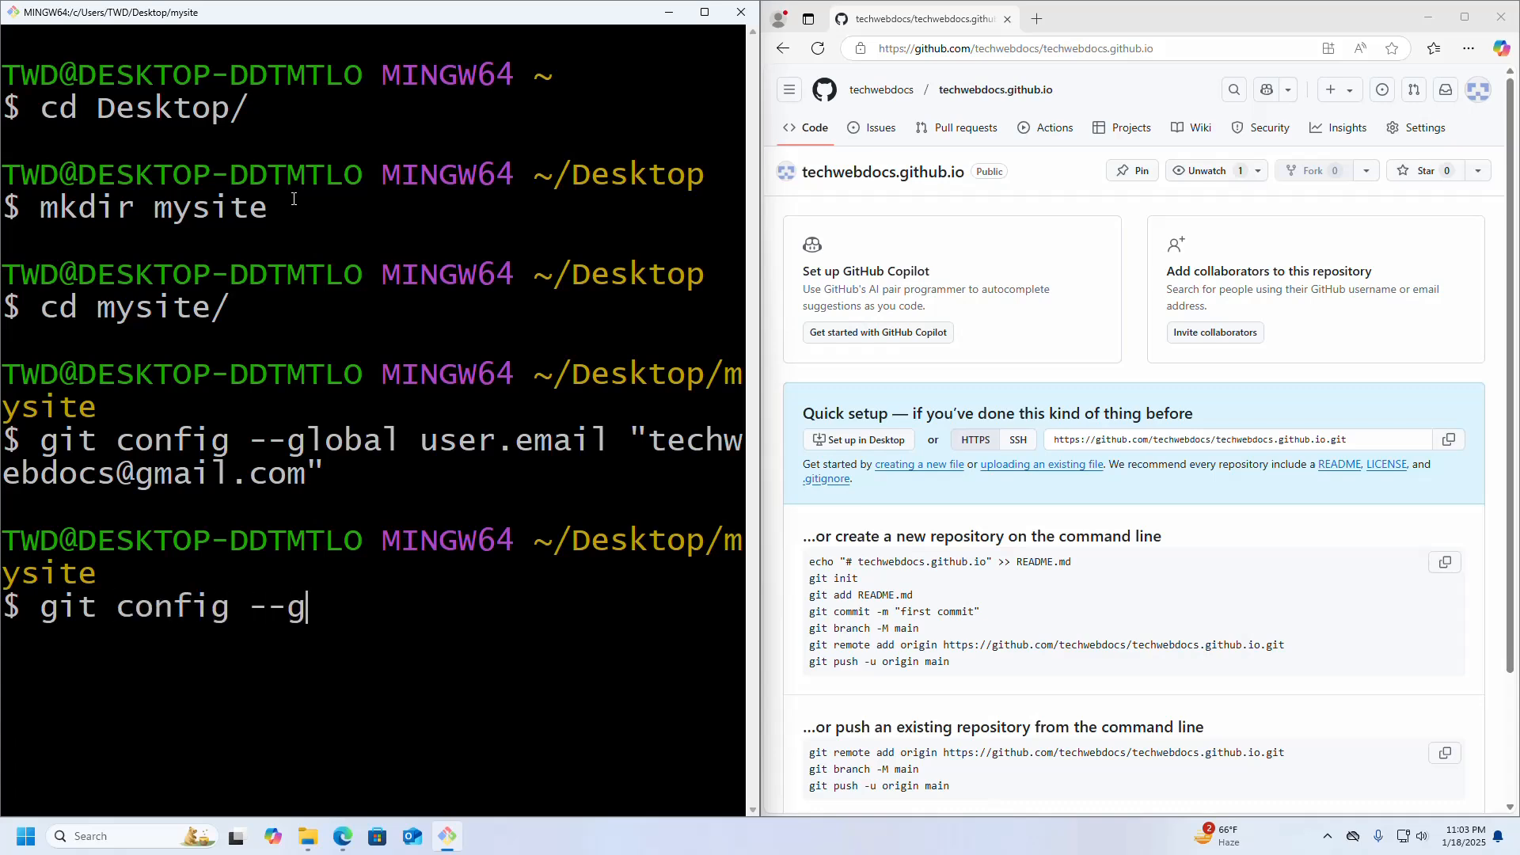
type("lobal")
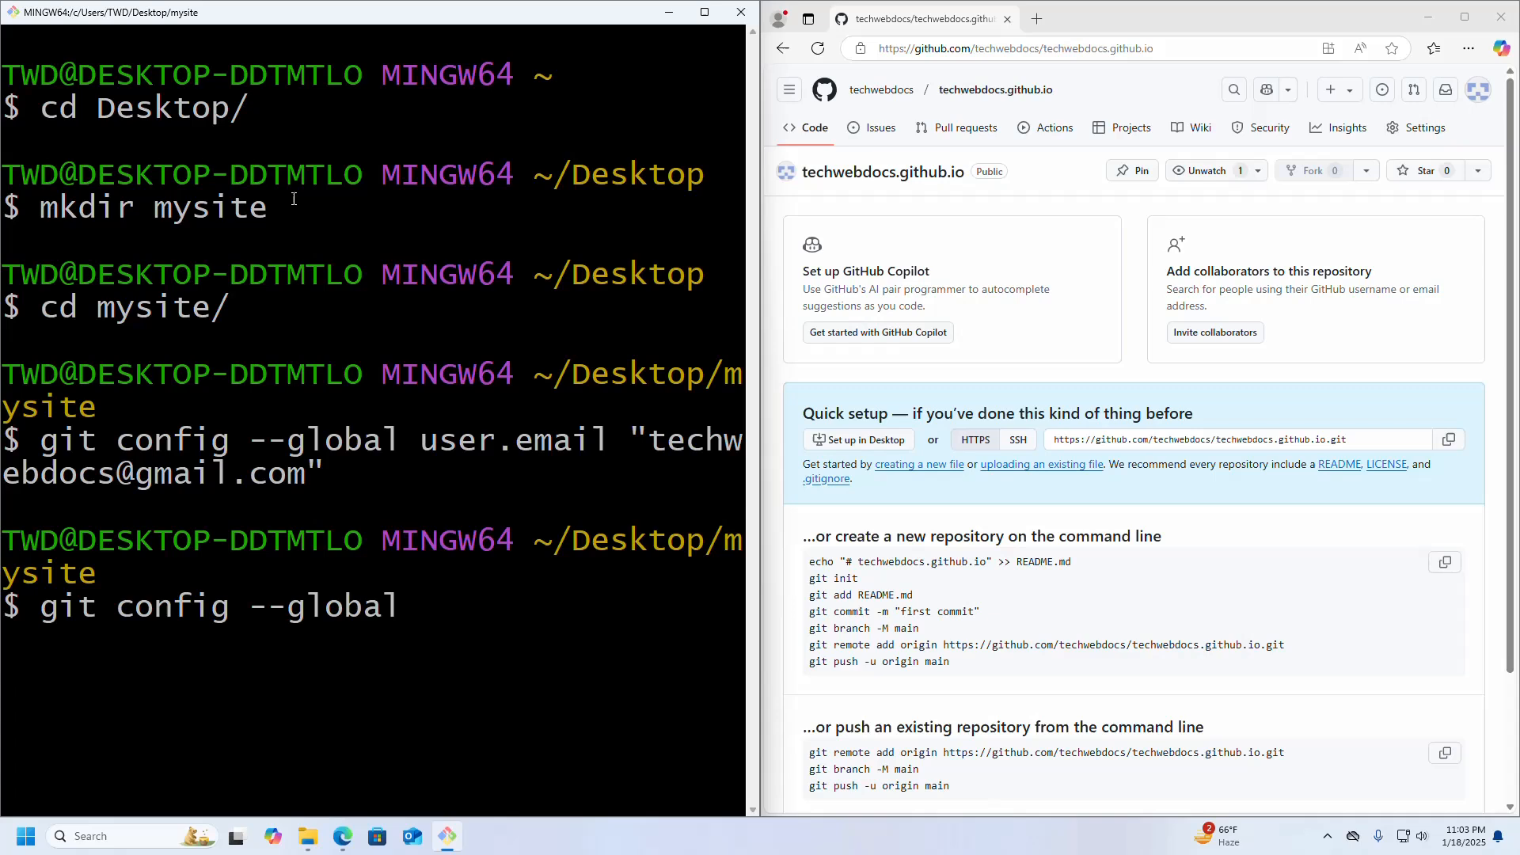
type("user")
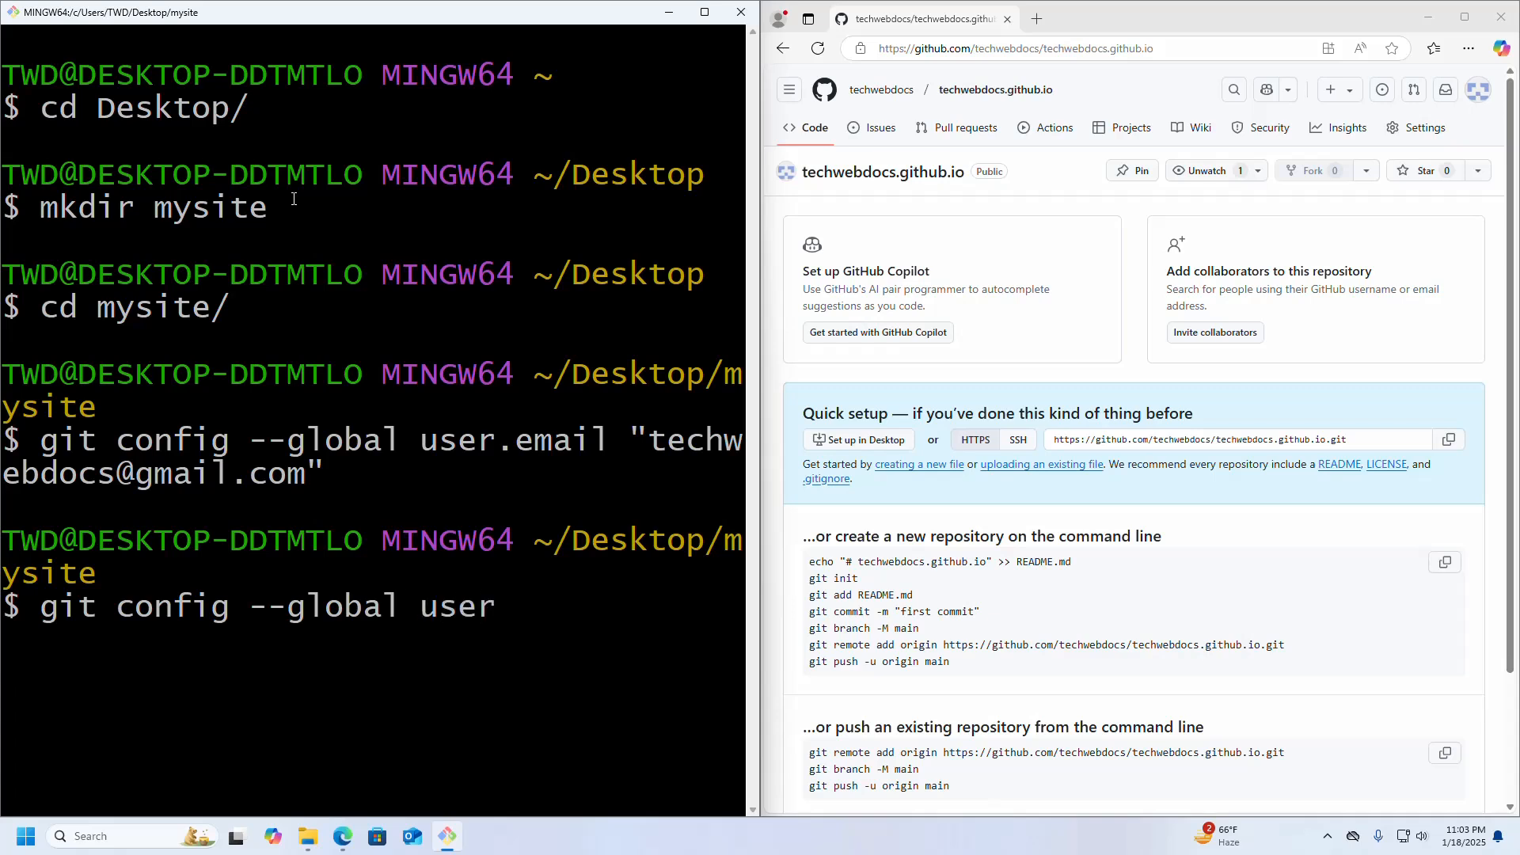
type(".name")
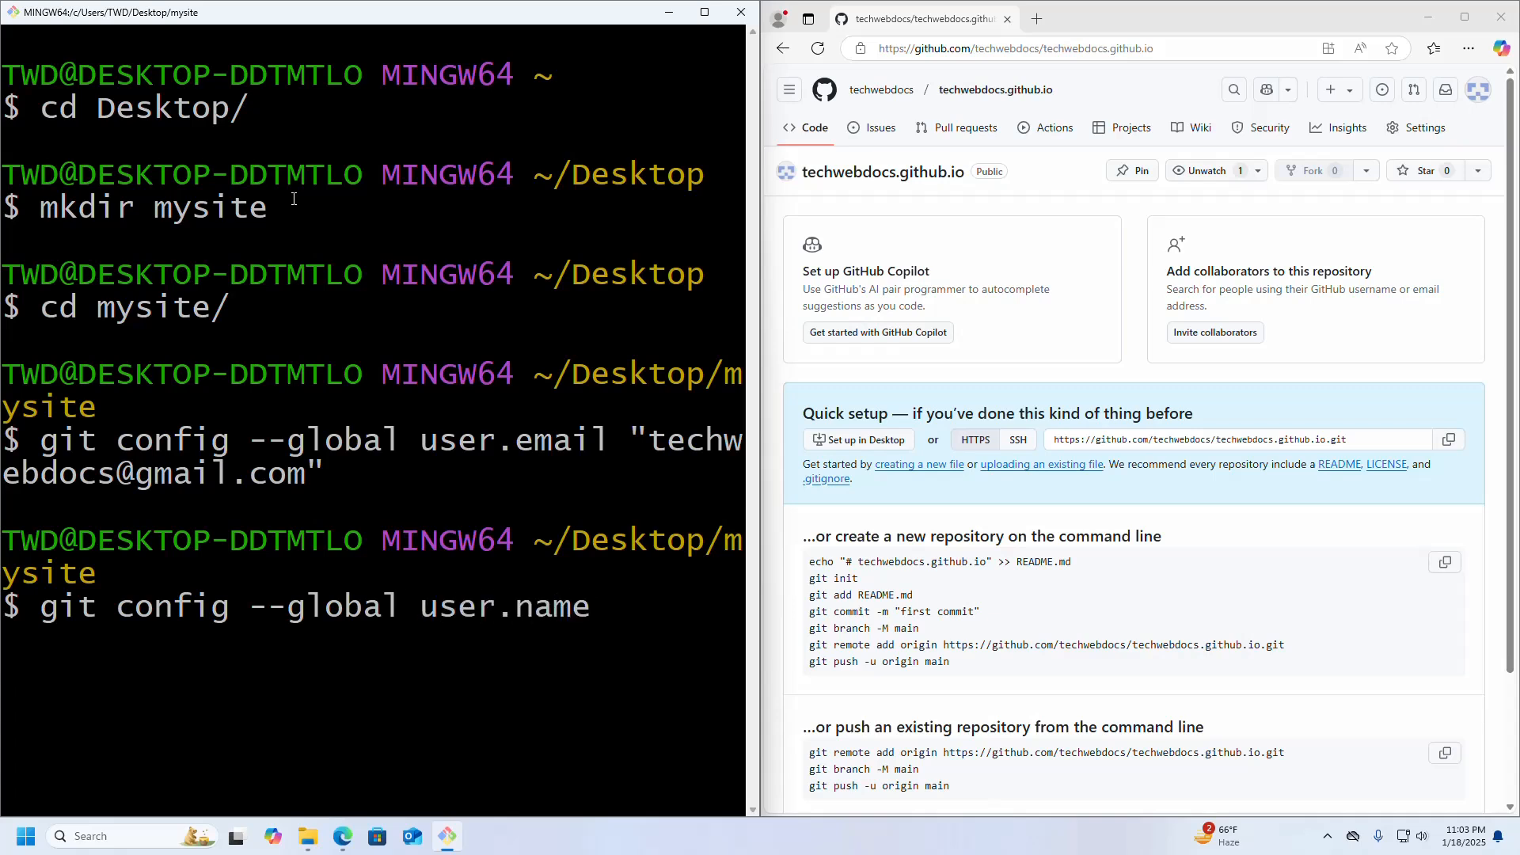
type("\"MI")
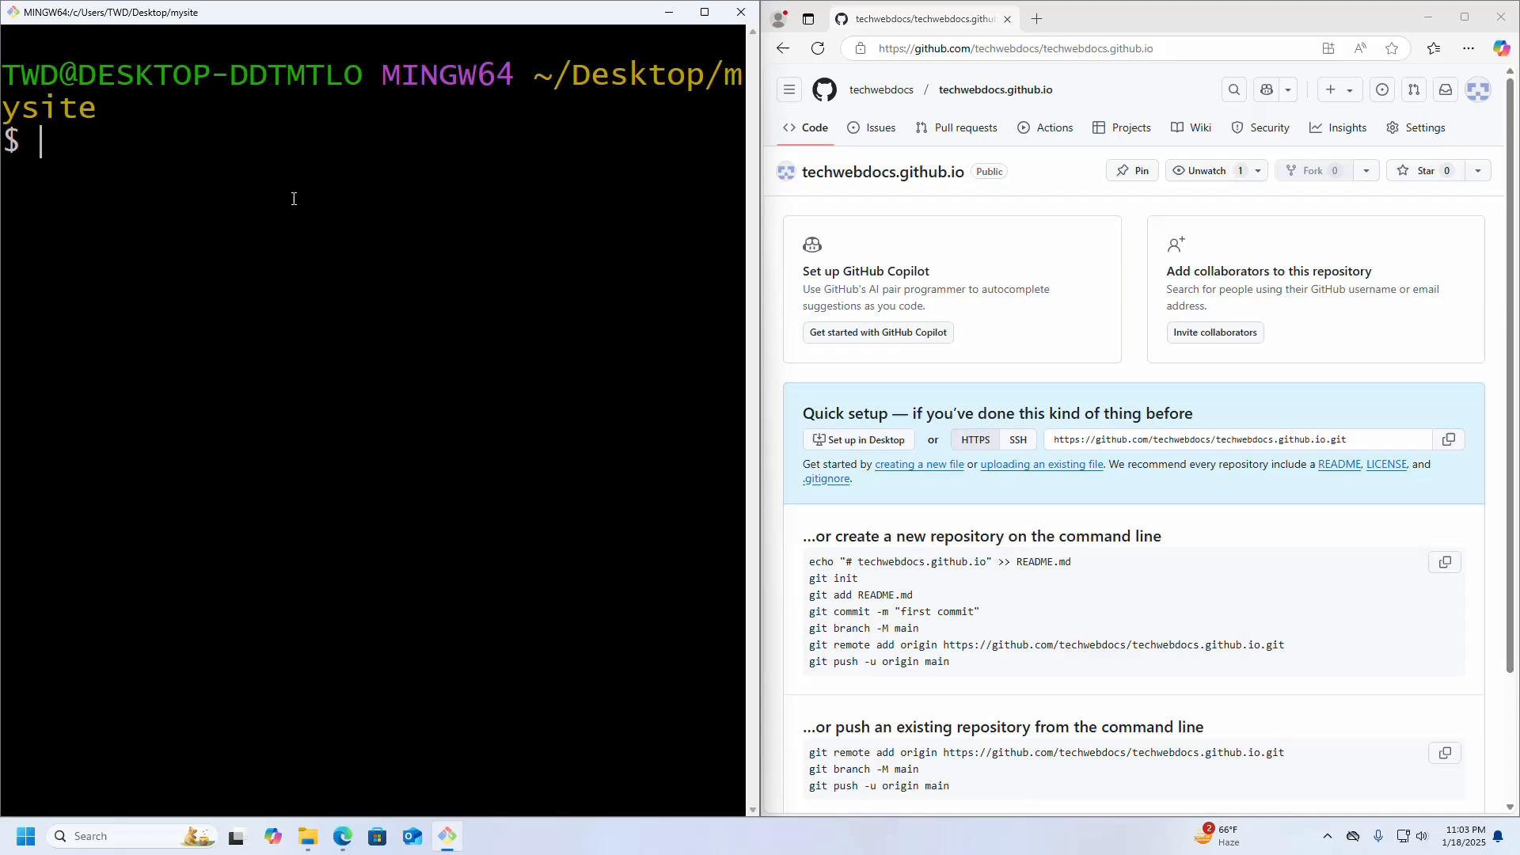
Create README.md headed '# techwebdocs.github.io' and list the folder to confirm it
scroll("down", 3)
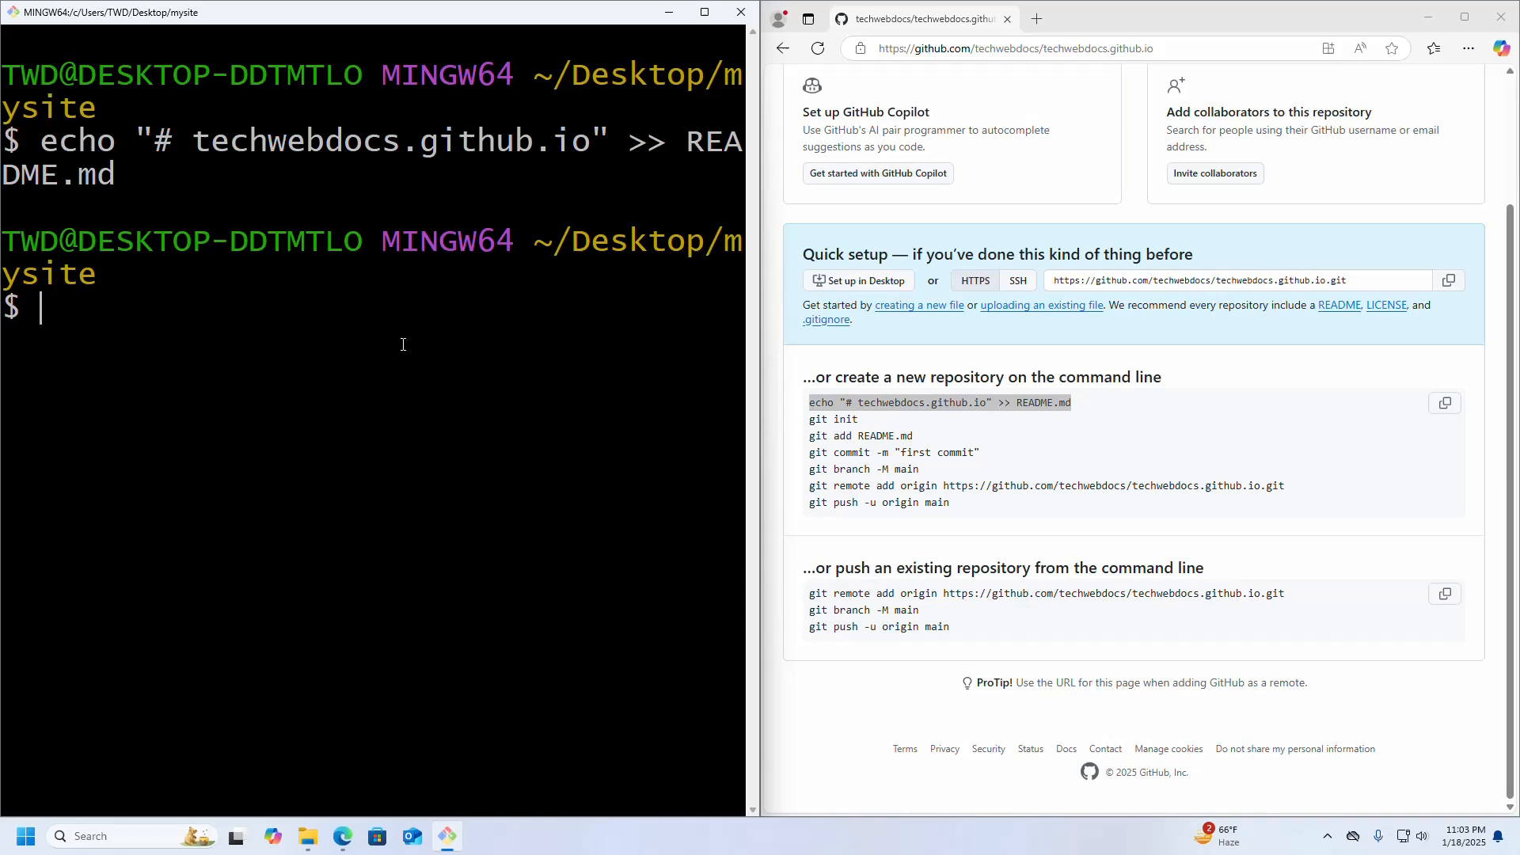
type("ls")
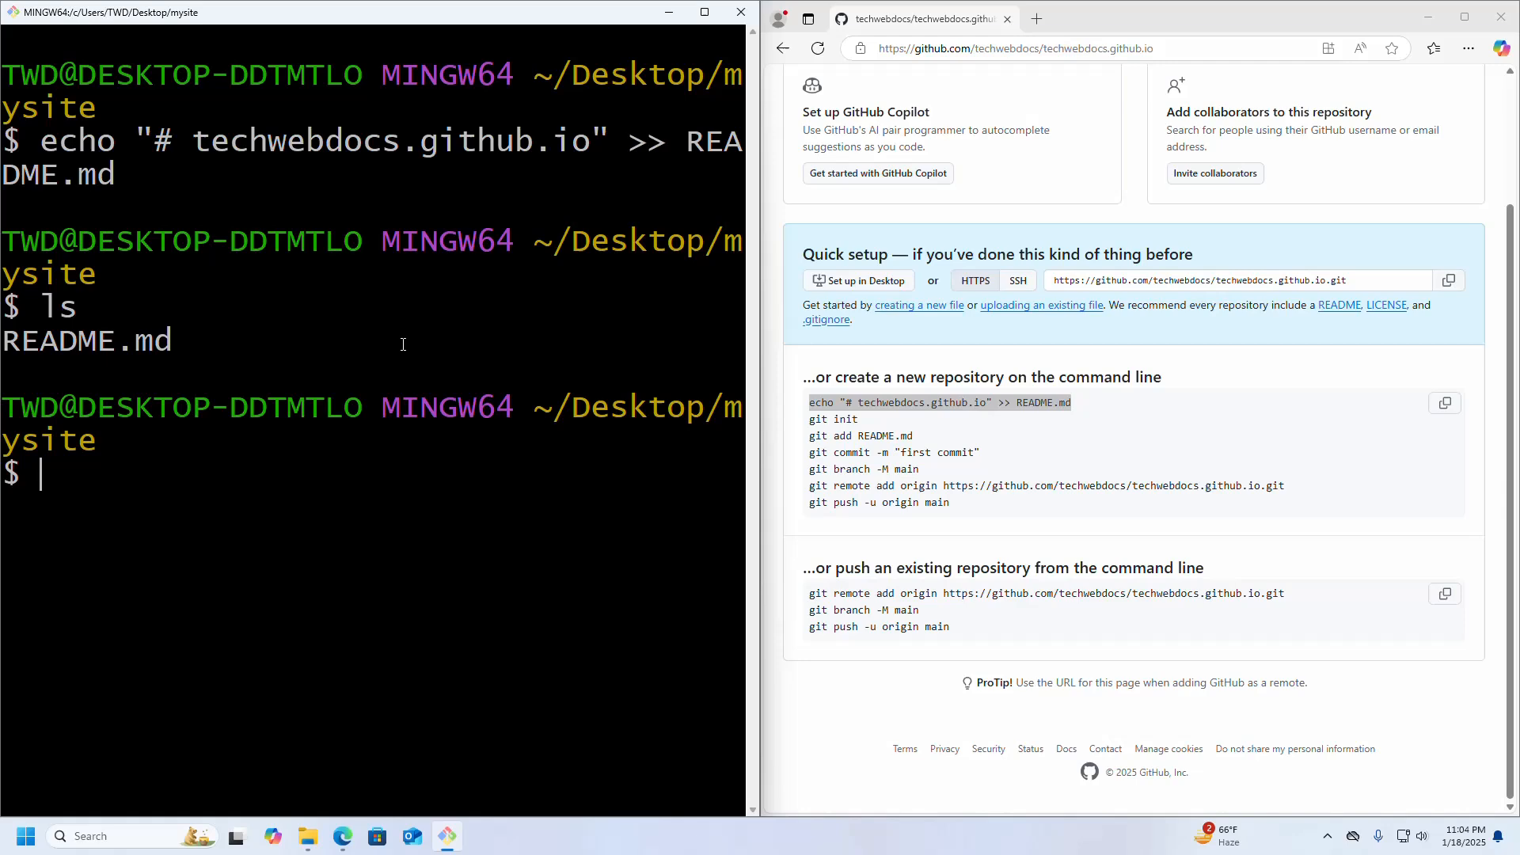
Copy all files from Documents\portfolio into the Desktop mysite folder
left_click(234, 836)
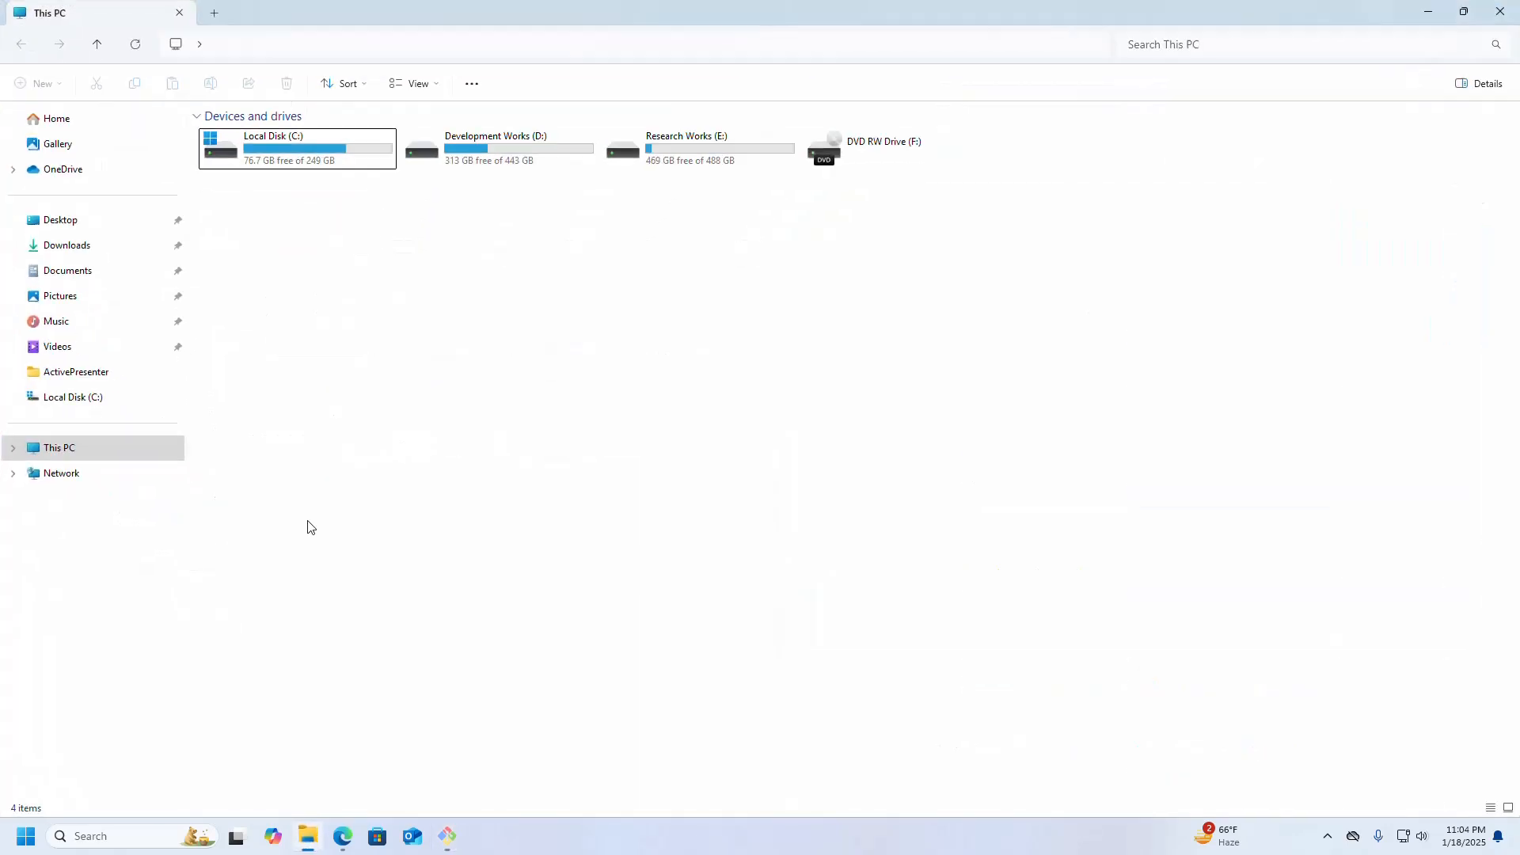
left_click(68, 271)
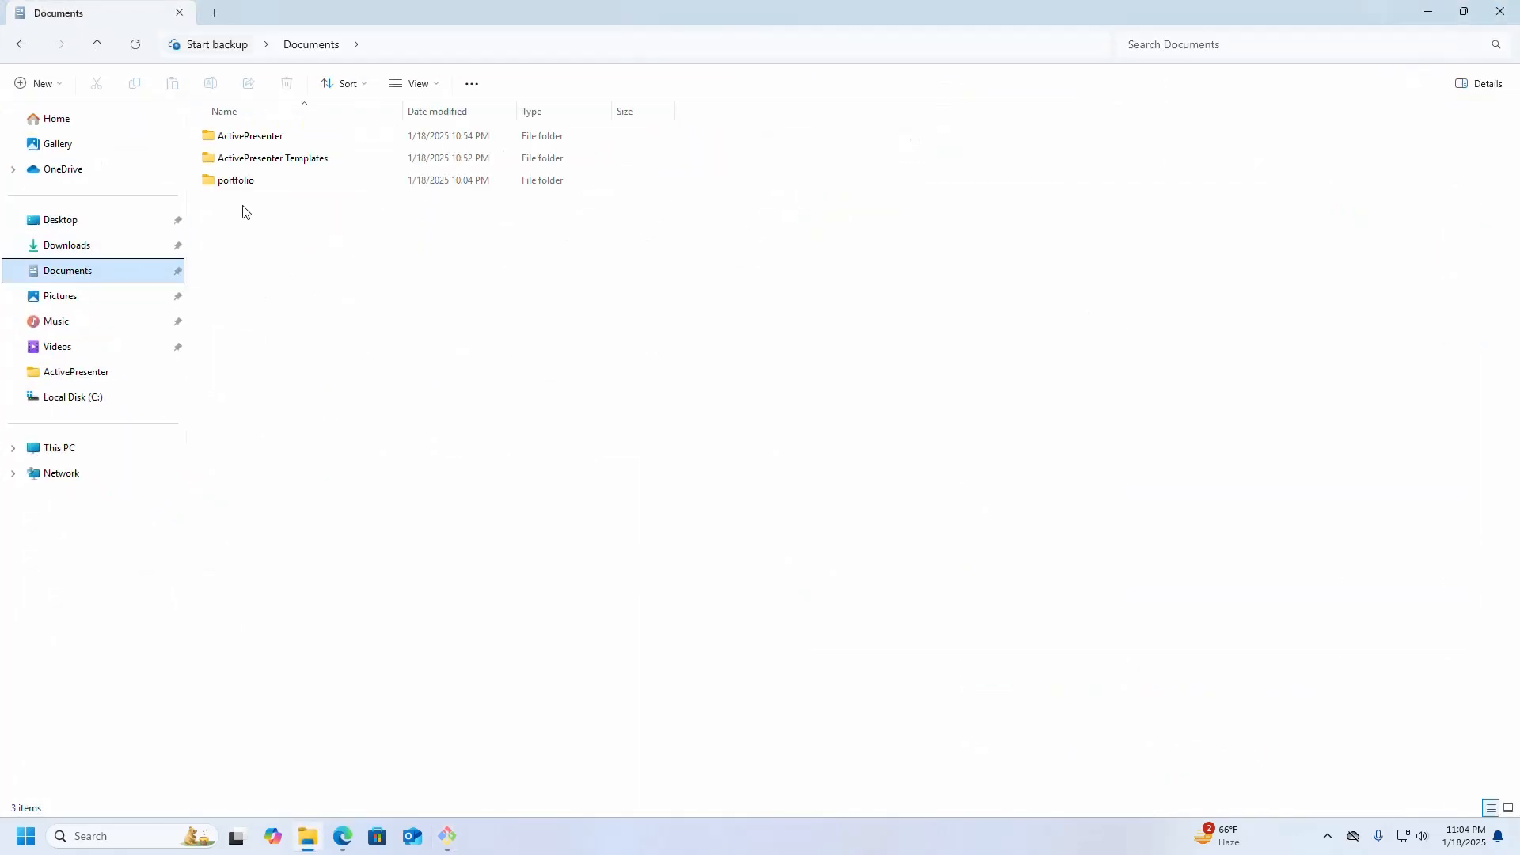
double_click(234, 181)
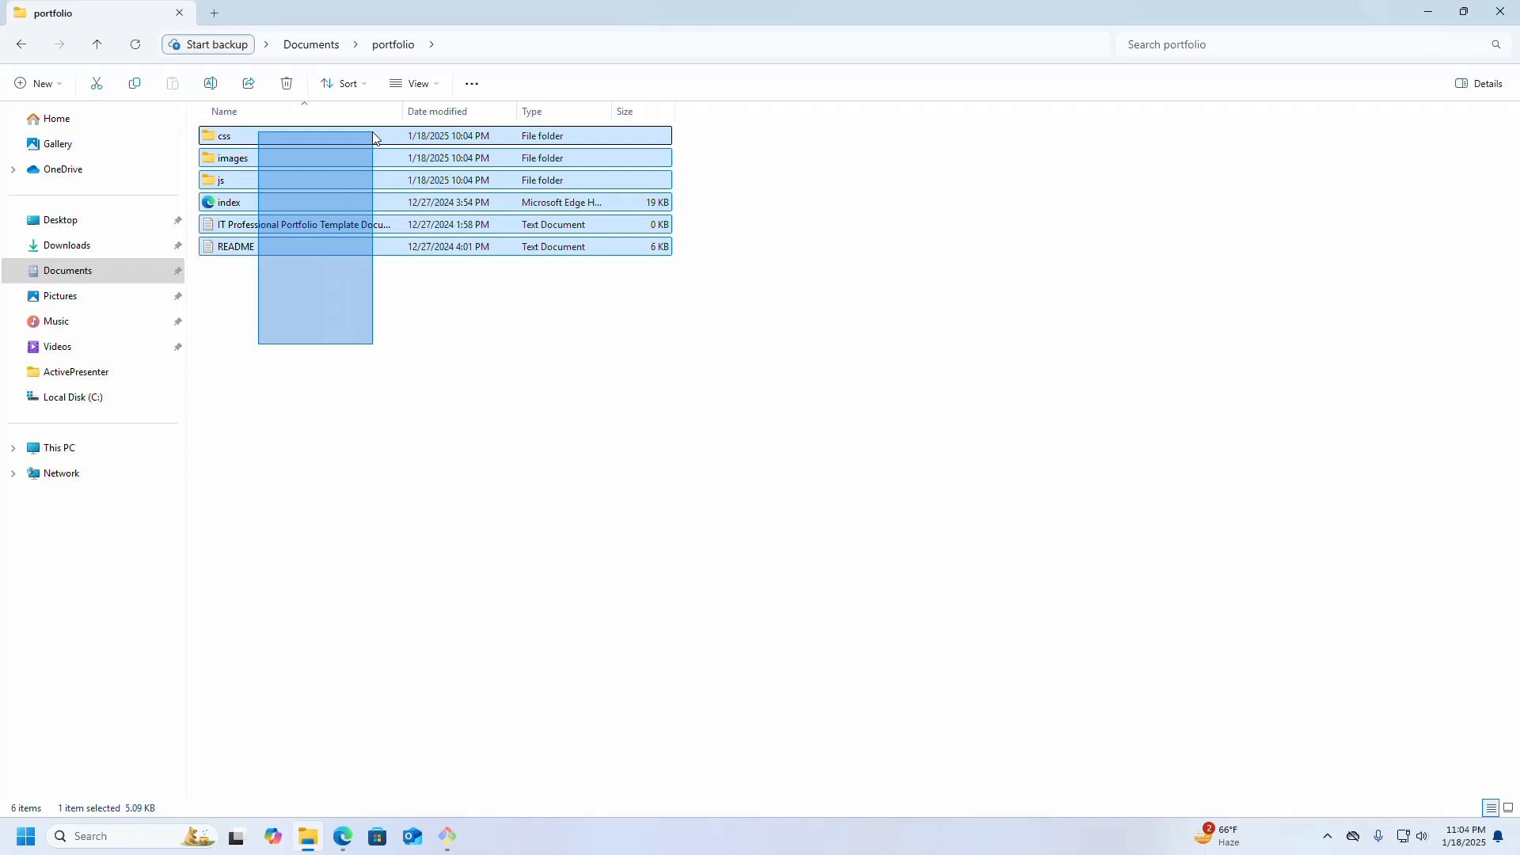
key("ctrl+a")
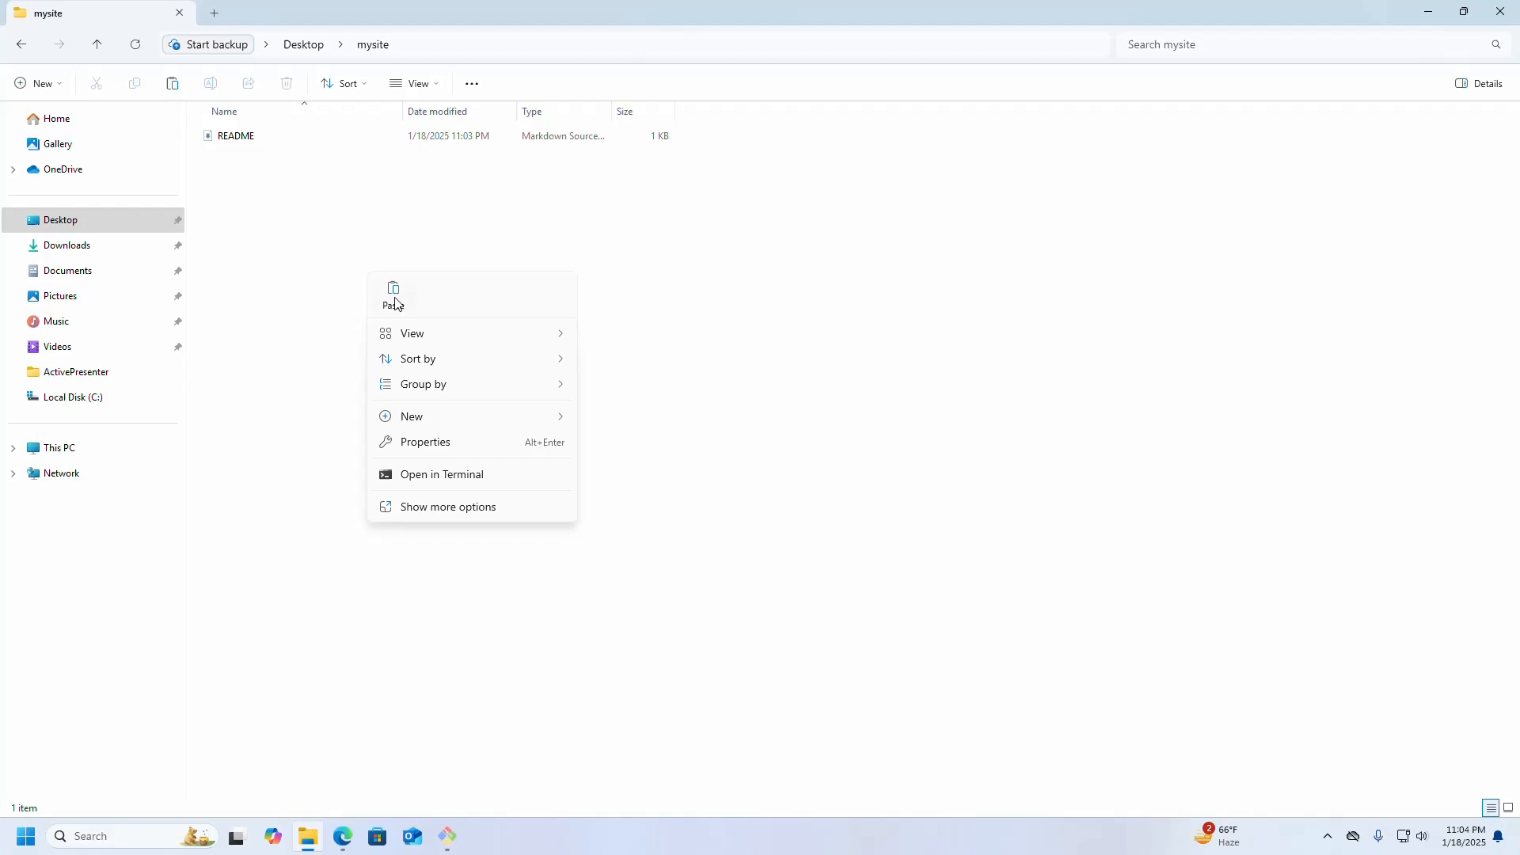
left_click(393, 294)
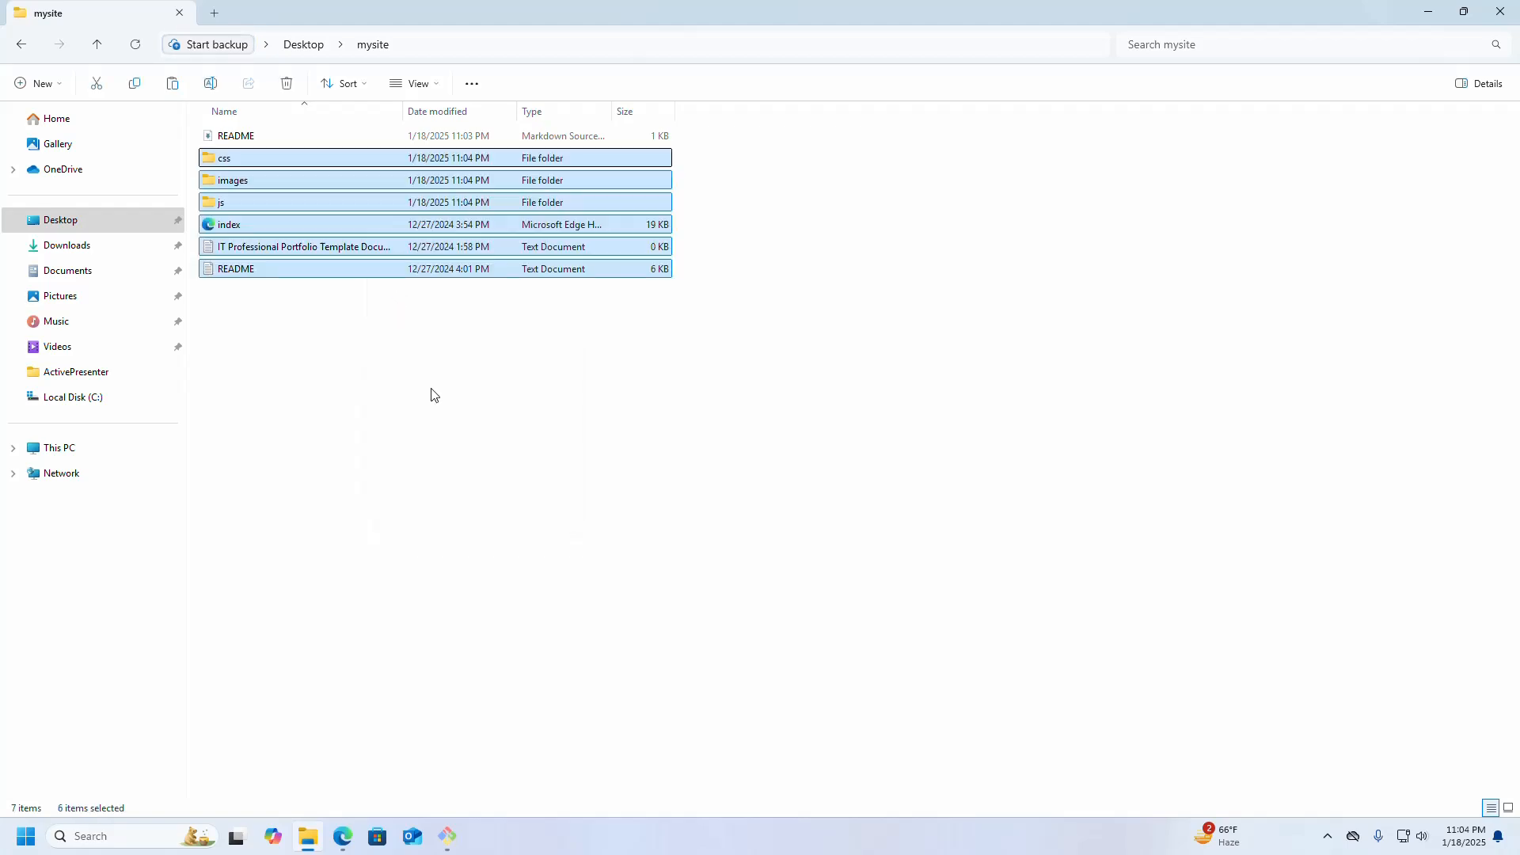
left_click(435, 395)
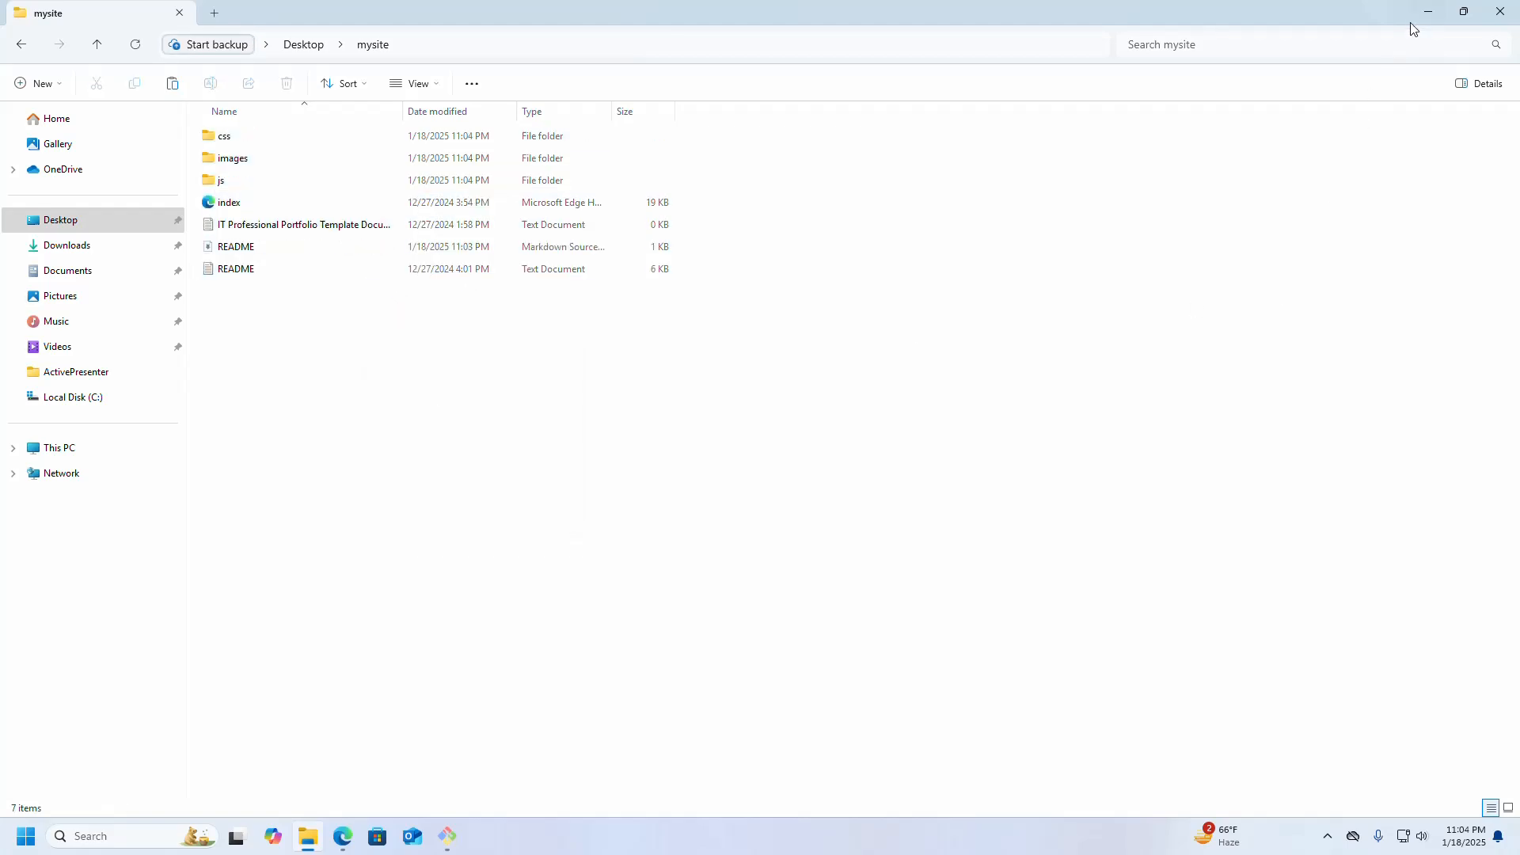
left_click(224, 135)
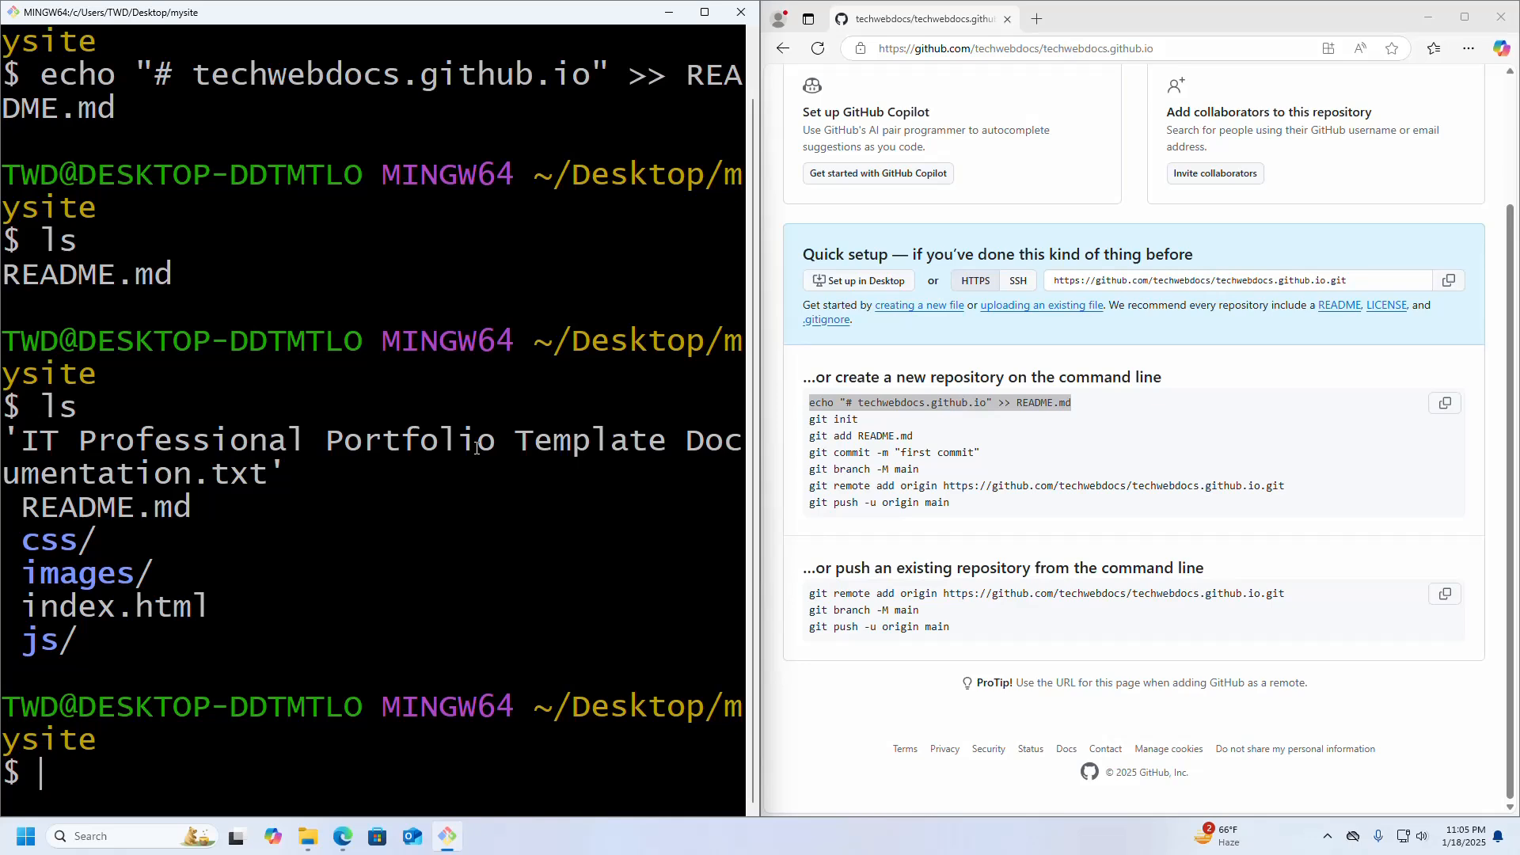
Initialize mysite as a Git repository, stage all files and README.md, and commit 'first commit'
type("git")
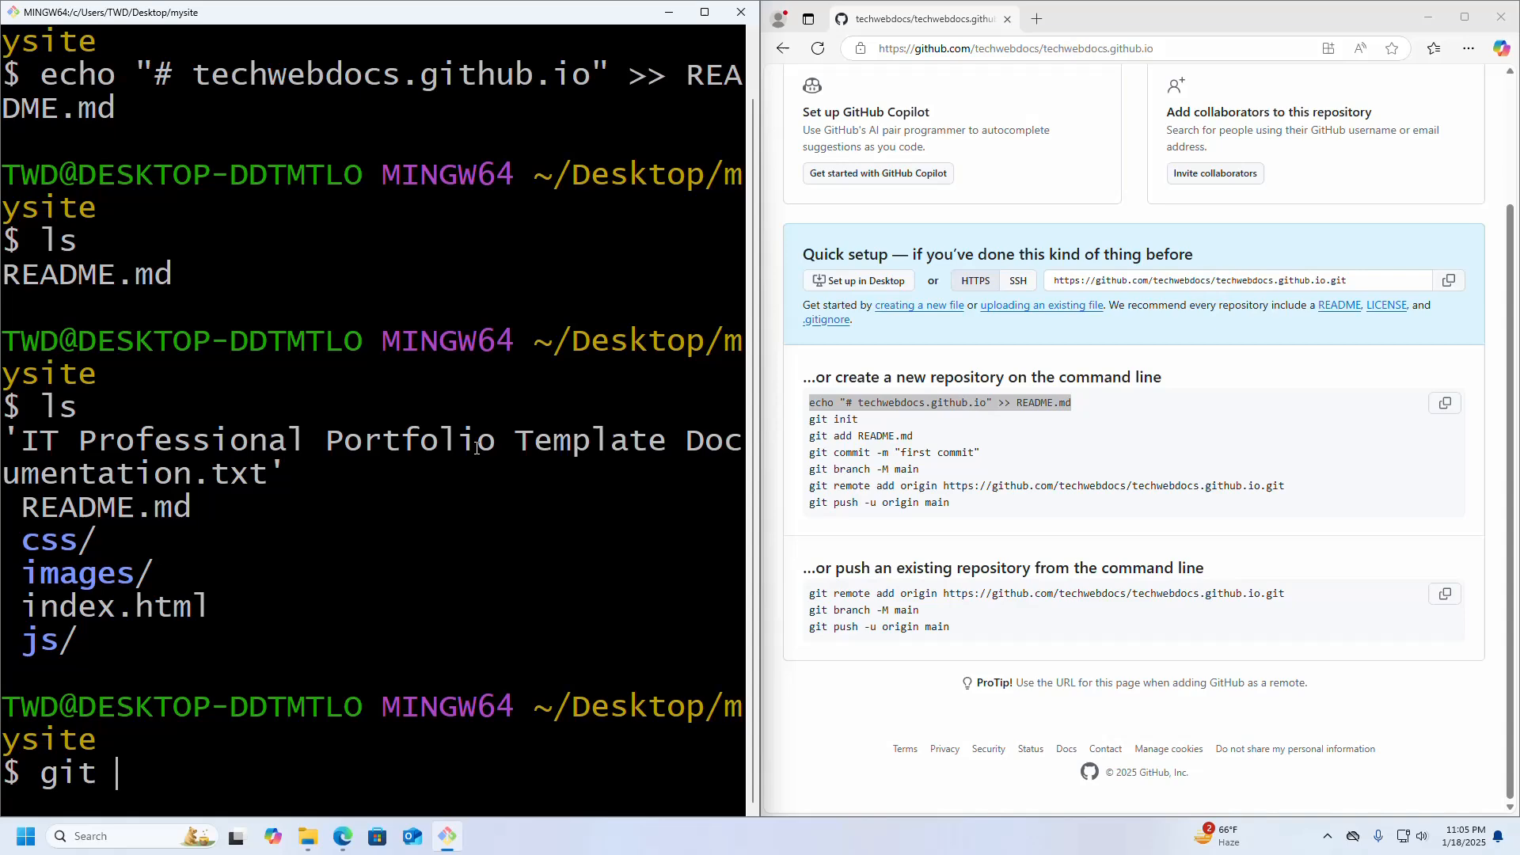
type("init")
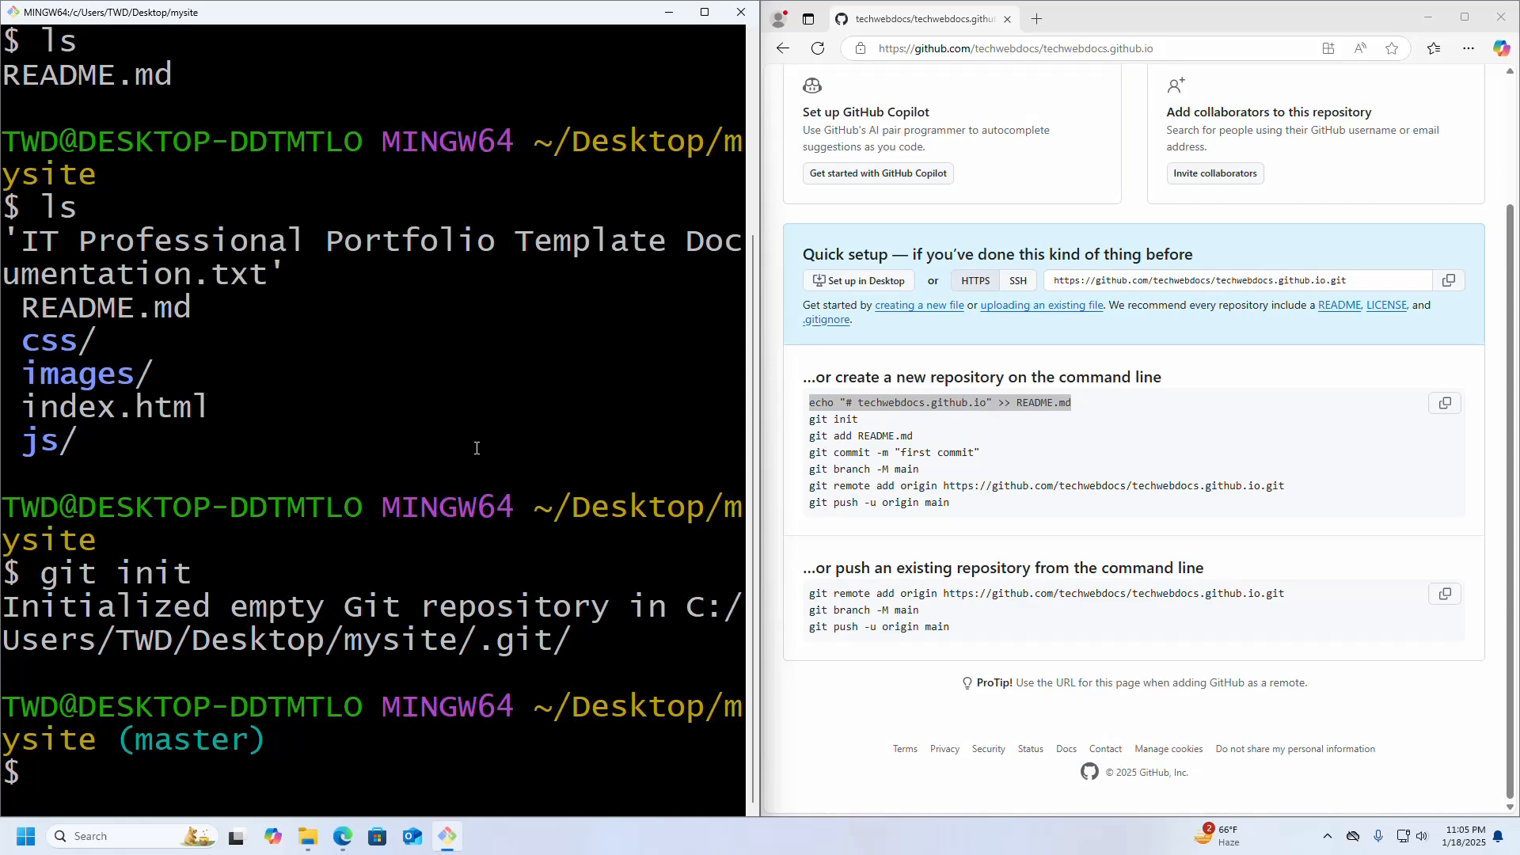
type("git")
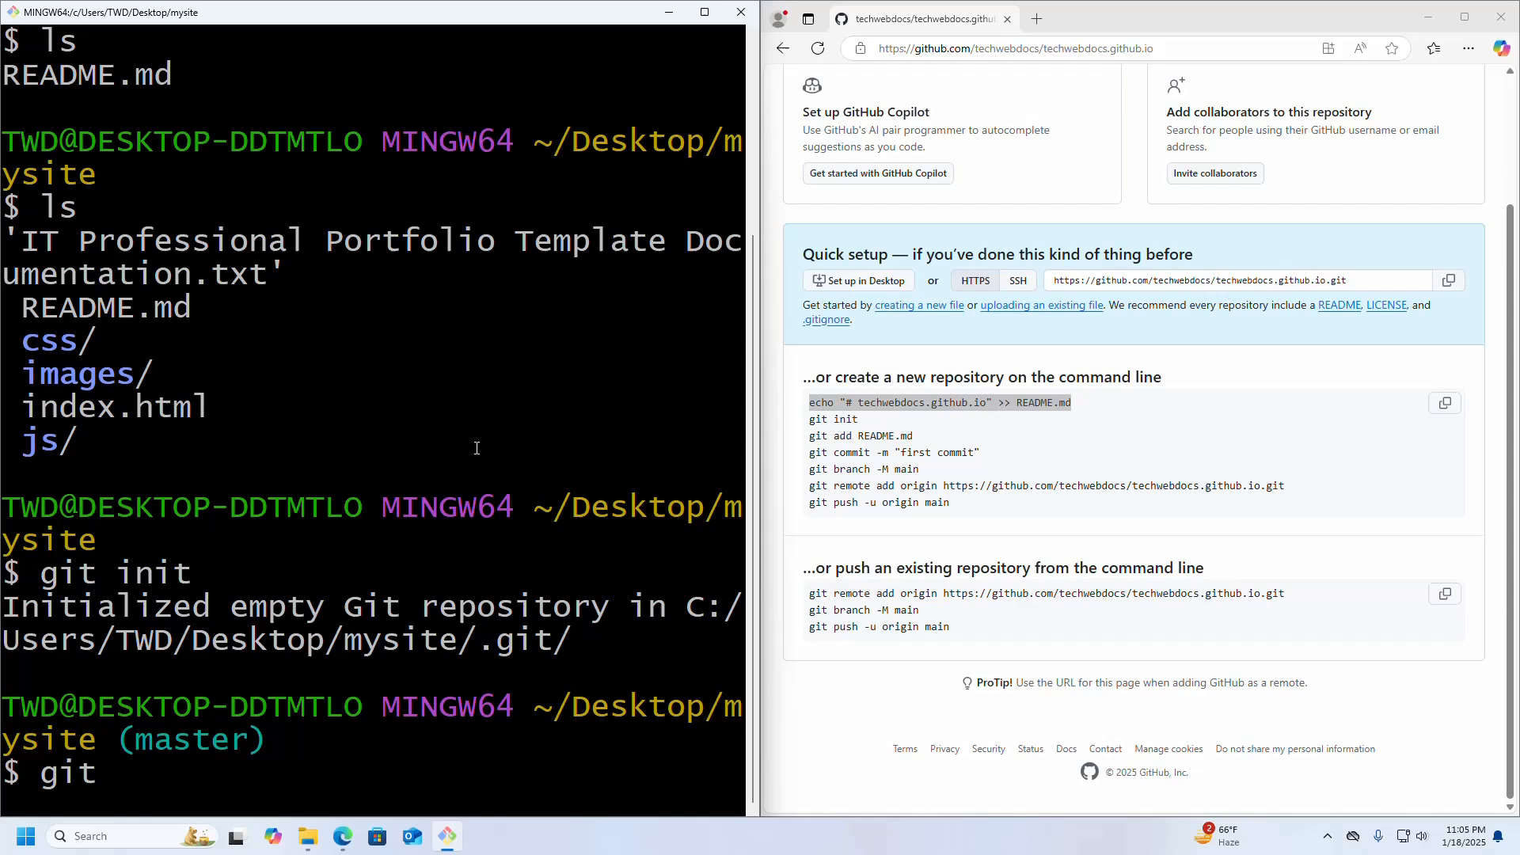
type("add")
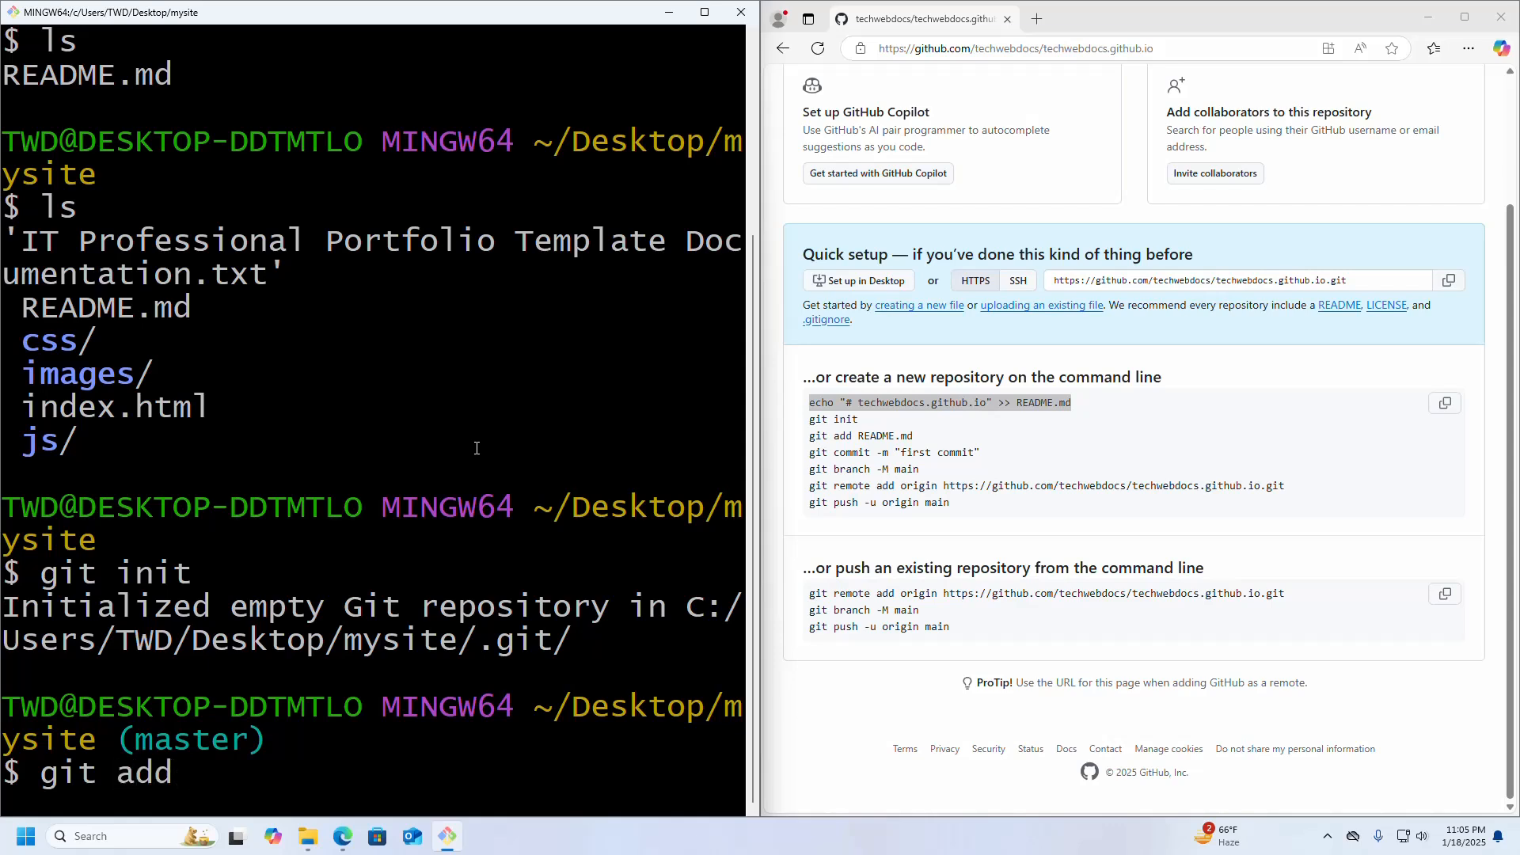
type(".")
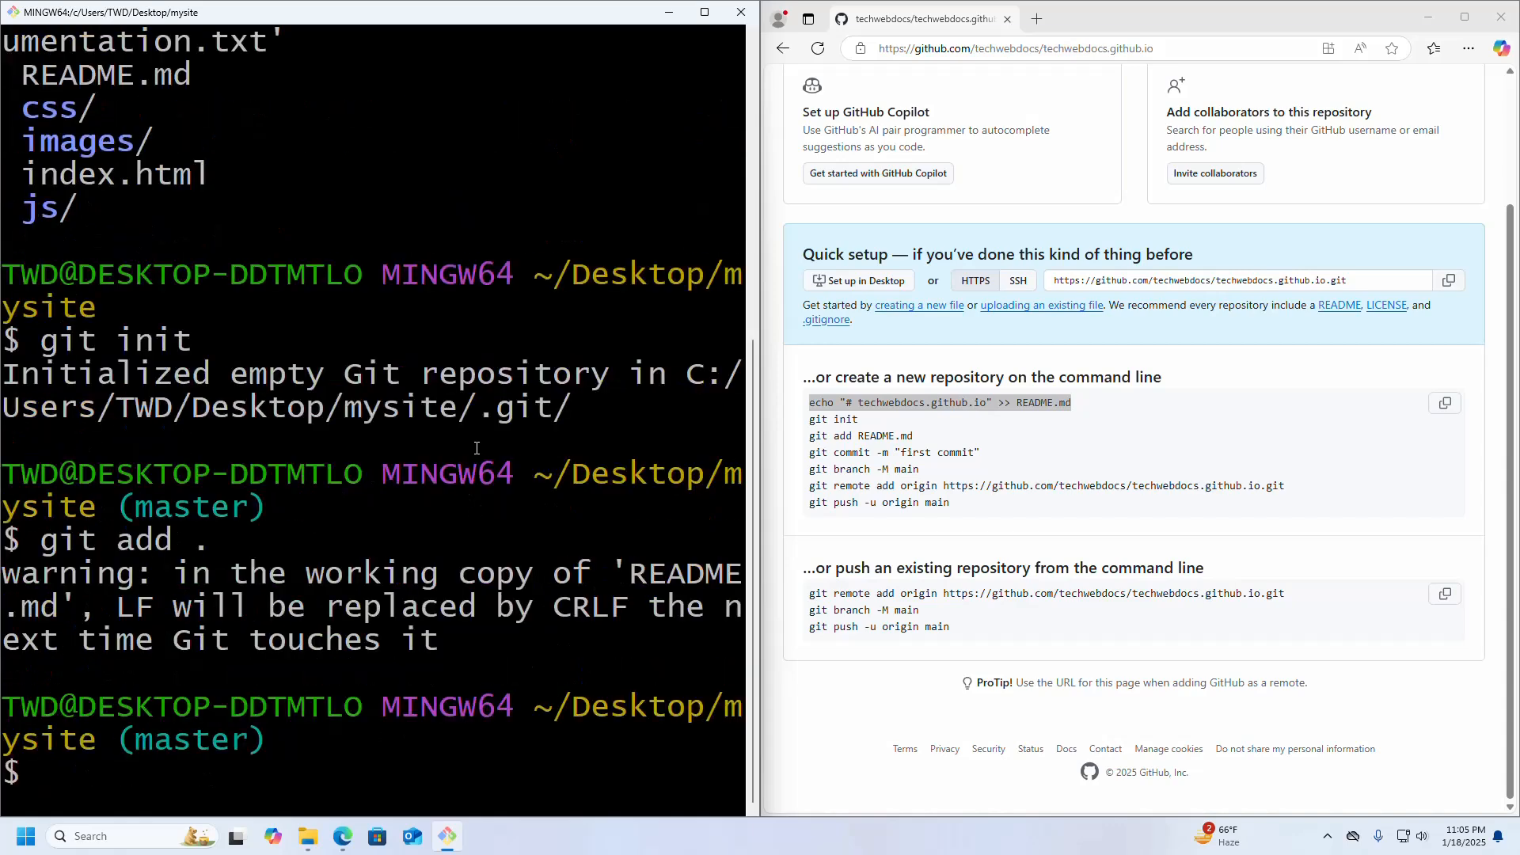
type("git add")
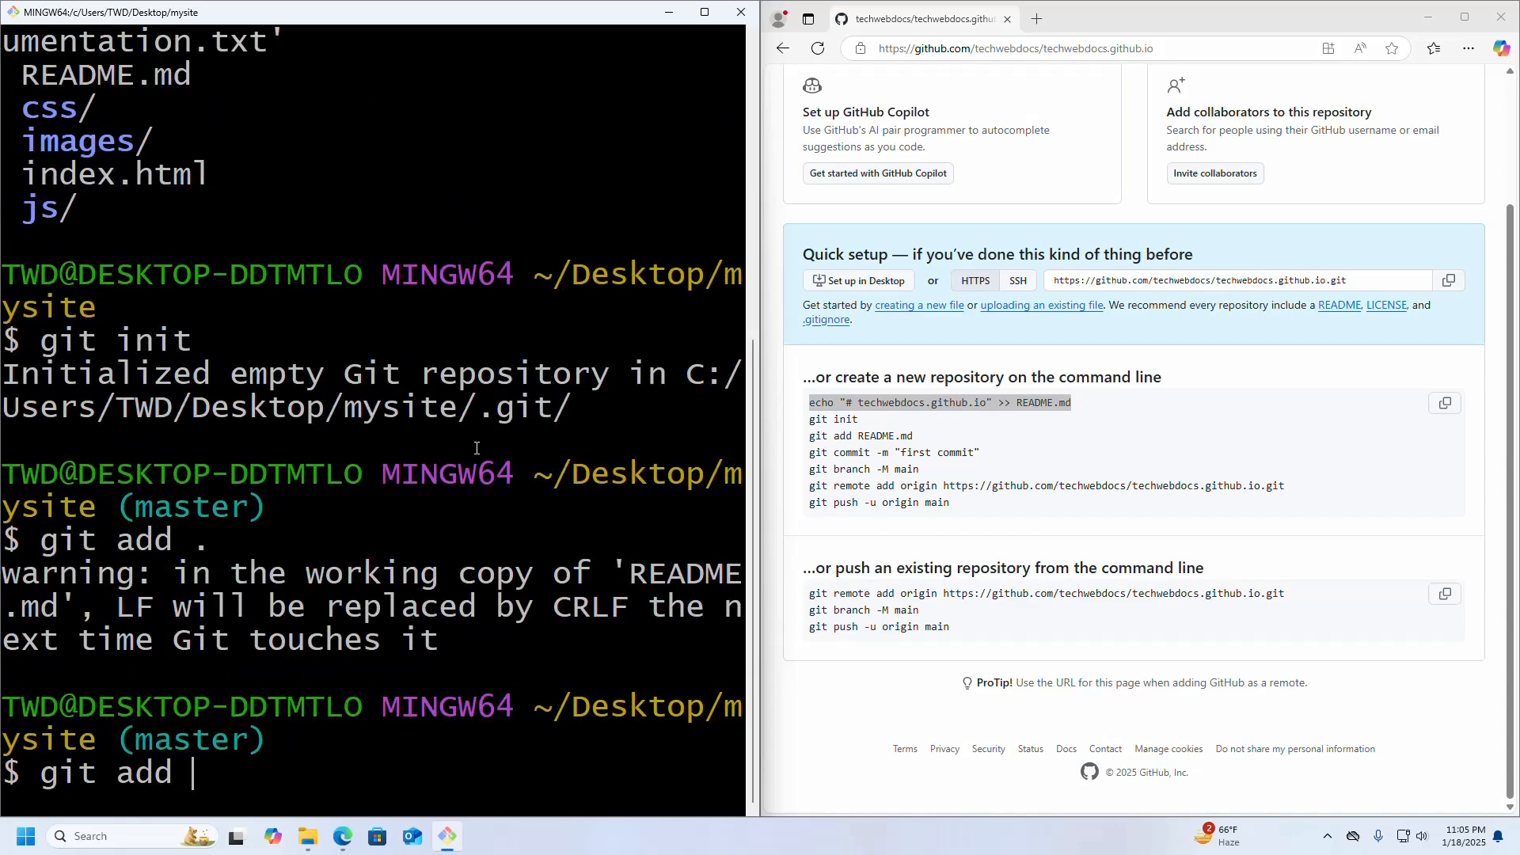
type("README.md")
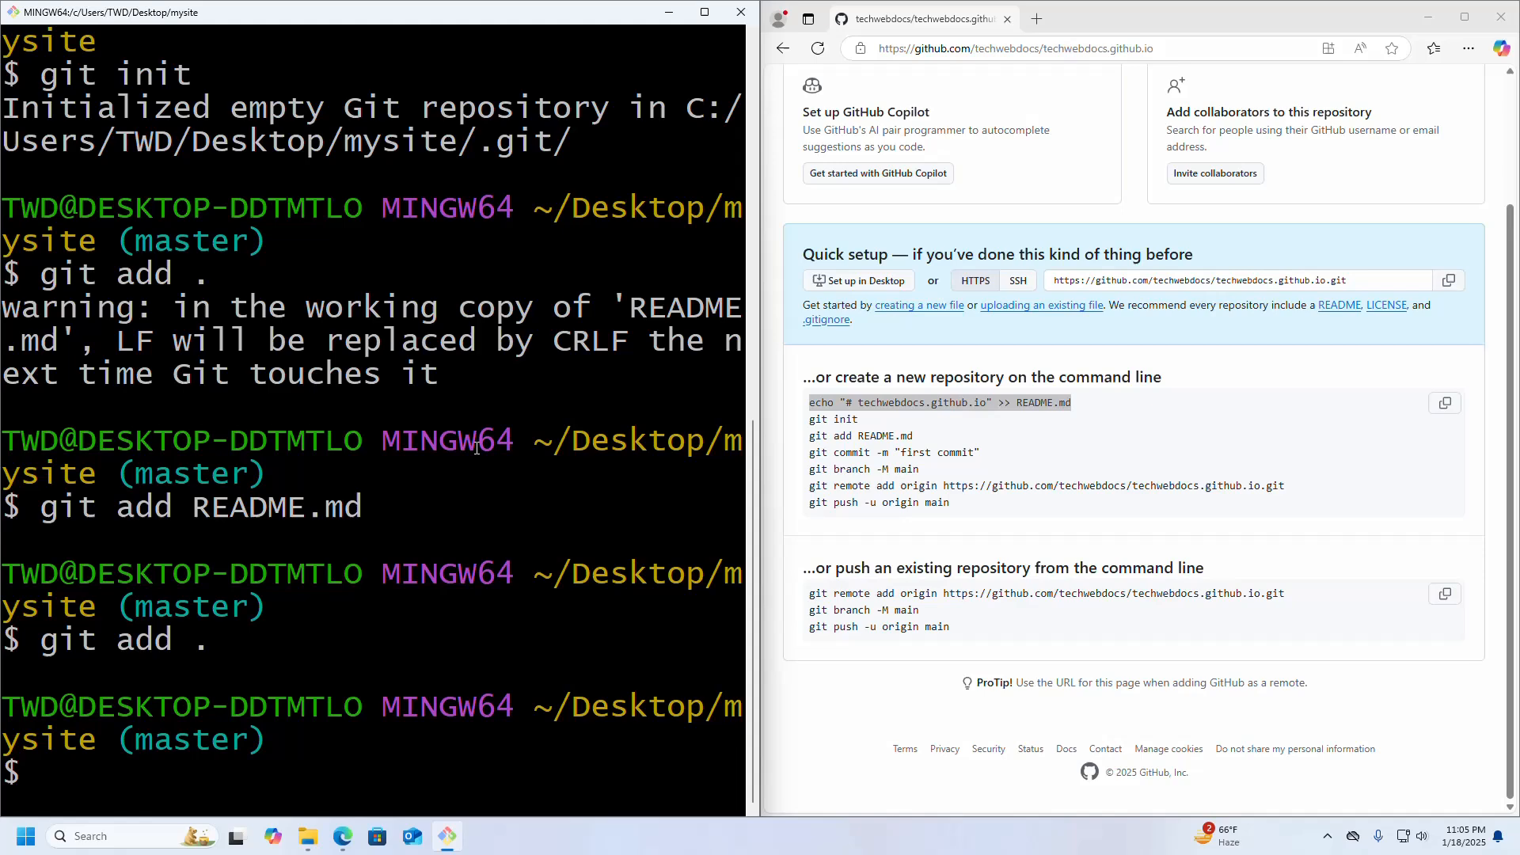
double_click(893, 453)
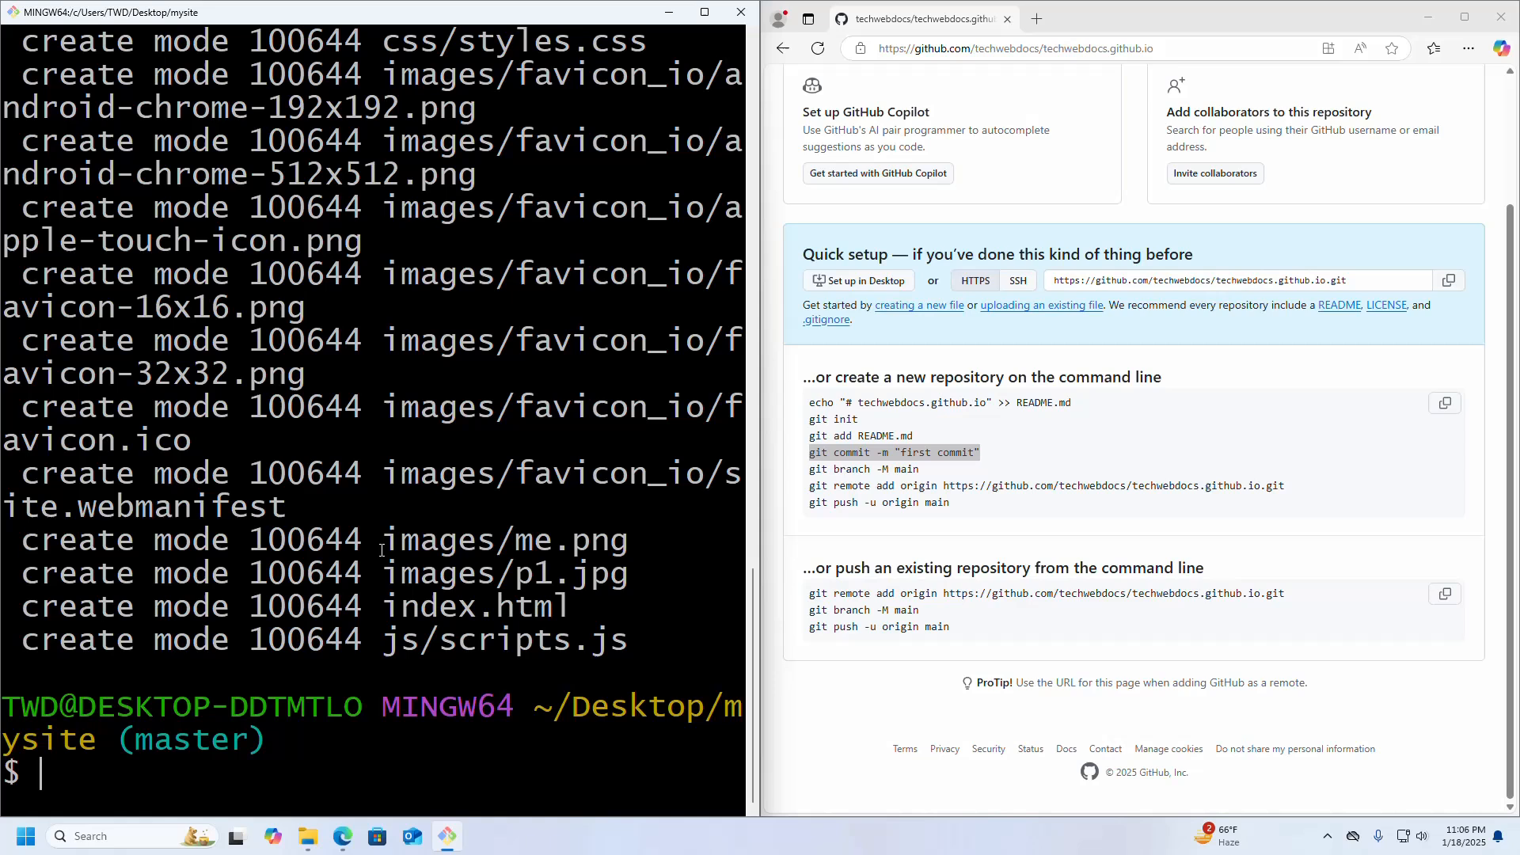
Rename the branch to main and add the techwebdocs.github.io GitHub remote as origin
type("git branch -")
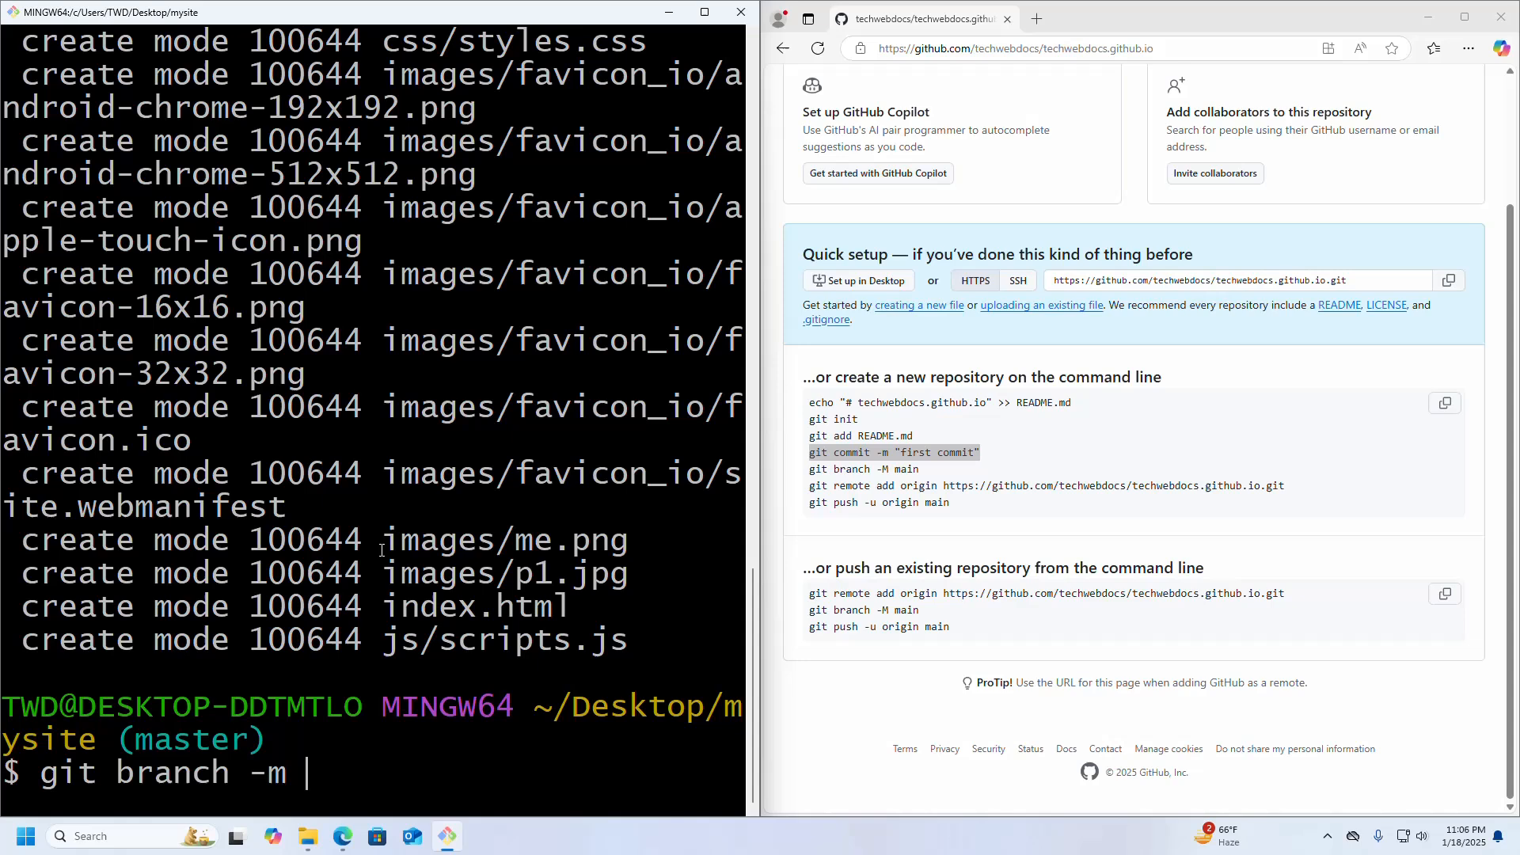
type("main")
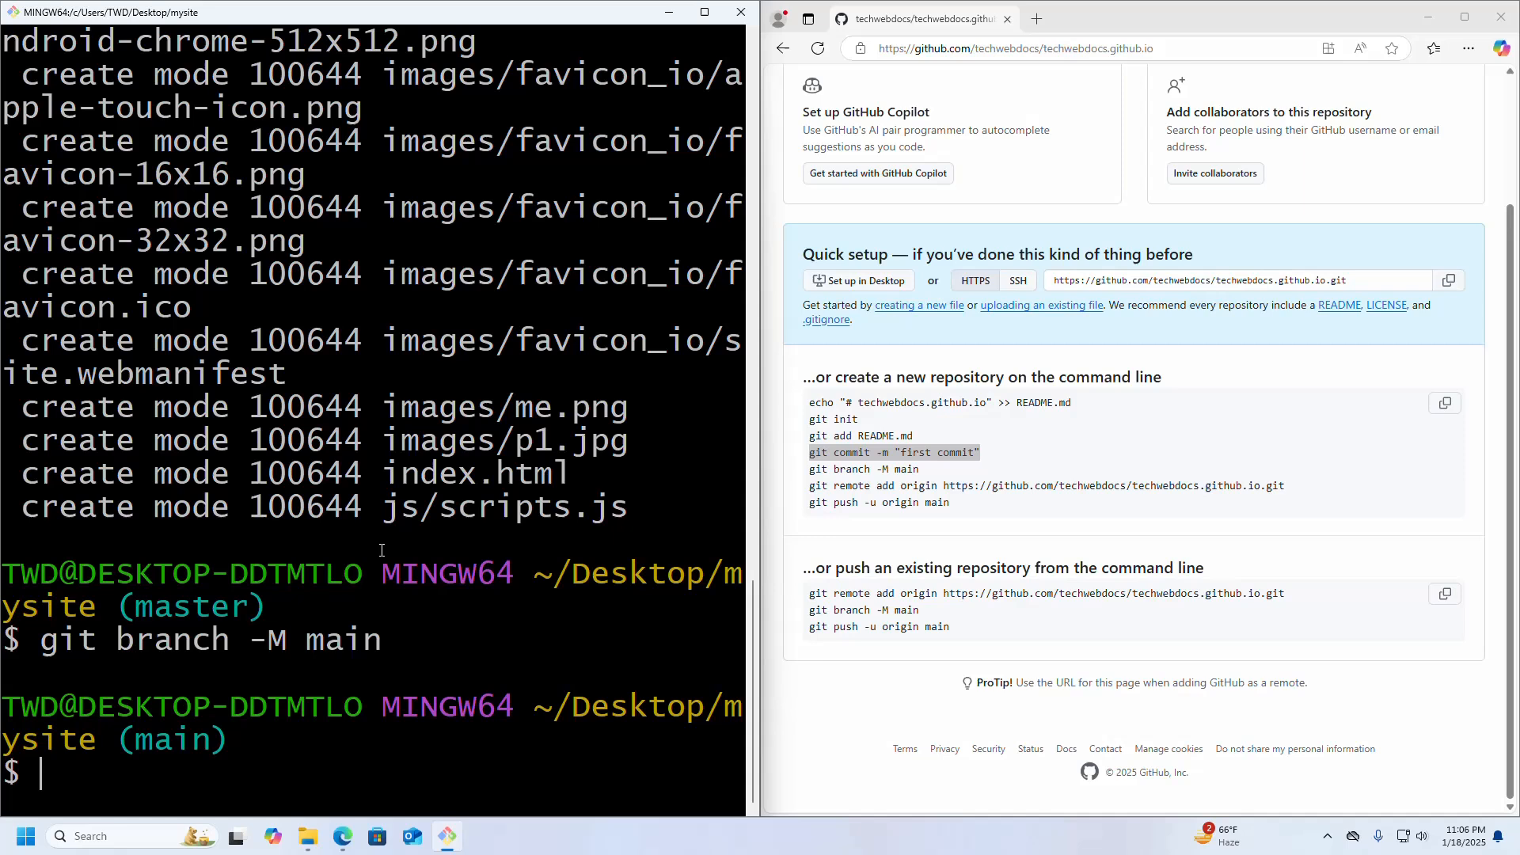
mouse_move(809, 485)
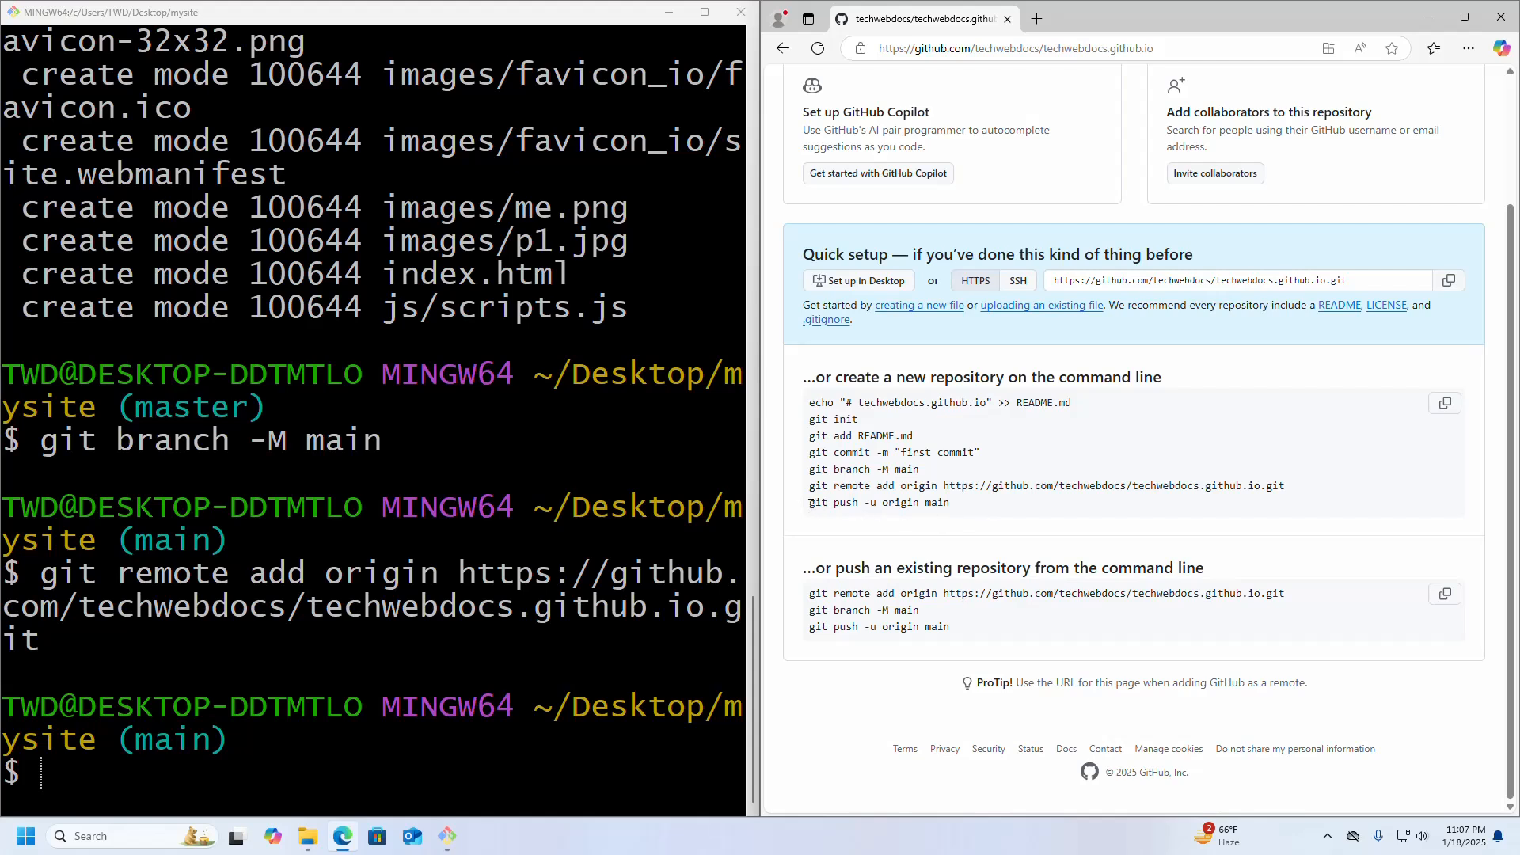
right_click(877, 502)
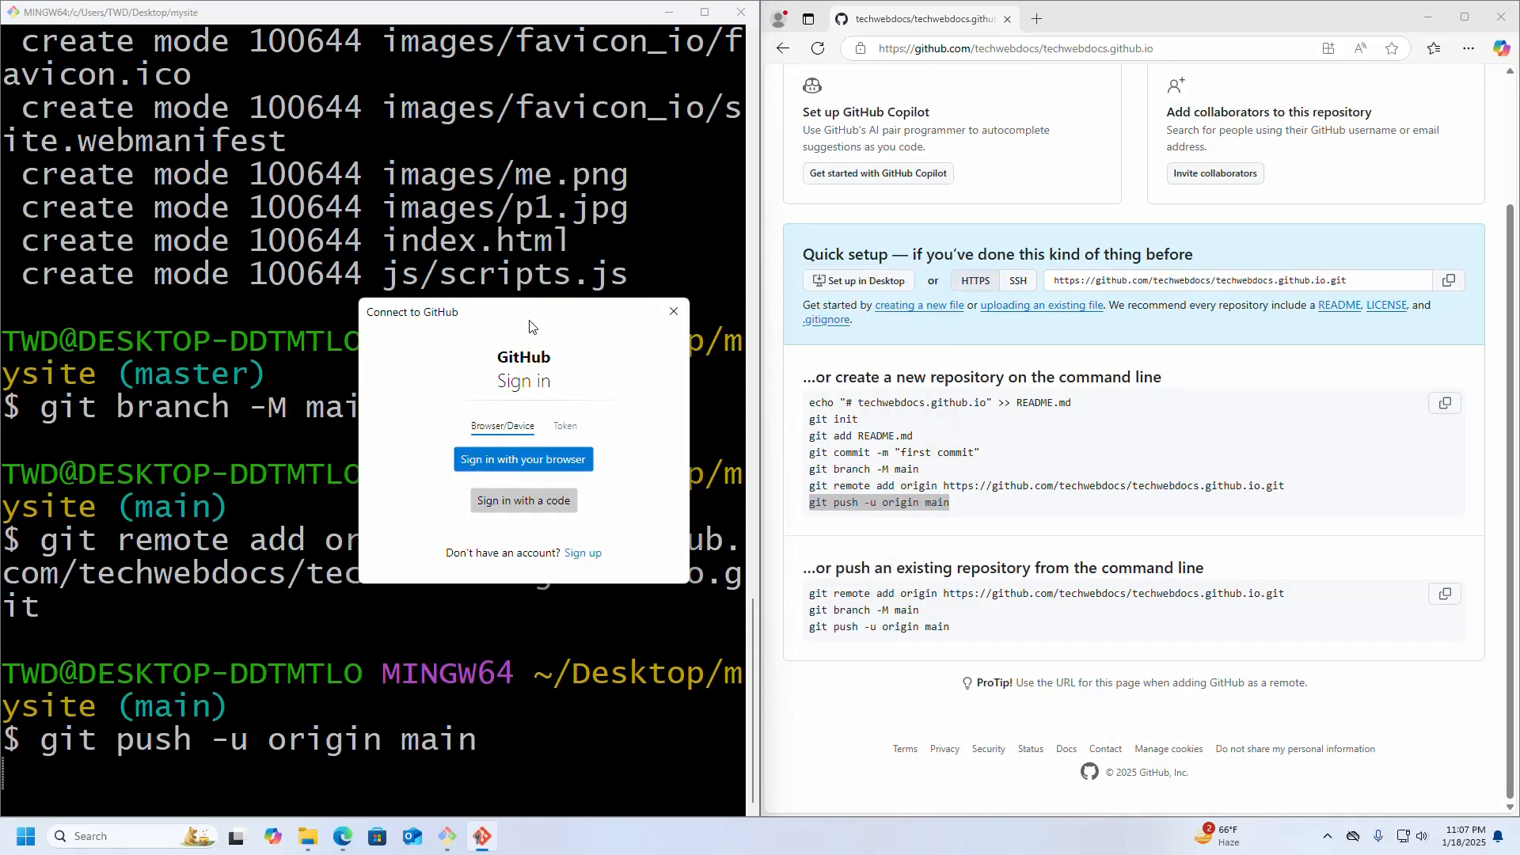
mouse_move(523, 458)
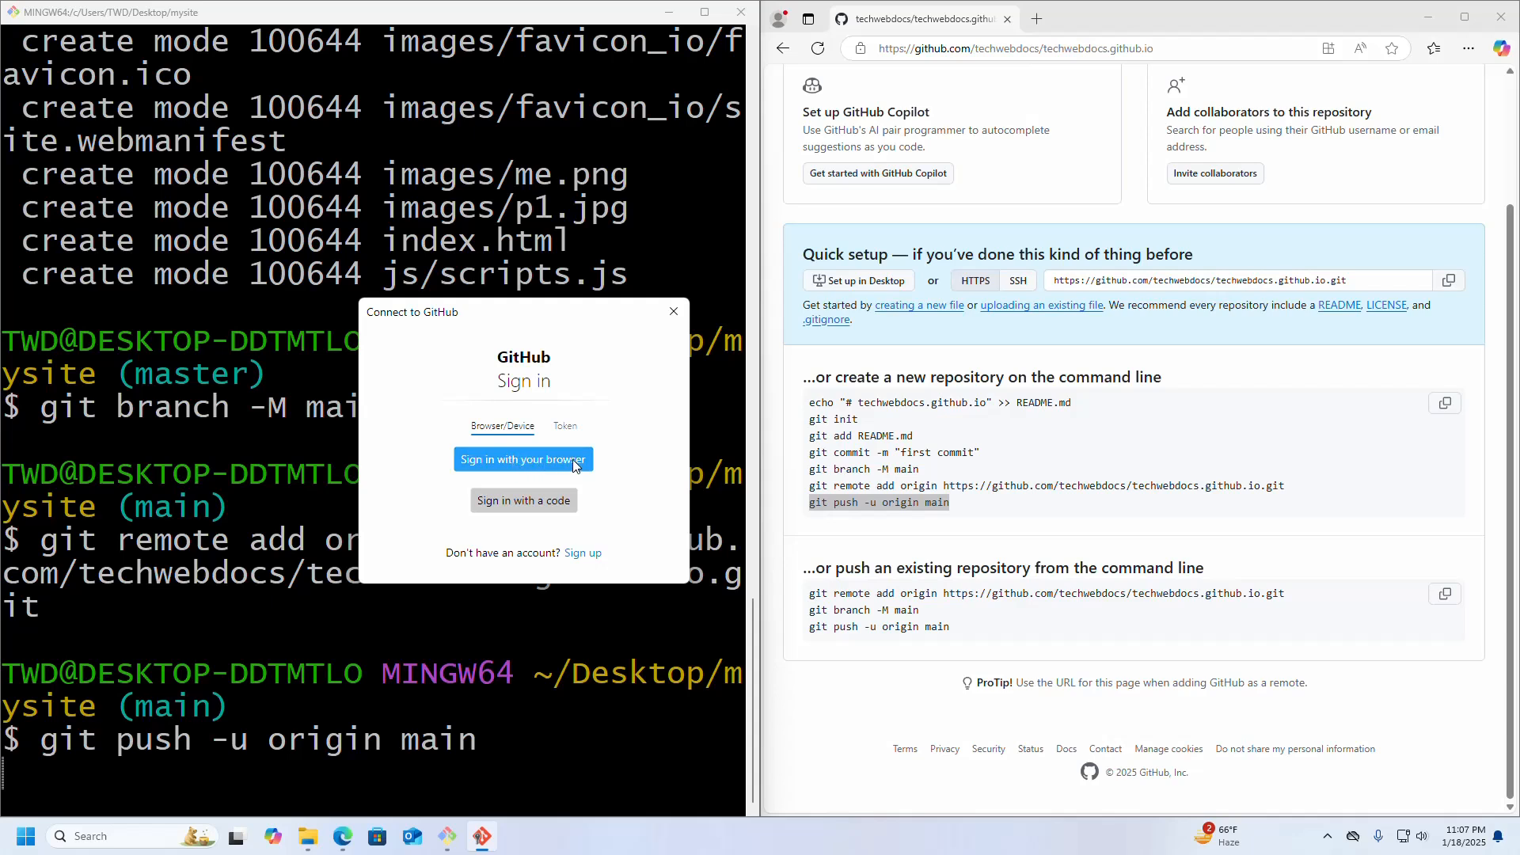
Push to origin main and authenticate via 'Sign in with your browser'
left_click(565, 426)
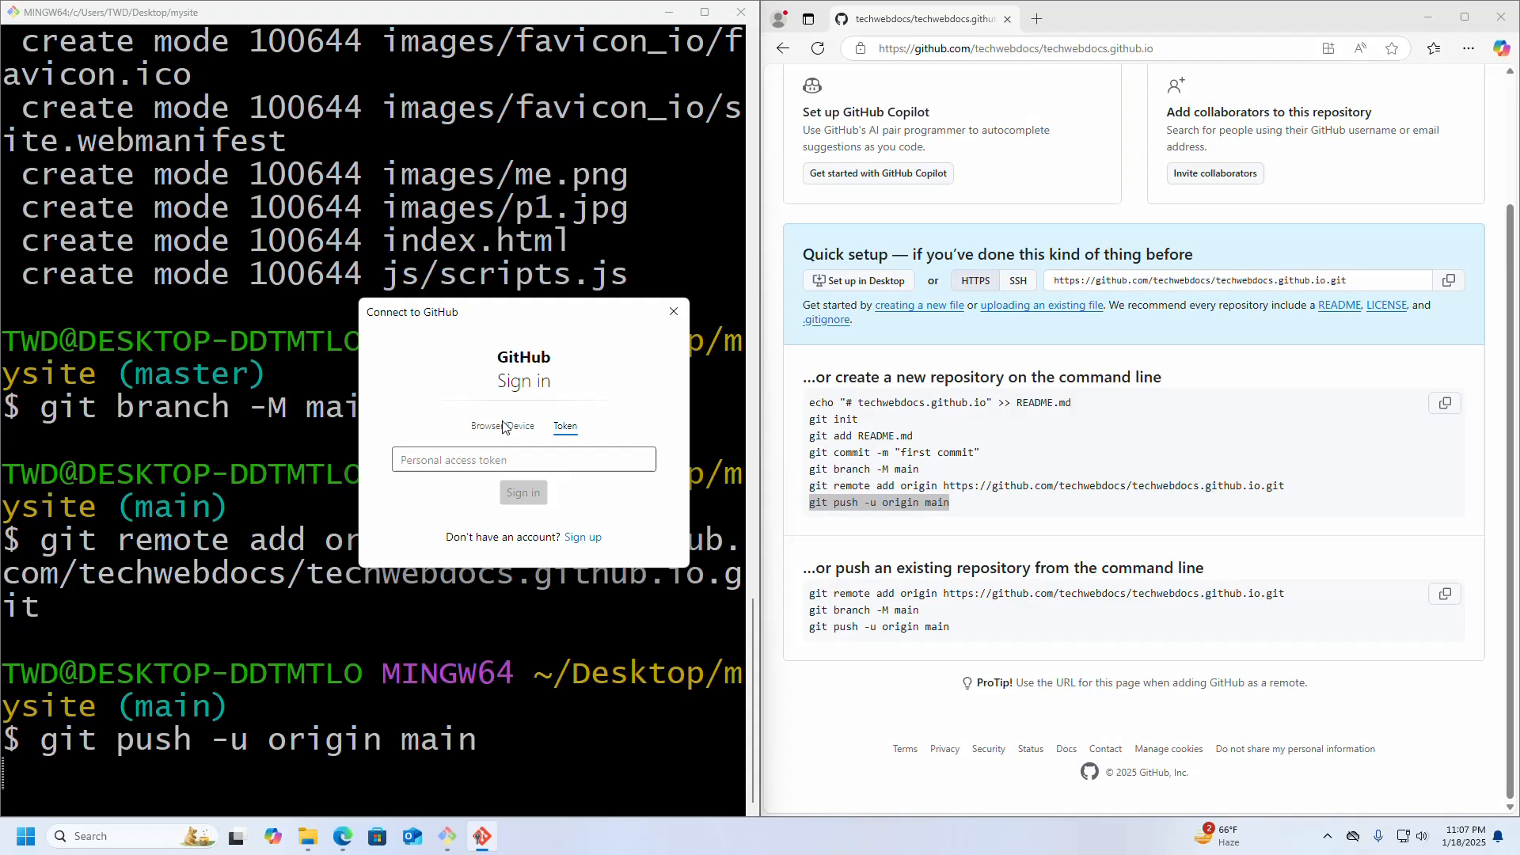
left_click(504, 426)
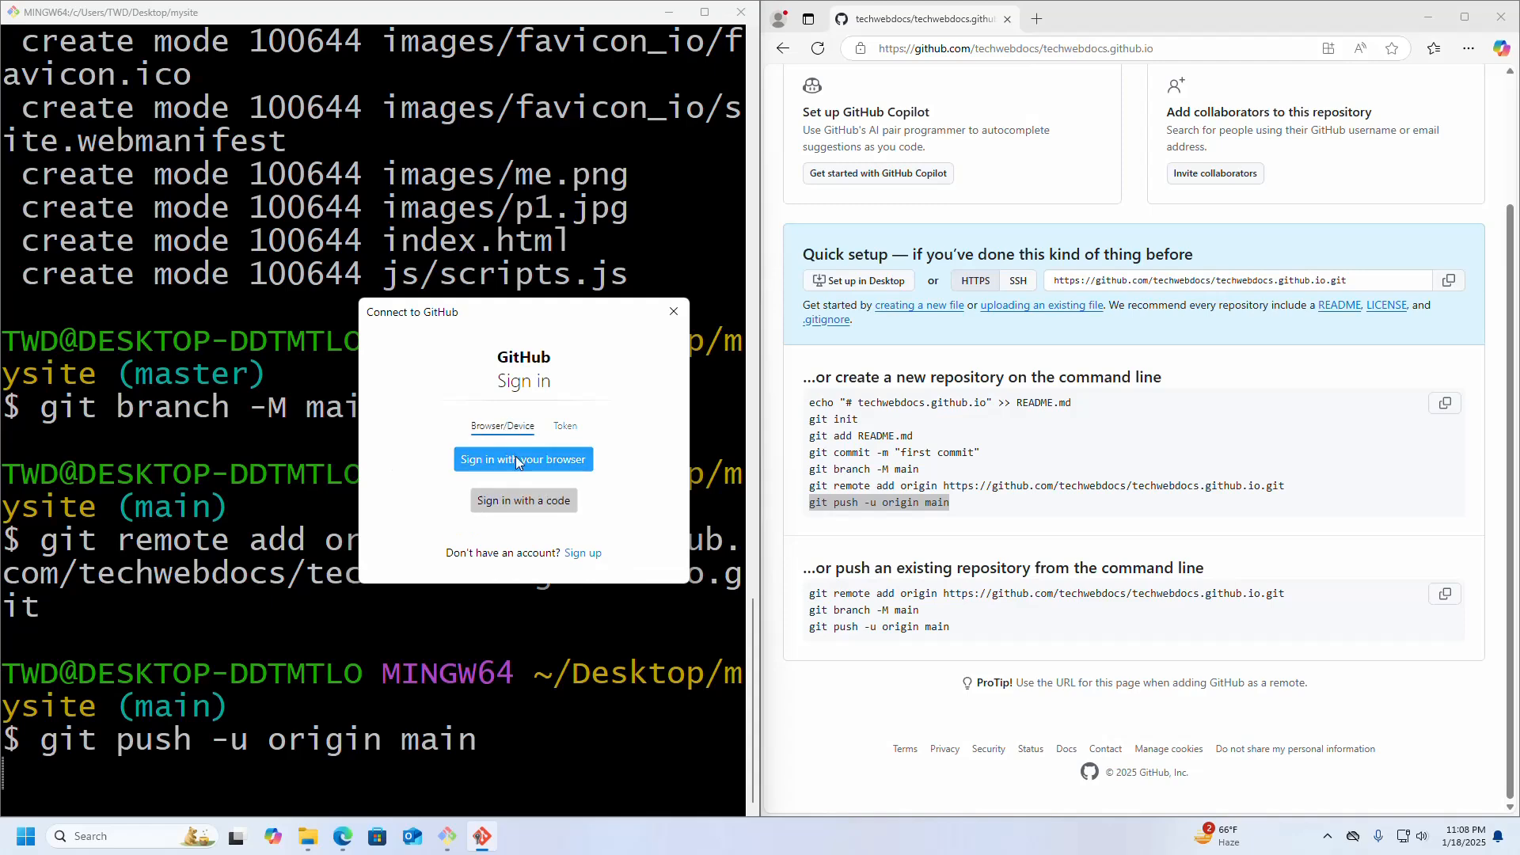
left_click(522, 459)
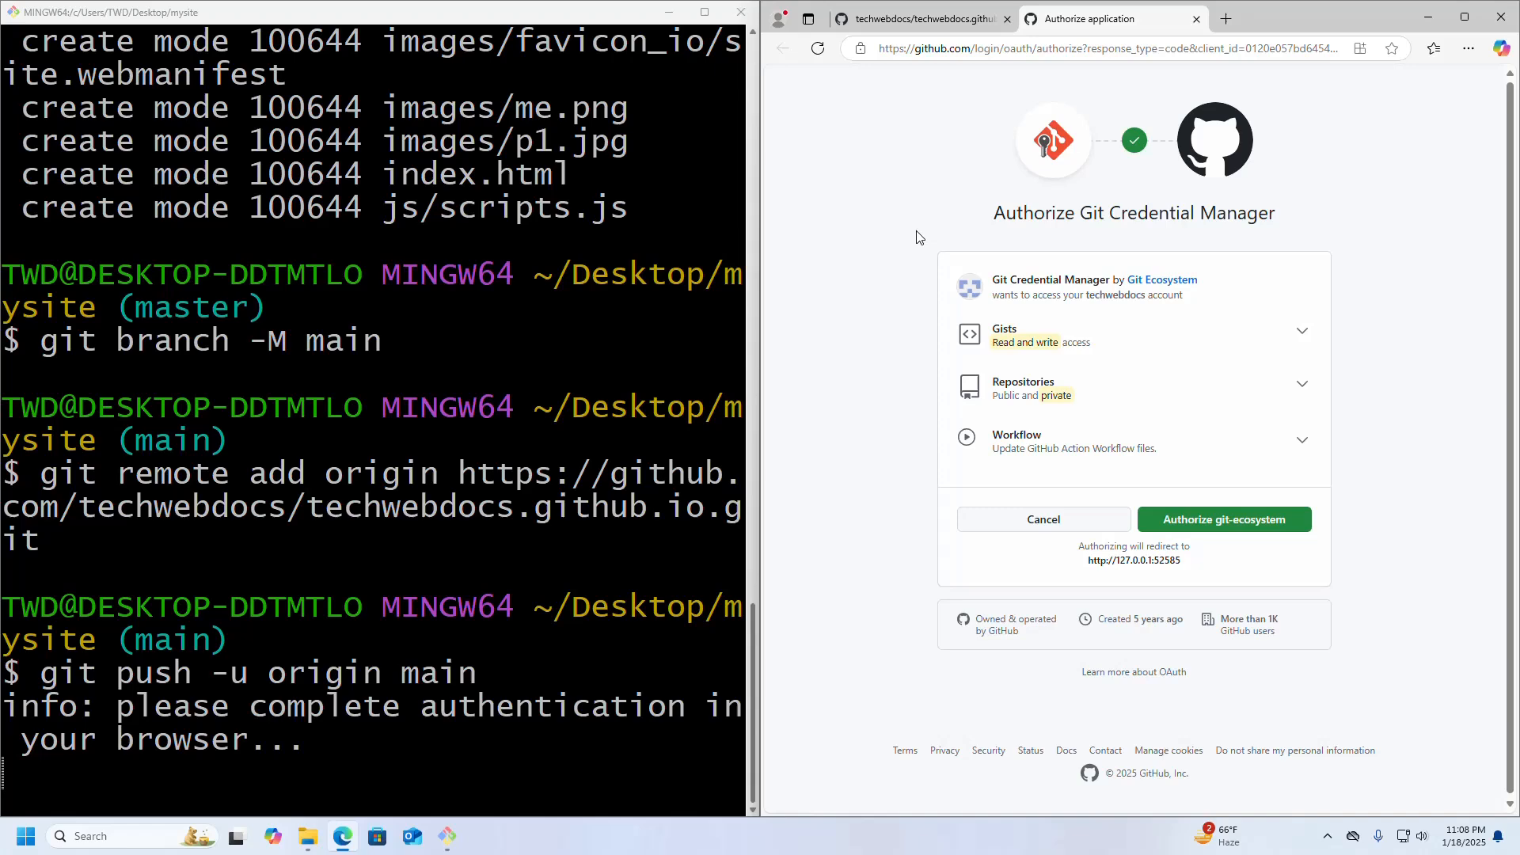
mouse_move(1406, 666)
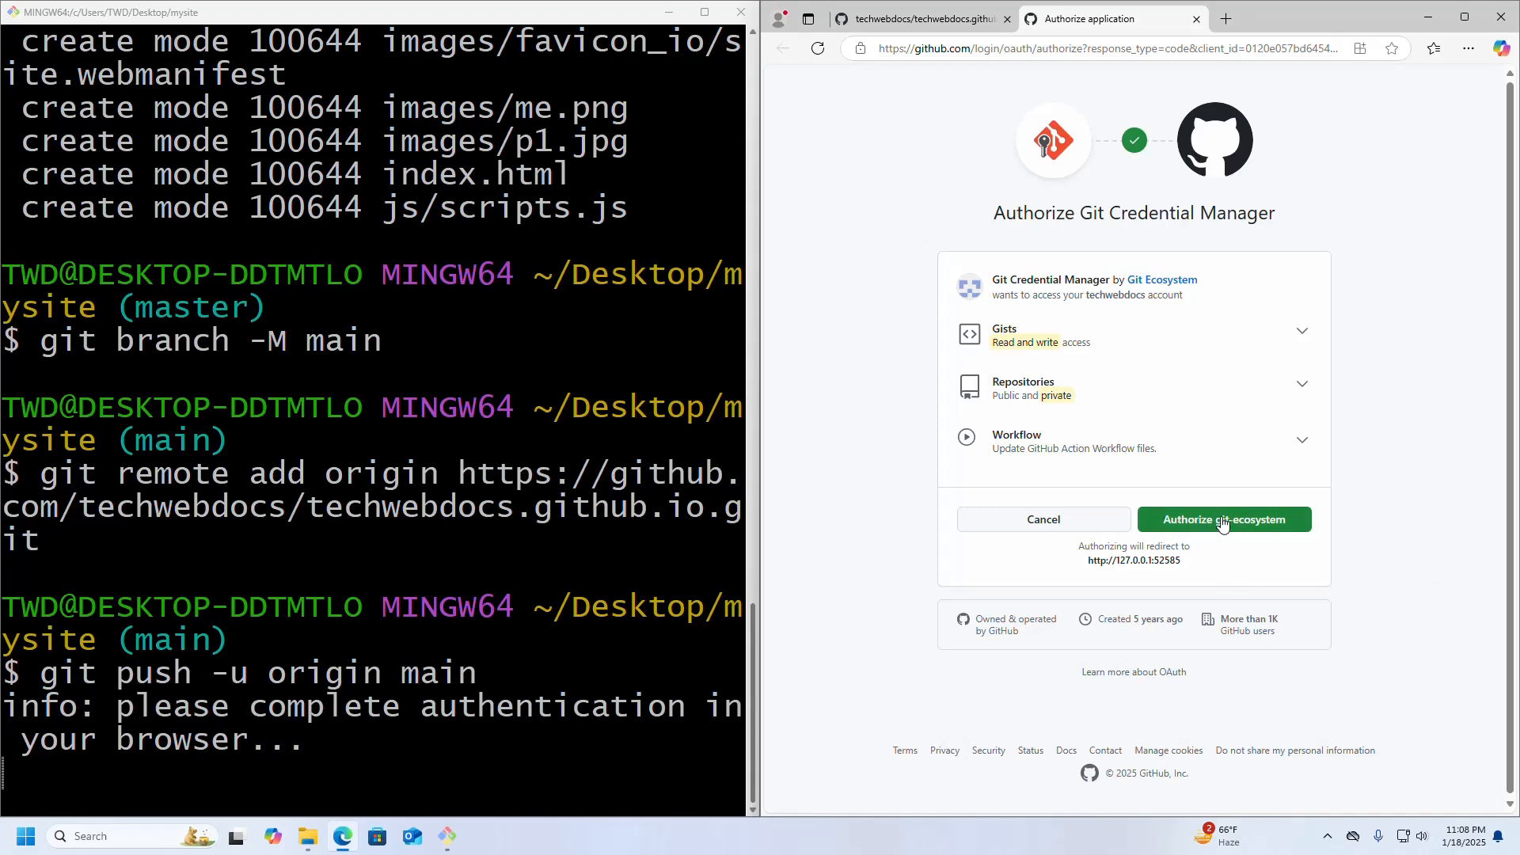
Authorize Git Credential Manager on GitHub so the push to techwebdocs.github.io completes
left_click(1223, 519)
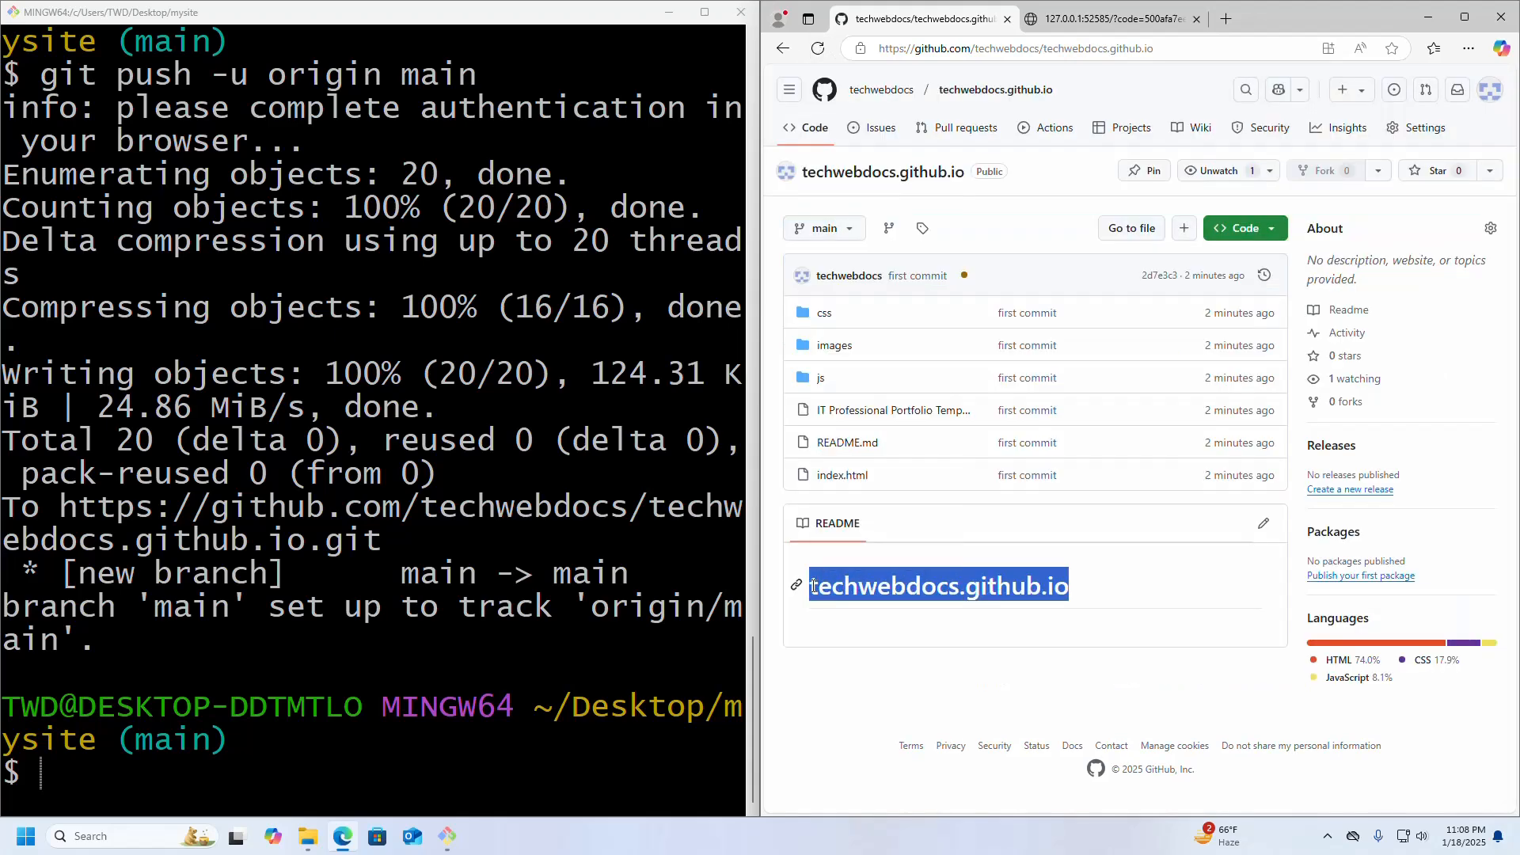
left_click(943, 674)
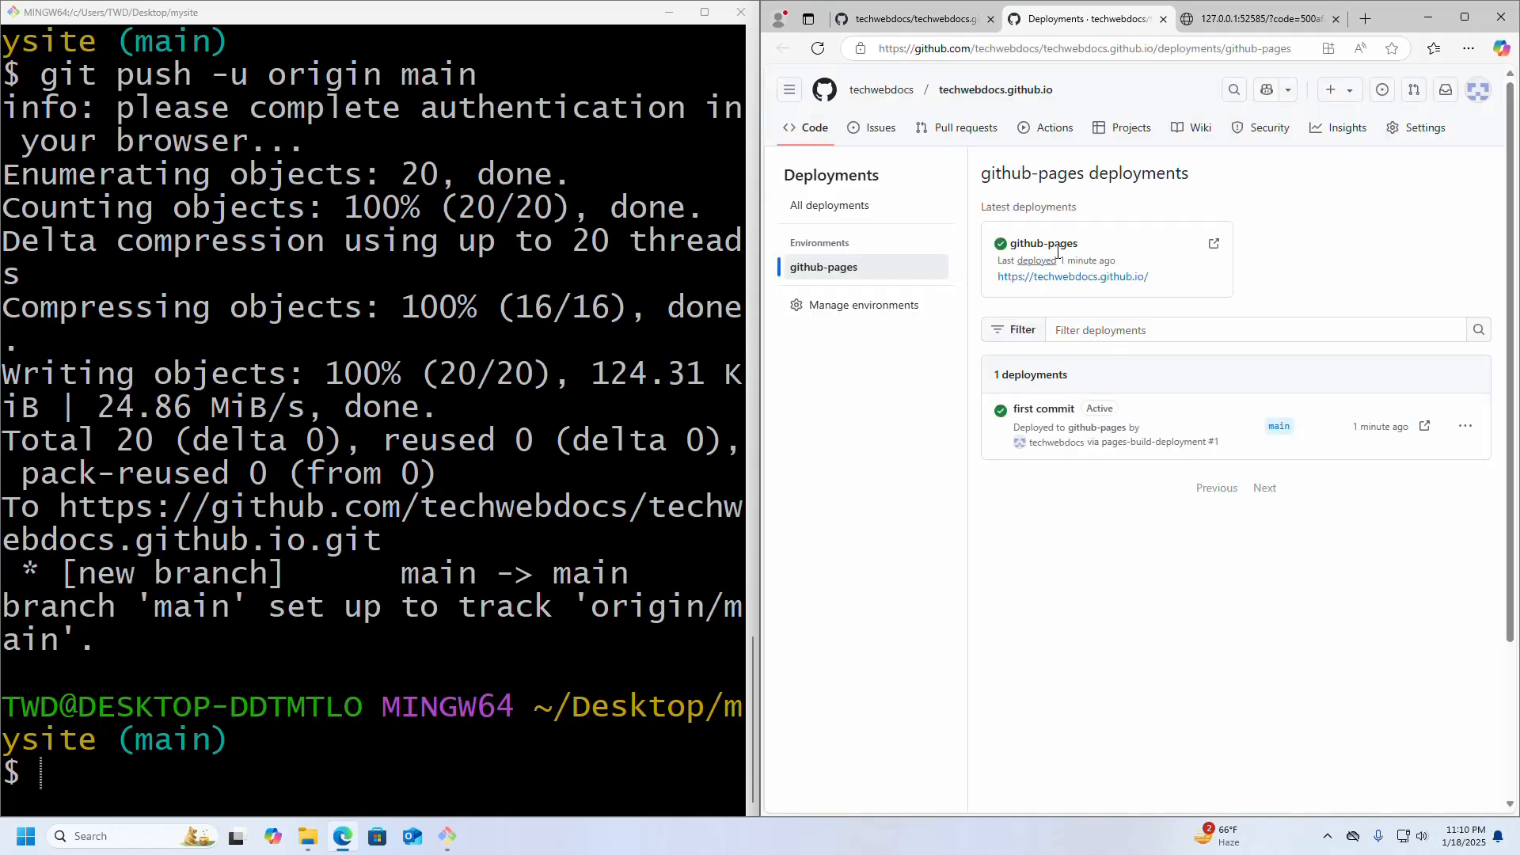
right_click(1071, 276)
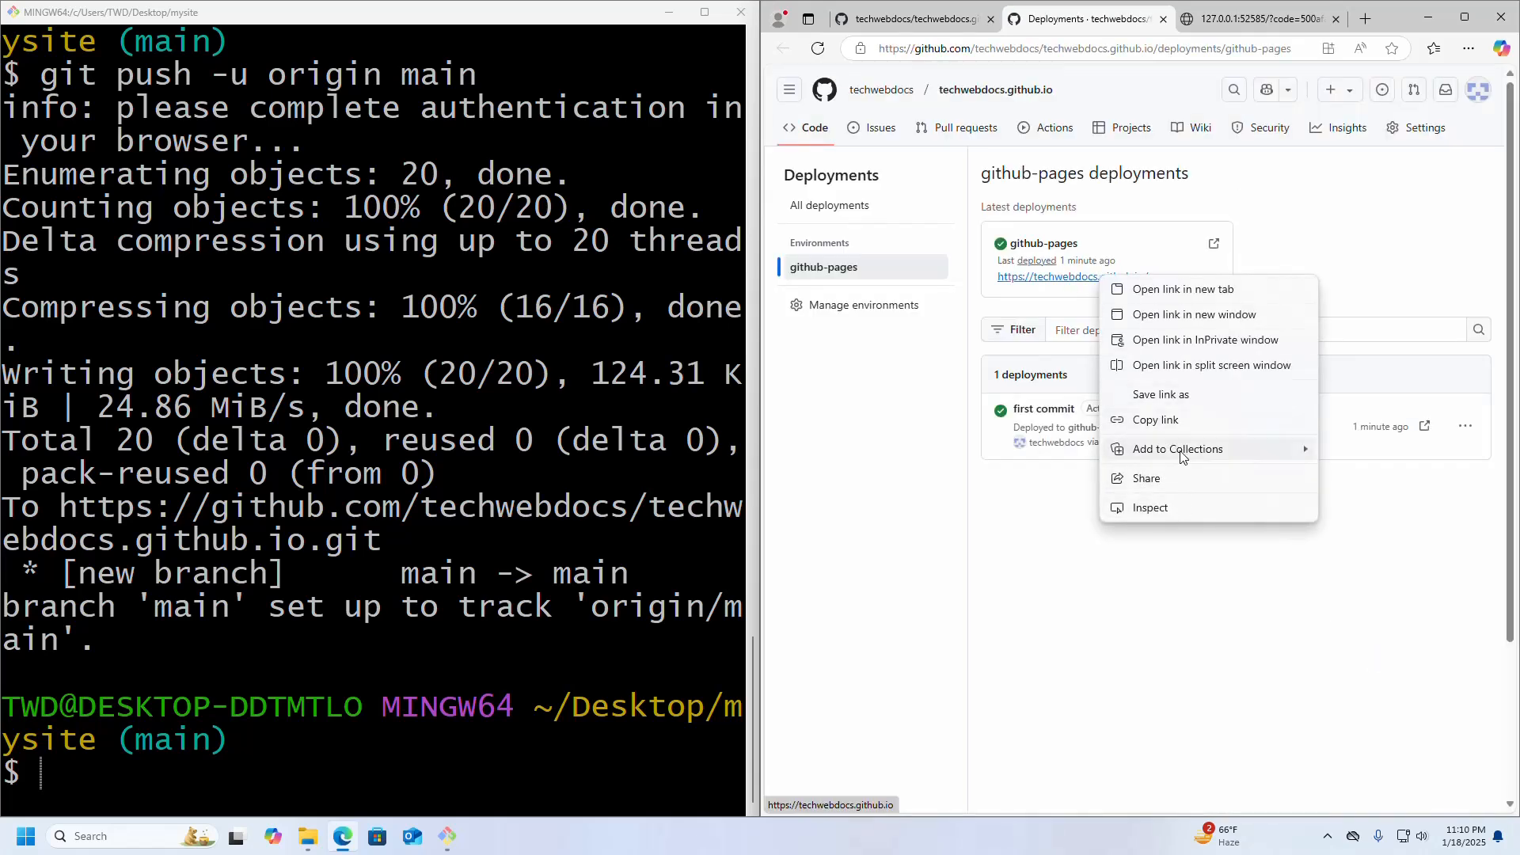
left_click(1135, 460)
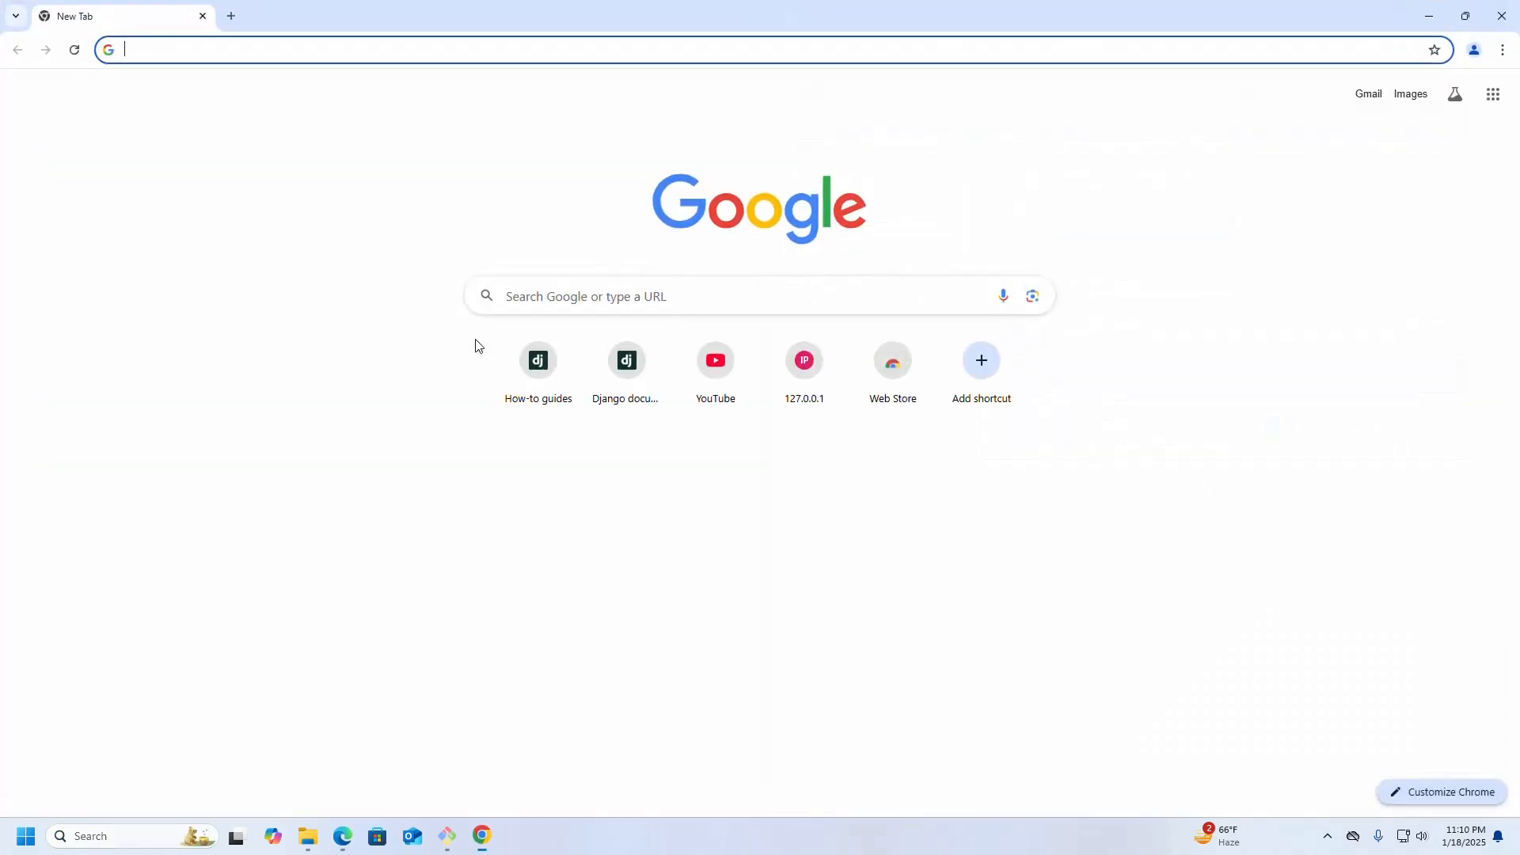
type("https://techwebdocs.github.io/")
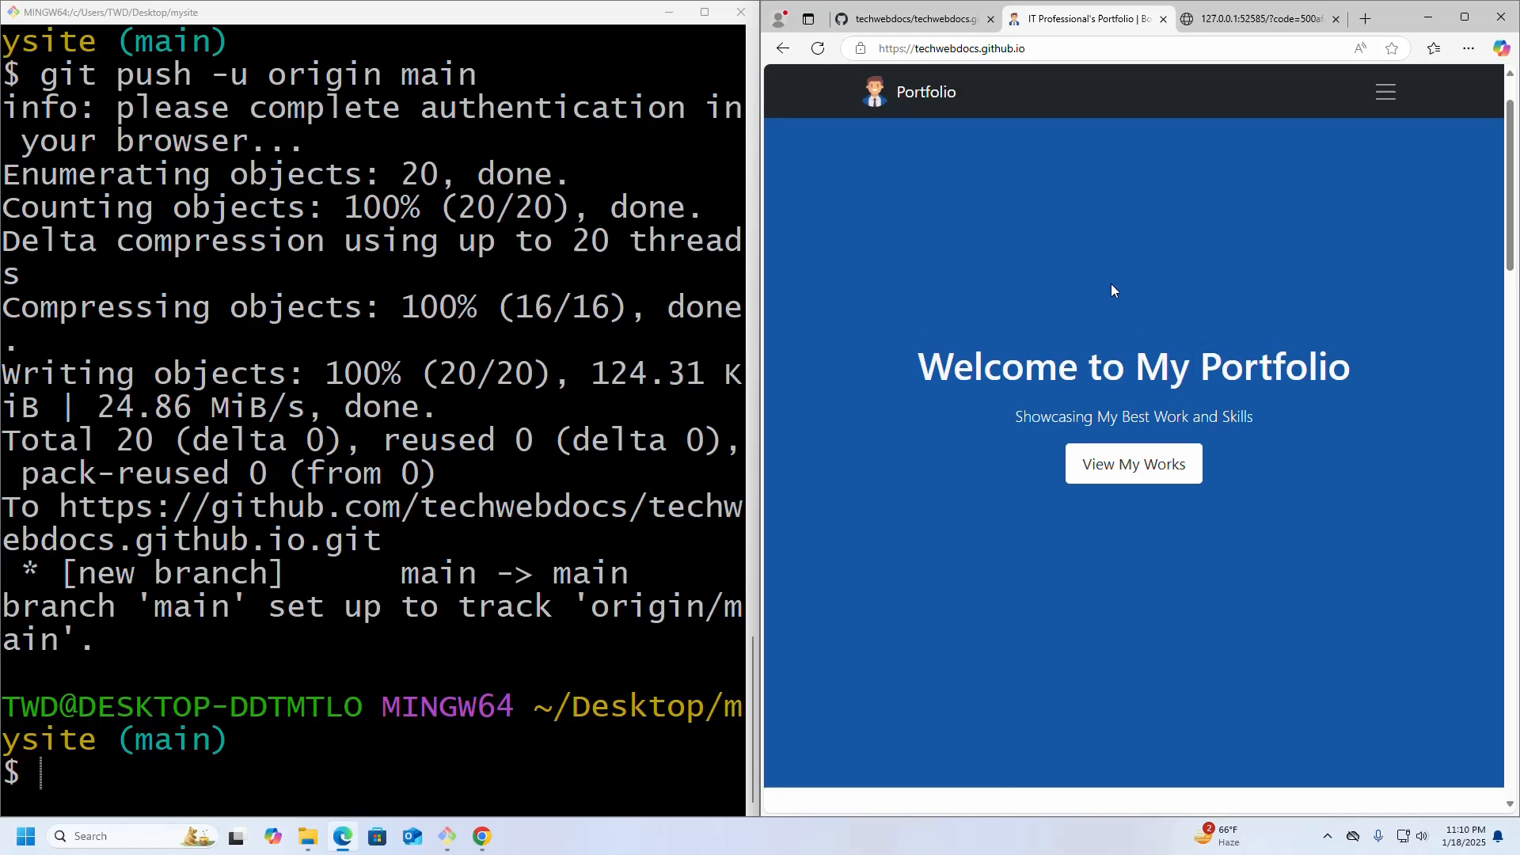
mouse_move(1393, 117)
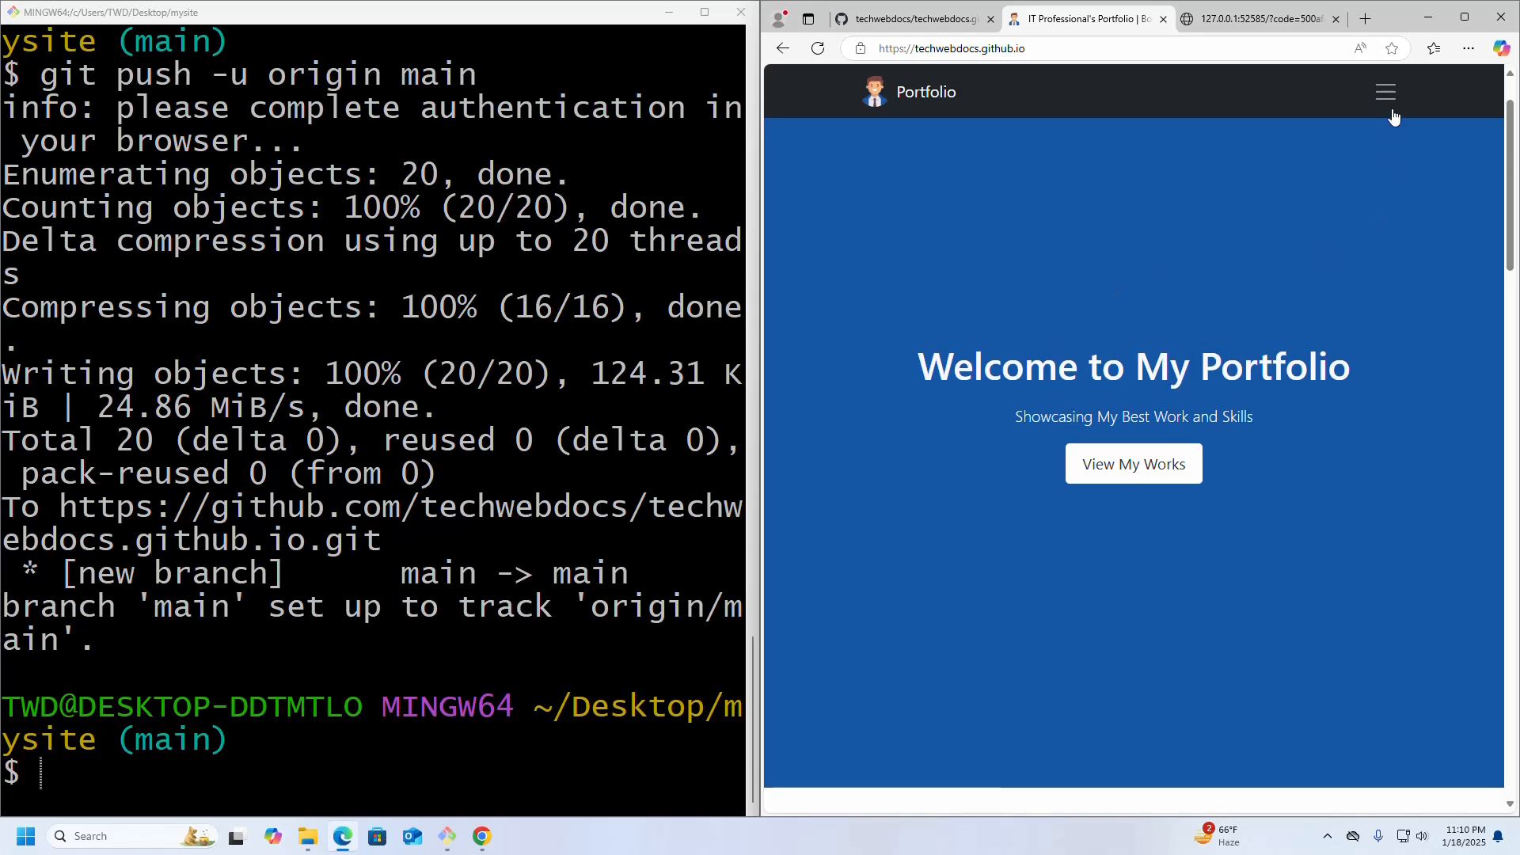
left_click(1385, 91)
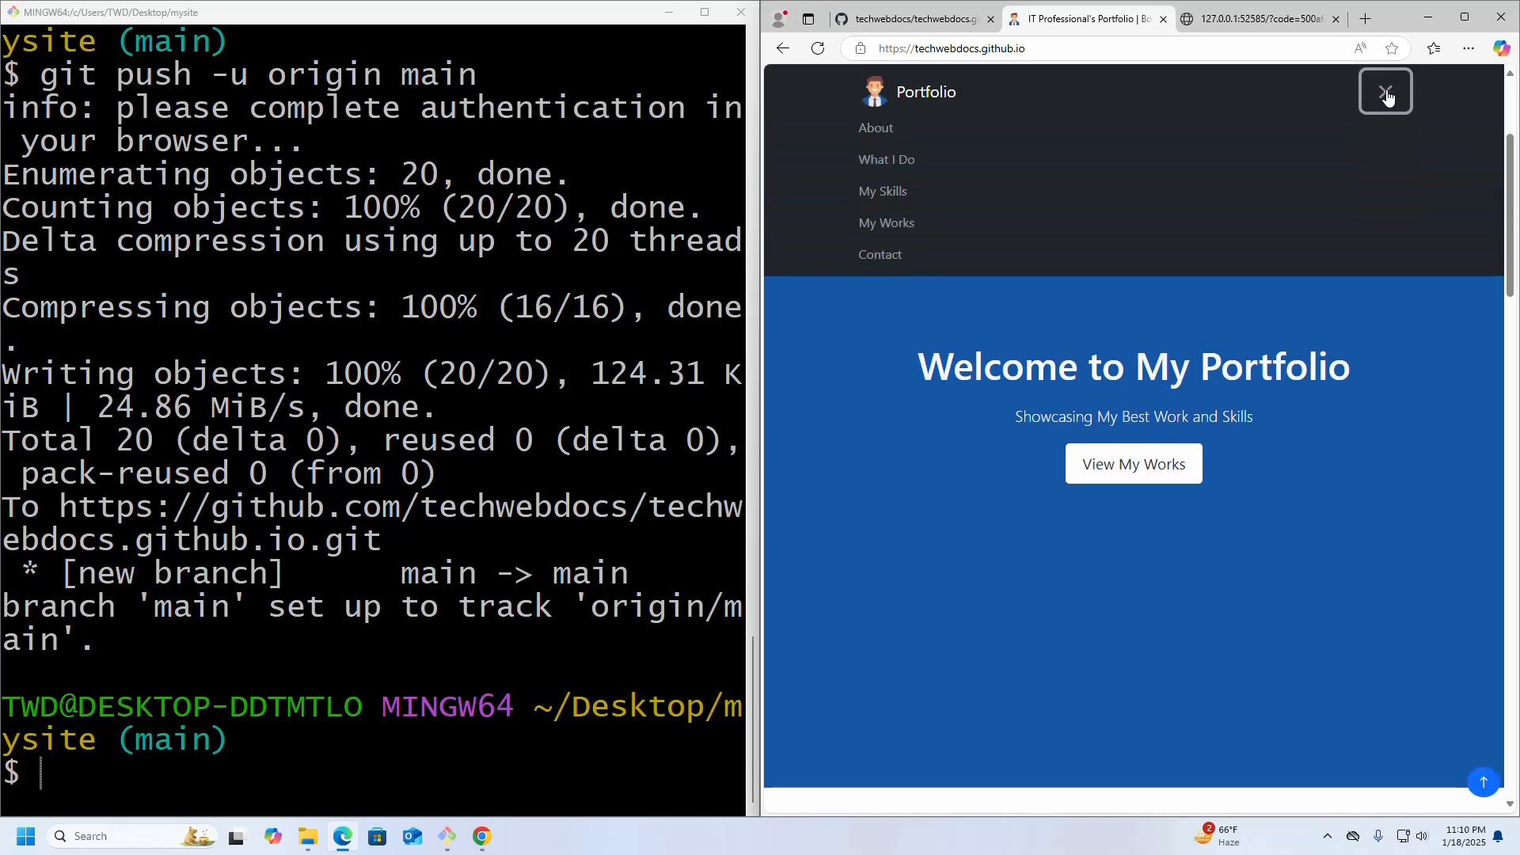